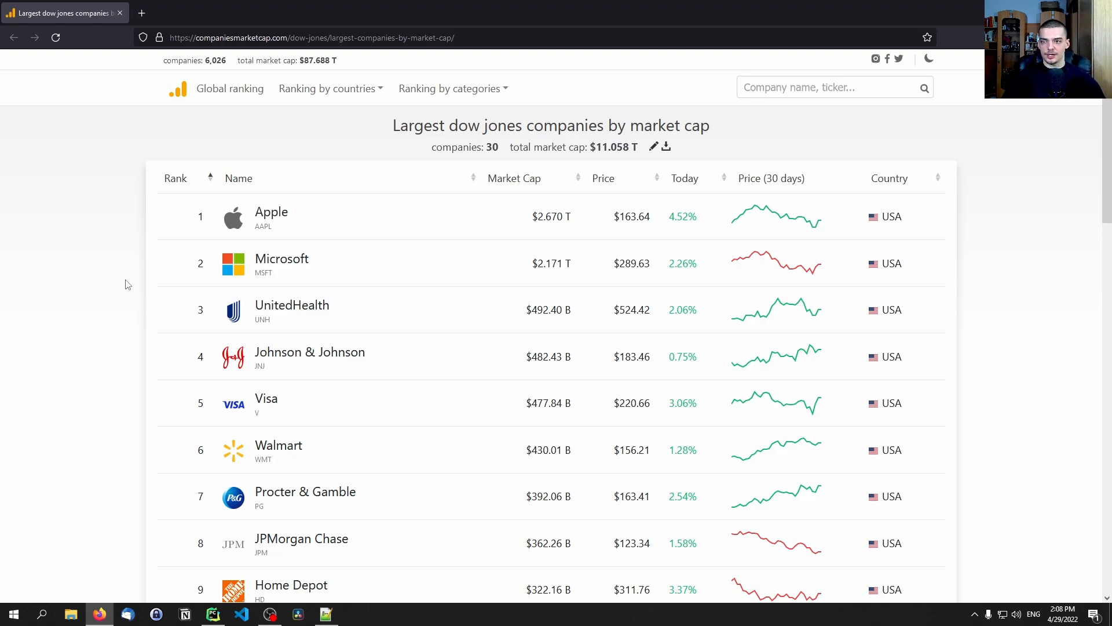
mouse_move(271, 211)
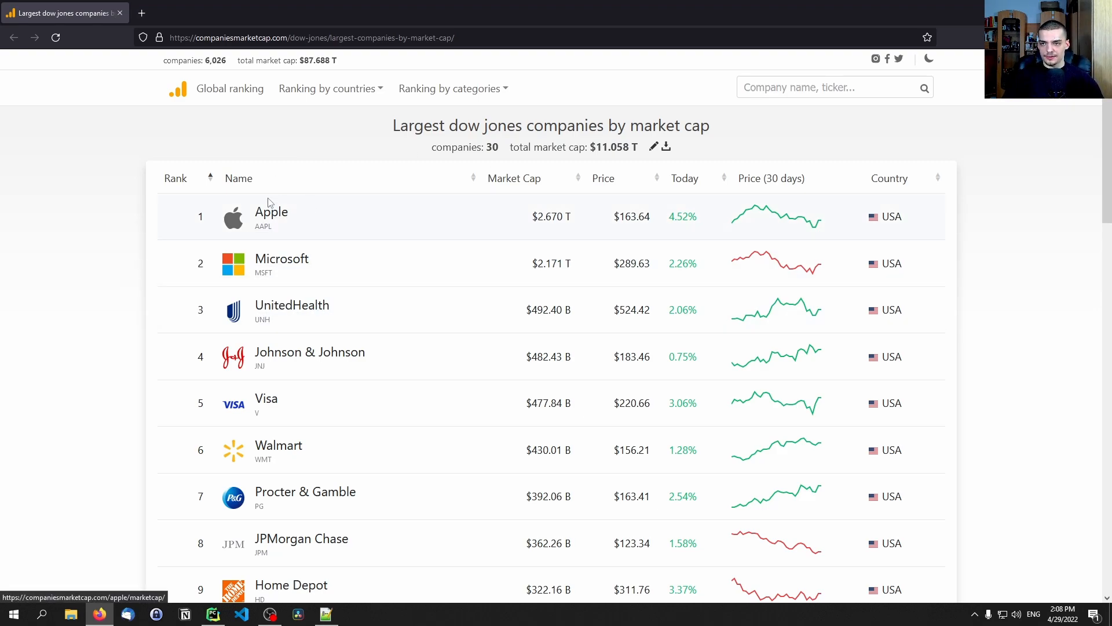
mouse_move(324, 209)
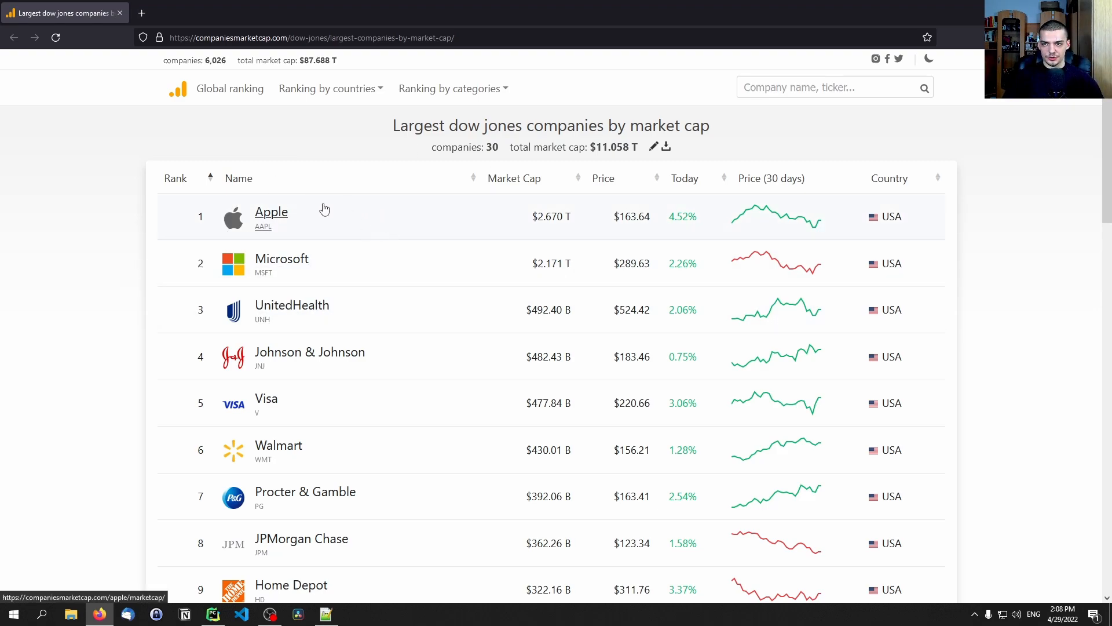
- In Command Prompt, pip install beautifulsoup4 and requests
scroll(down, 3)
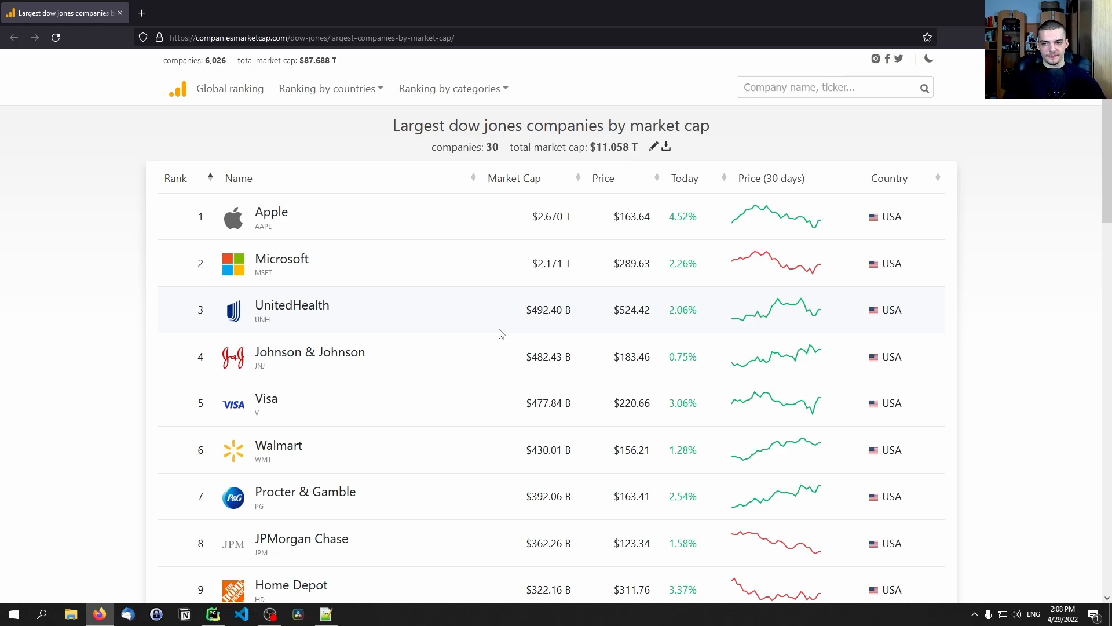
mouse_move(494, 355)
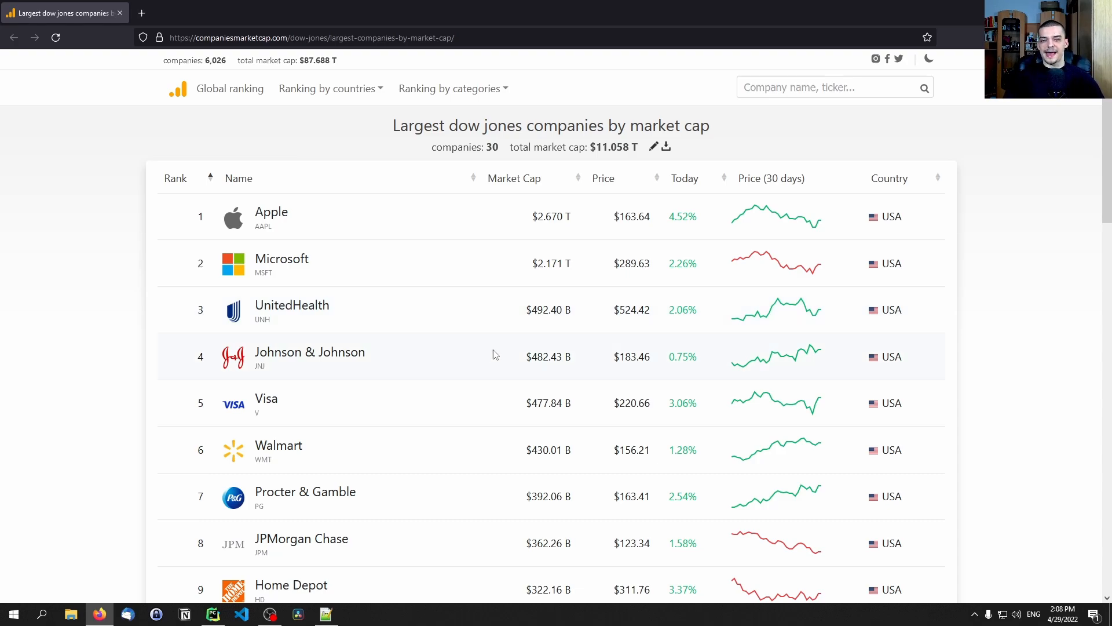
mouse_move(397, 358)
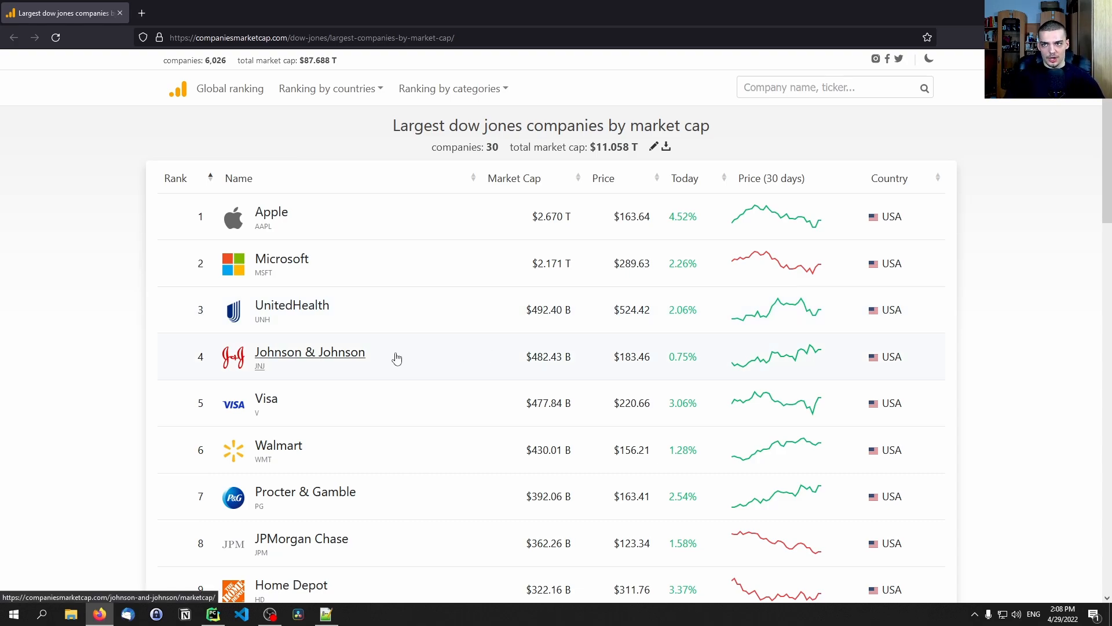
mouse_move(329, 342)
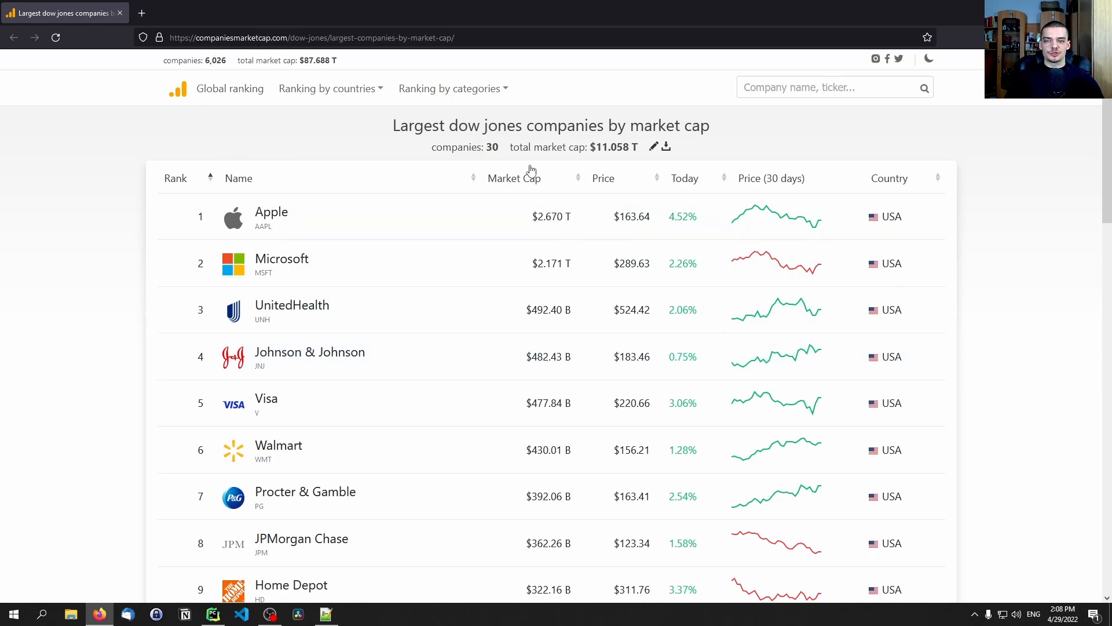
mouse_move(525, 192)
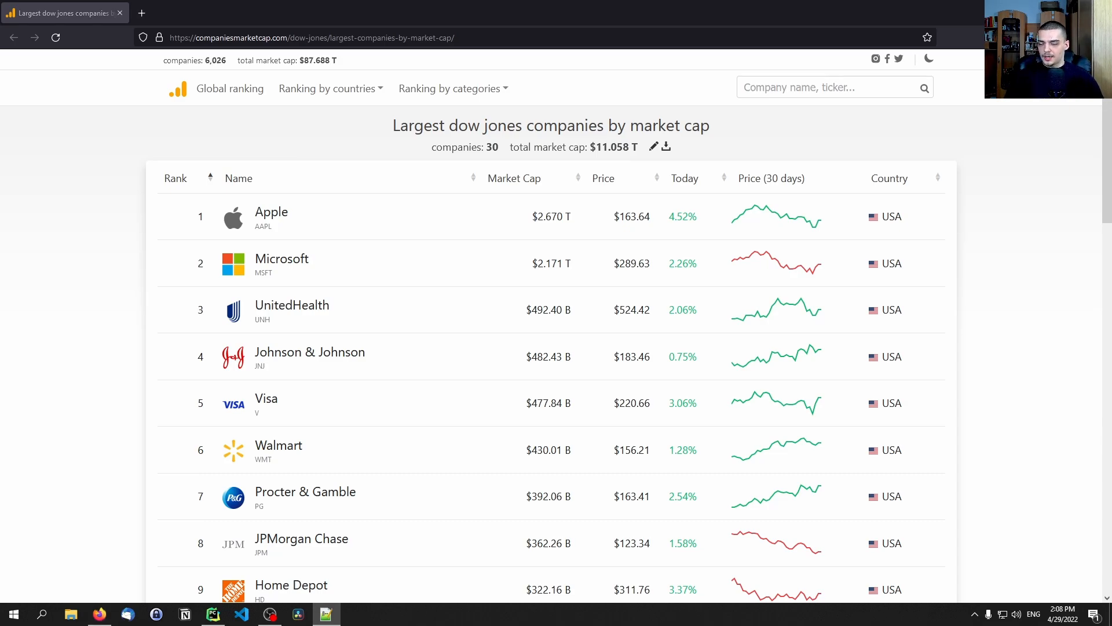
click(12, 613)
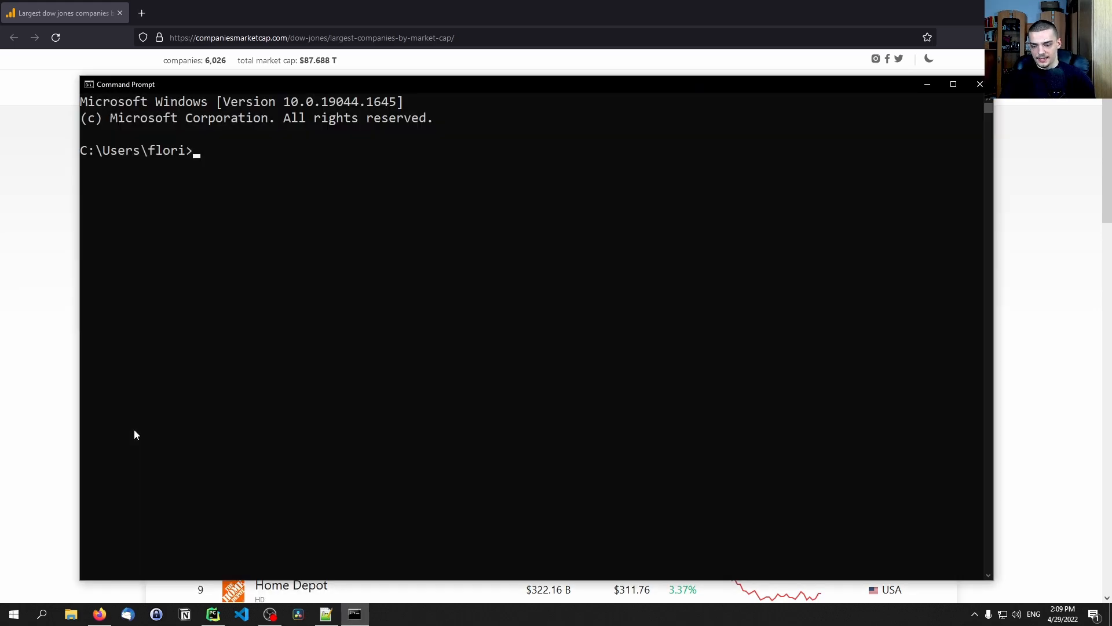
text(pip install)
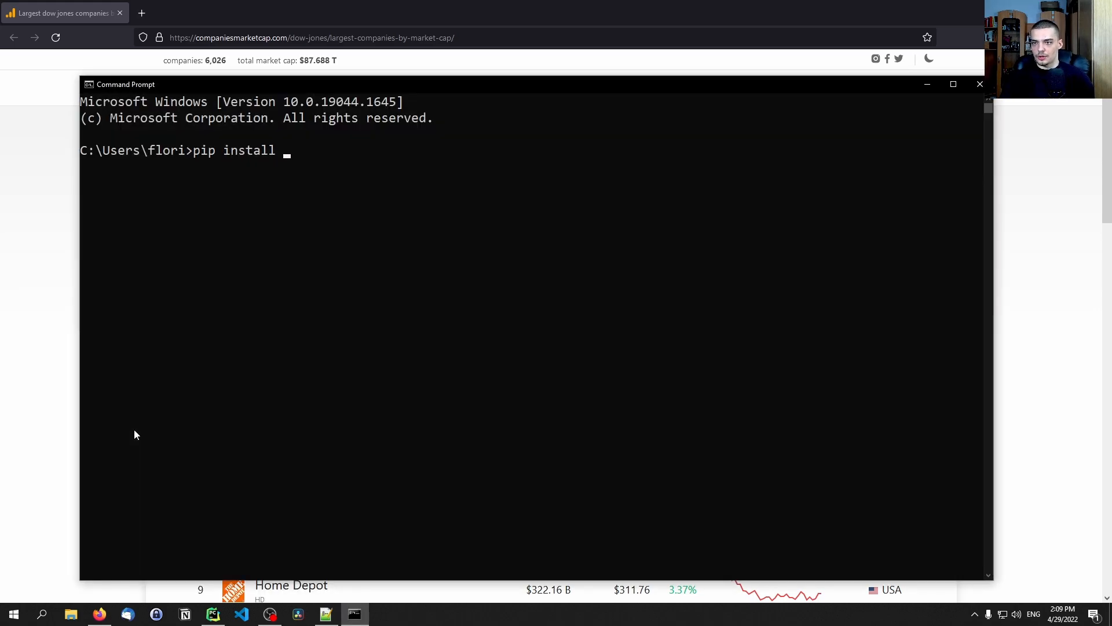
text(be)
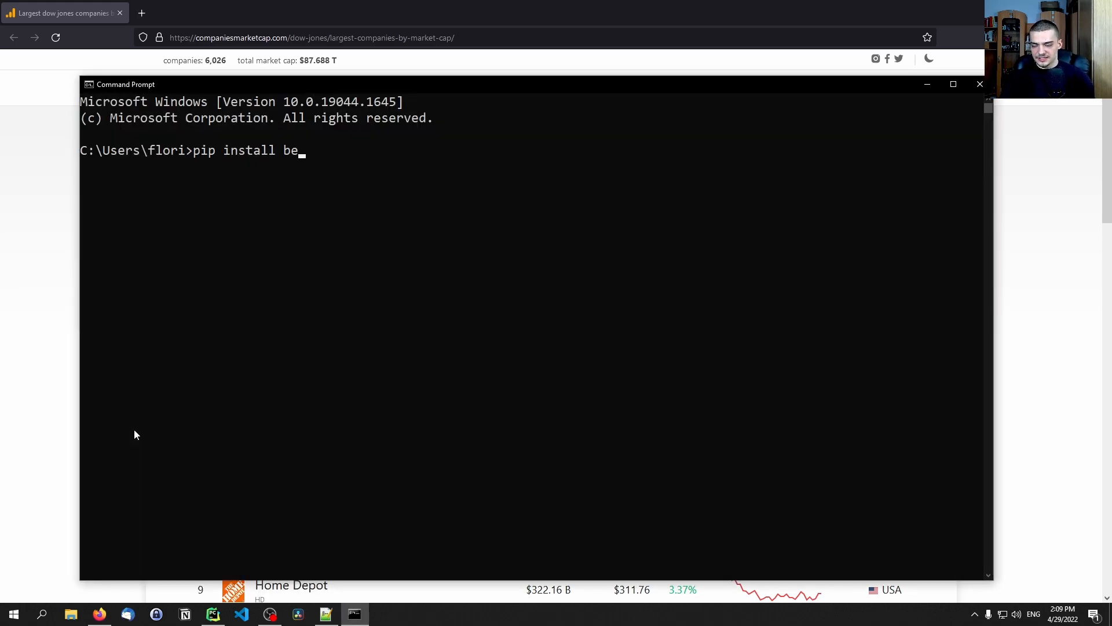
text(autiful)
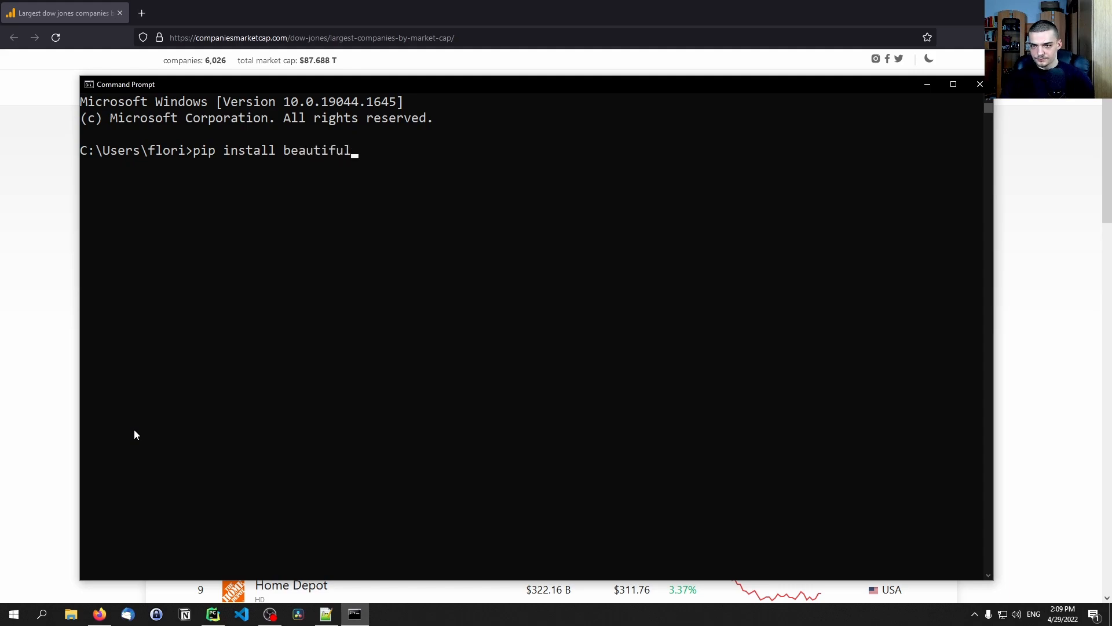
text(soup4)
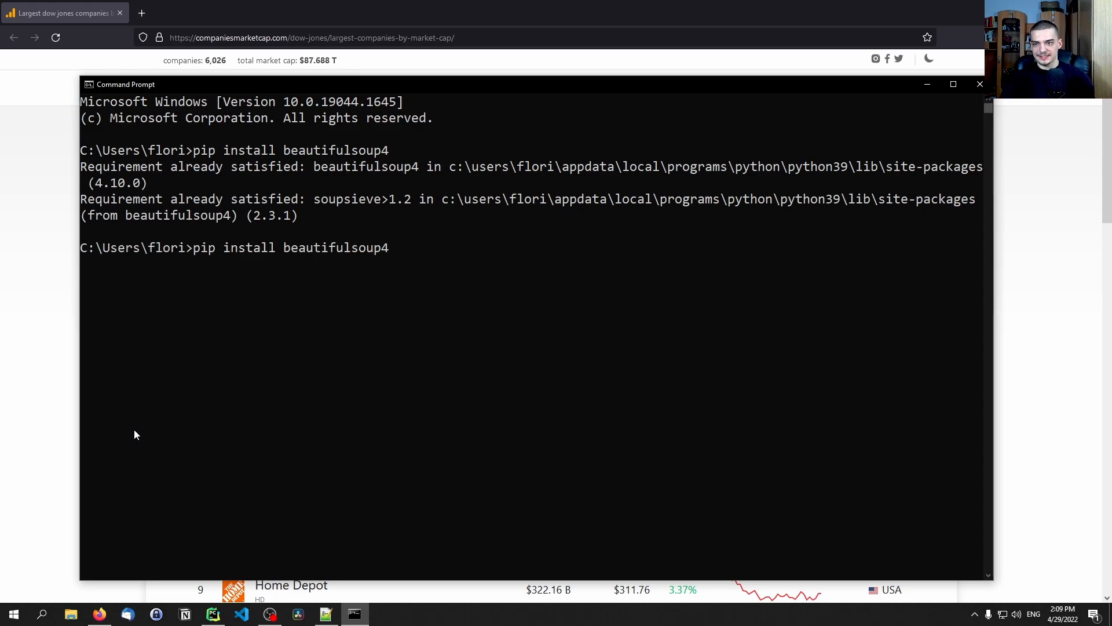
text(reques)
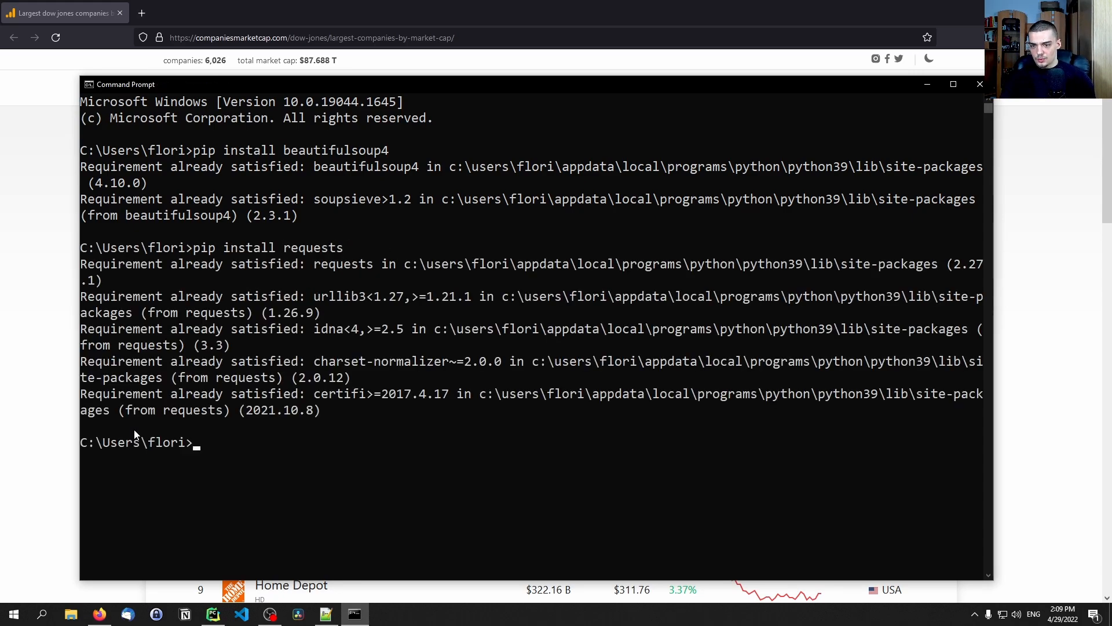
- Run pip install for matplotlib, then type the pip install squarify command
text(pip install)
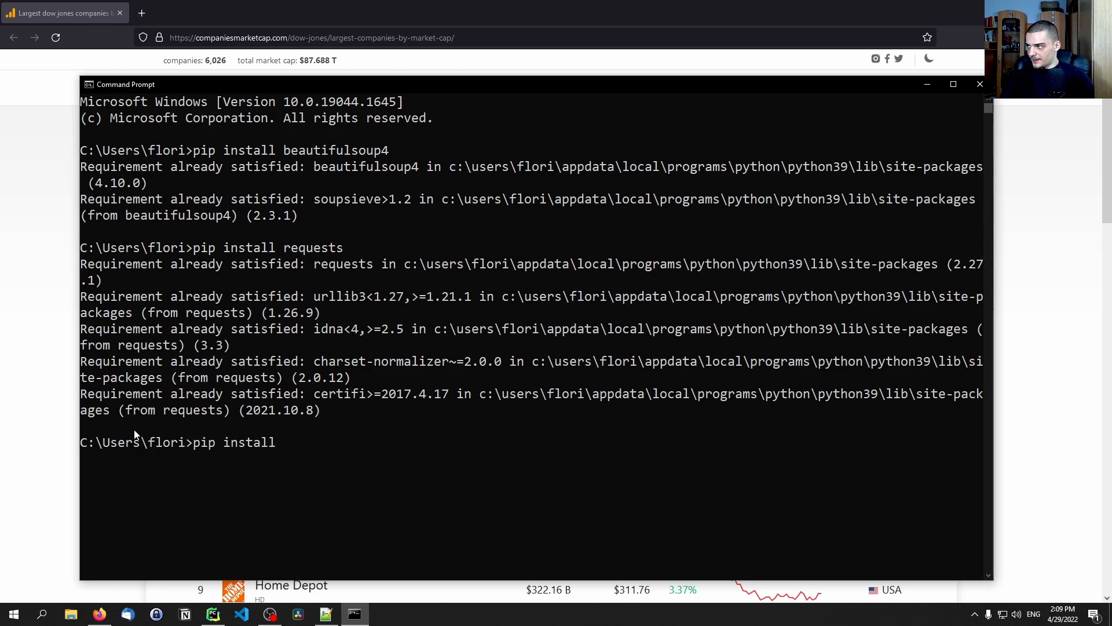
text(matpl)
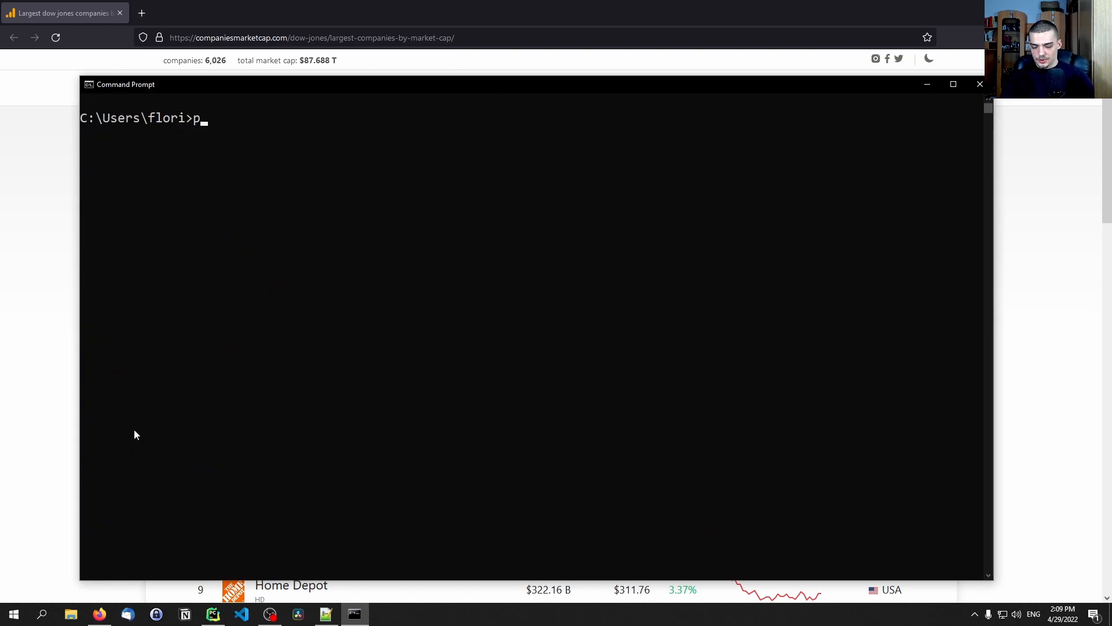
text(ip install)
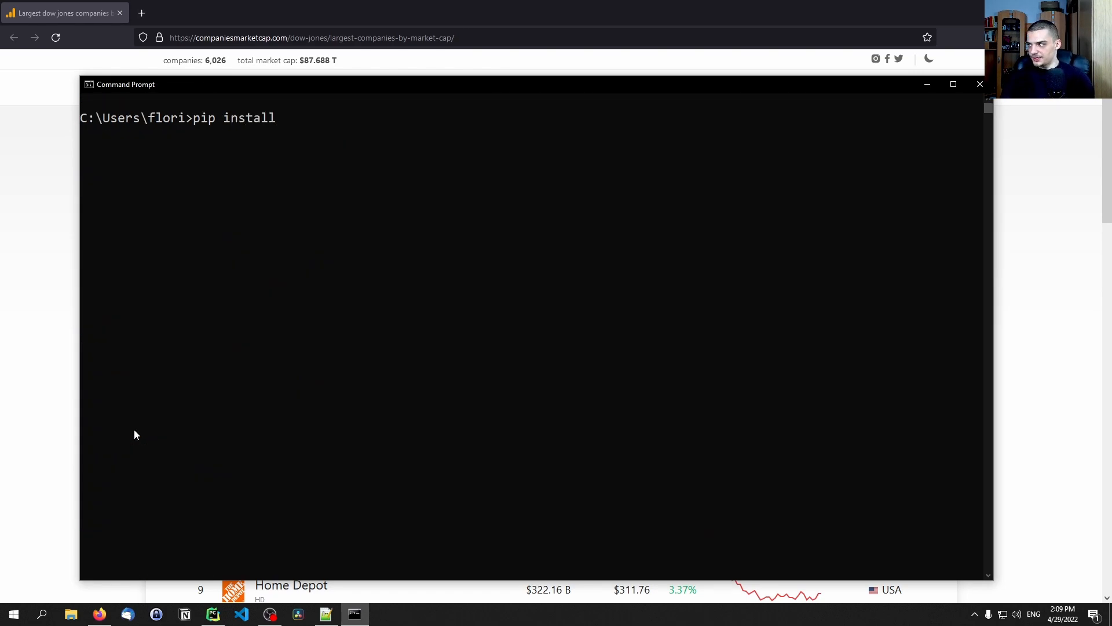
text(squarify)
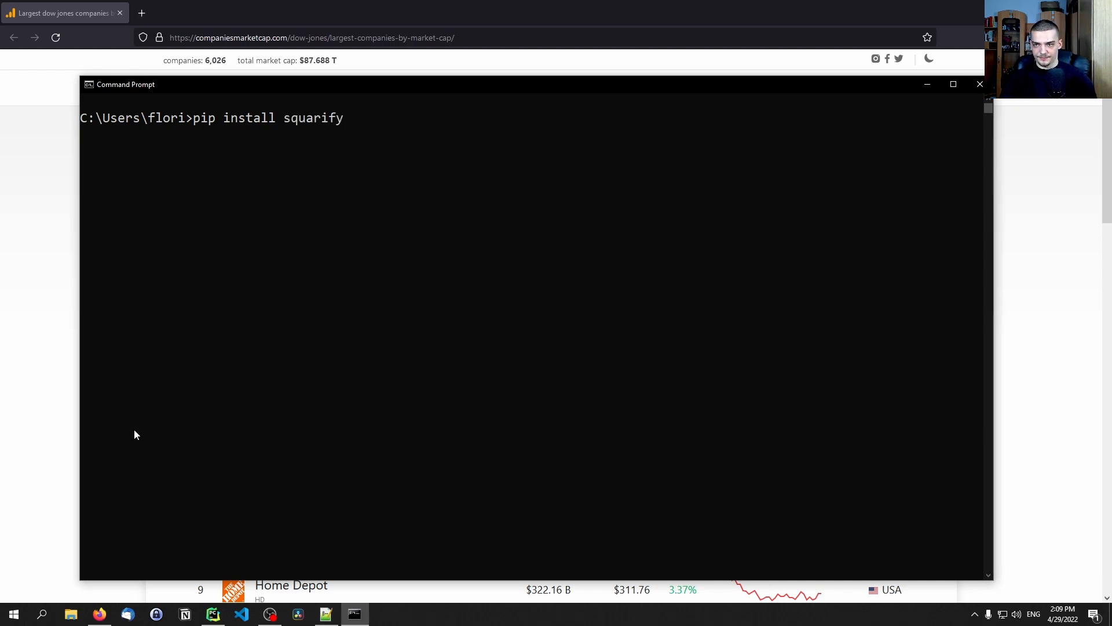
mouse_move(957, 134)
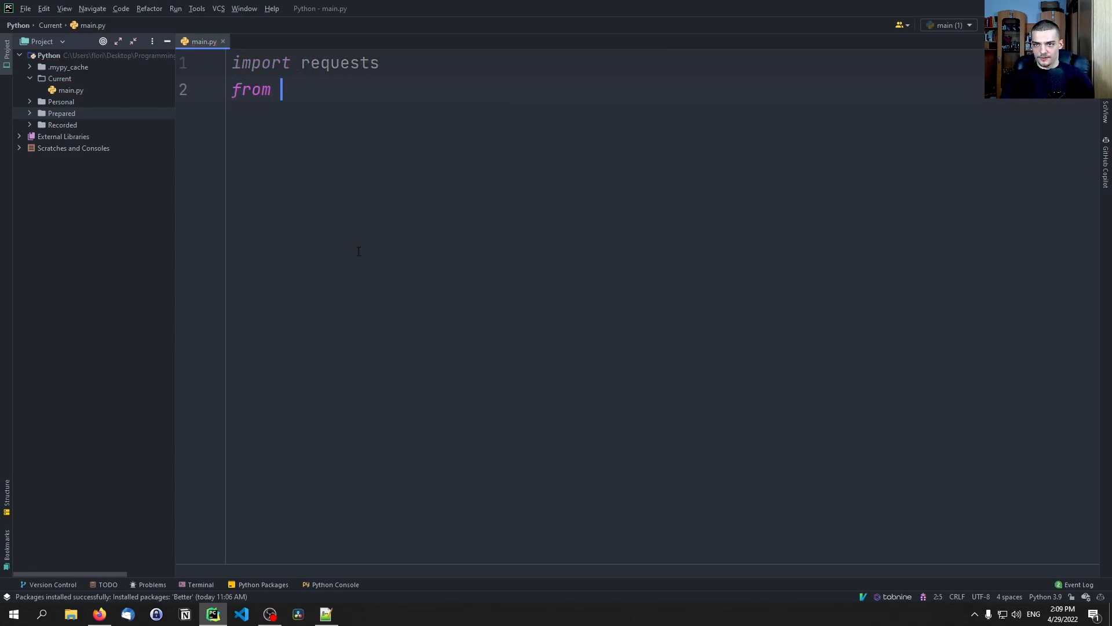
- Import requests, BeautifulSoup from bs4, matplotlib.pyplot as plt, and squarify in main.py
text(bs4 i)
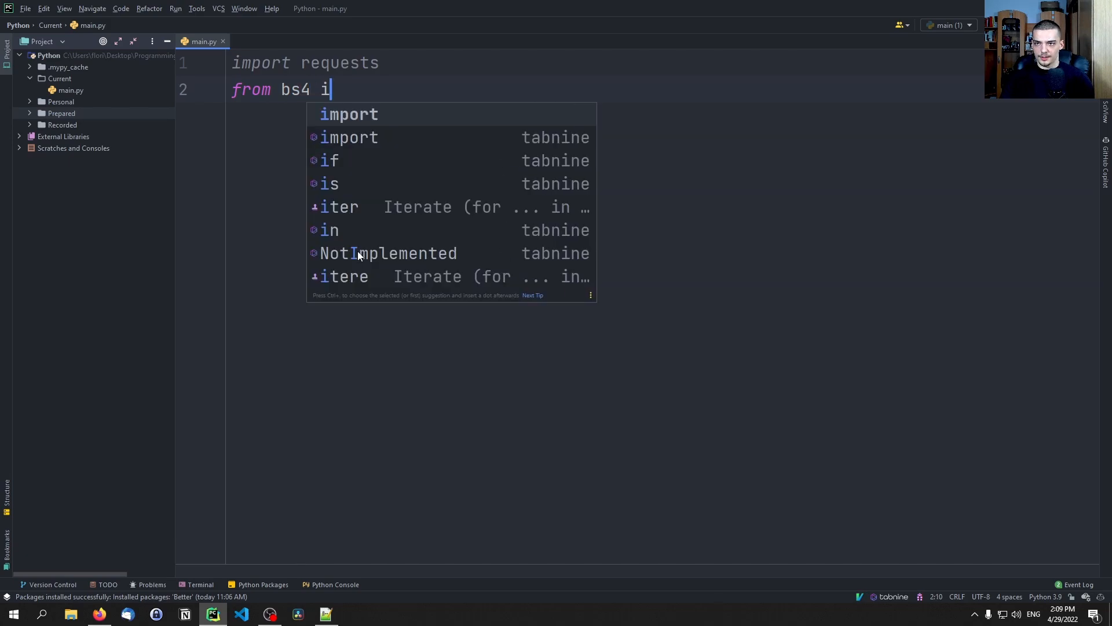
text(mport BeautifulSoup)
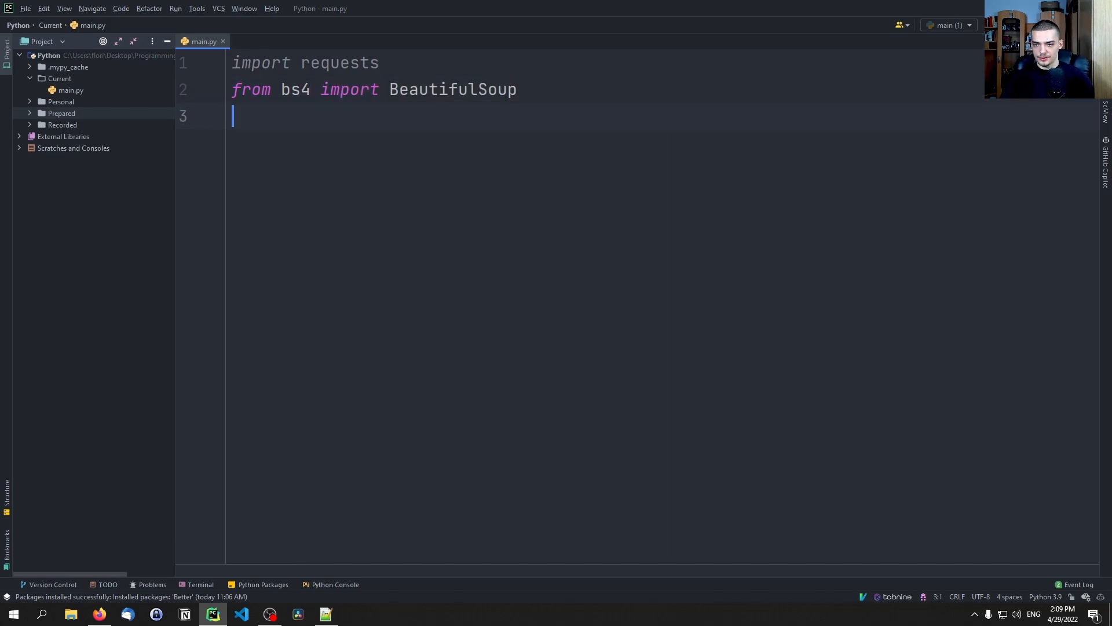
text(import matplotlib.pyplot a)
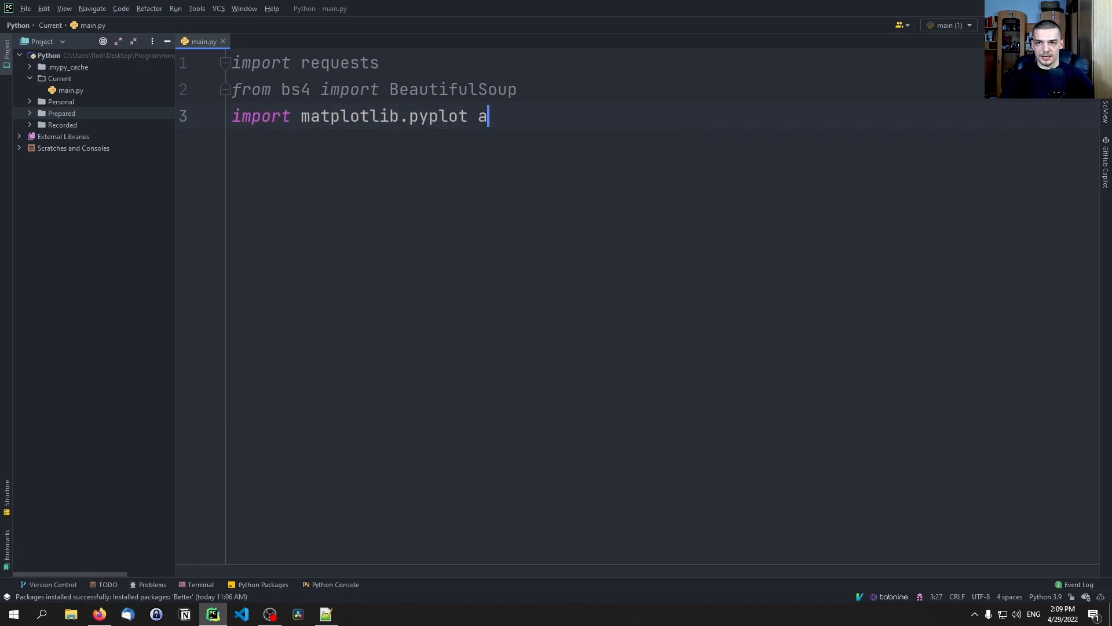
text(s plt)
text(import squarify)
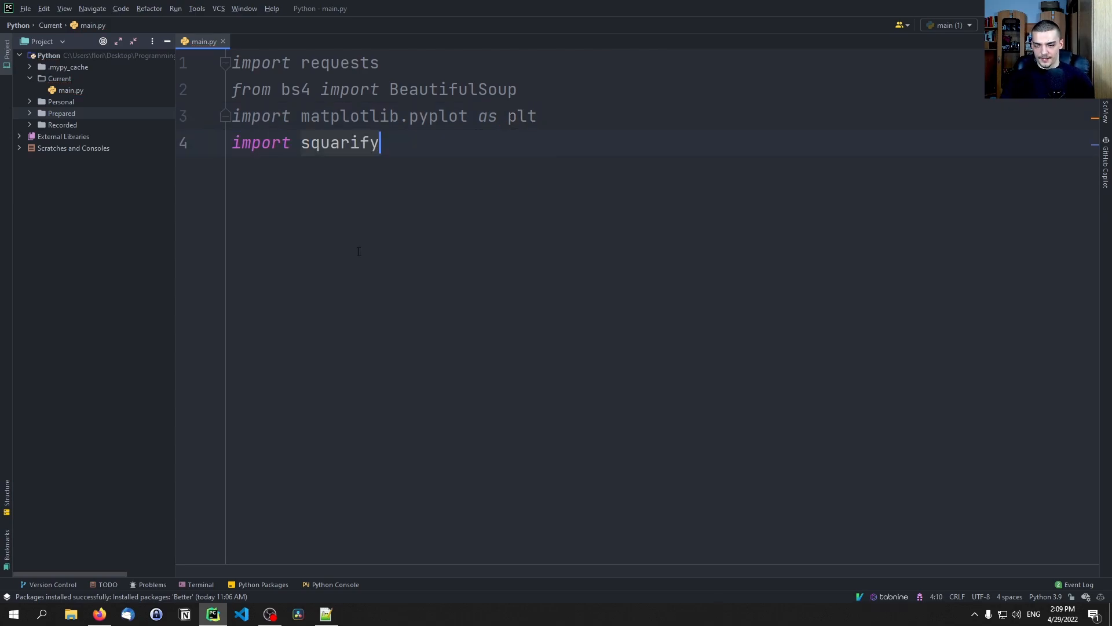
key(enter)
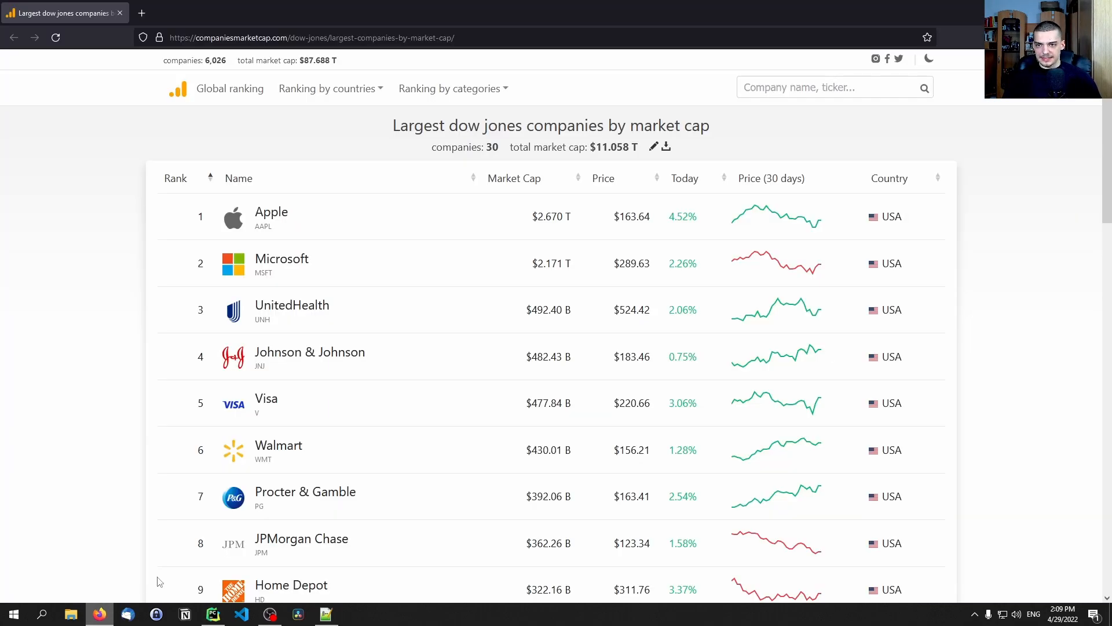
mouse_move(271, 212)
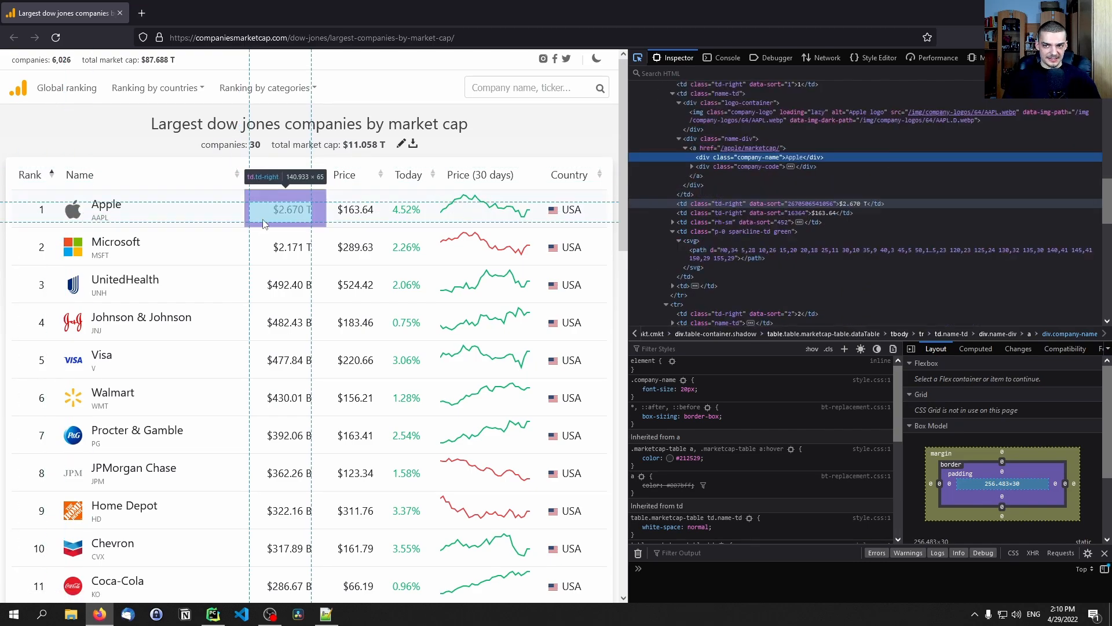
mouse_move(149, 216)
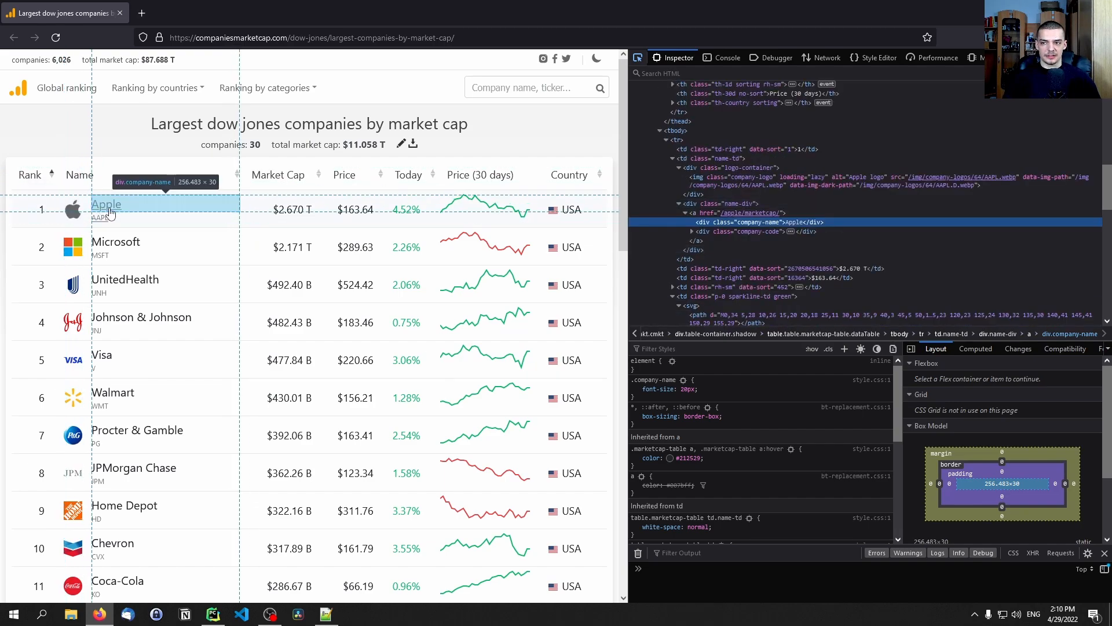
mouse_move(106, 204)
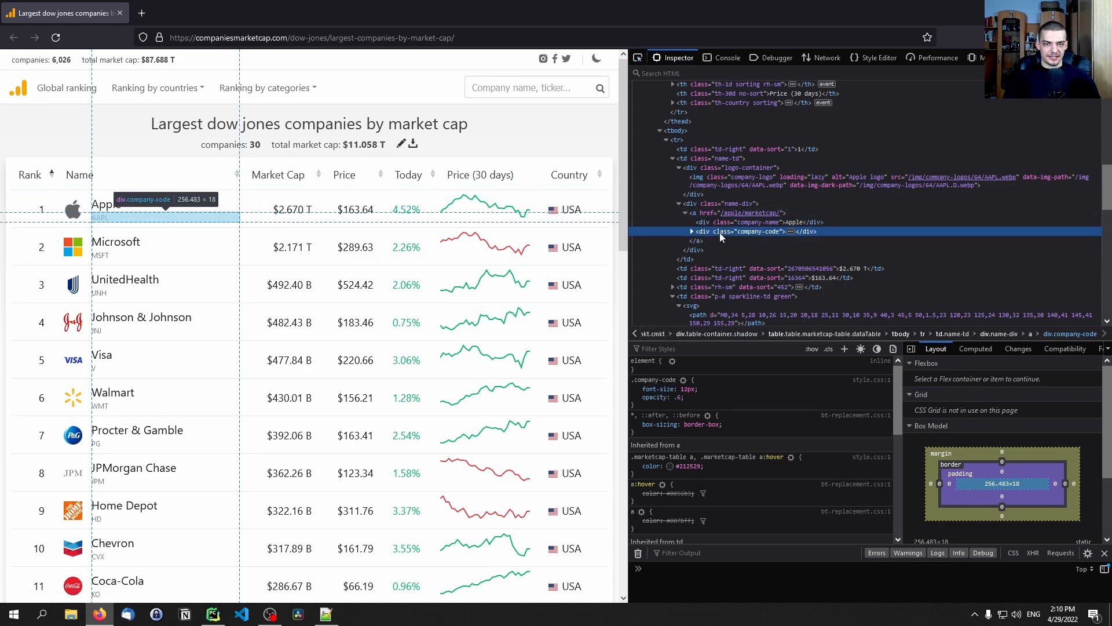
mouse_move(711, 239)
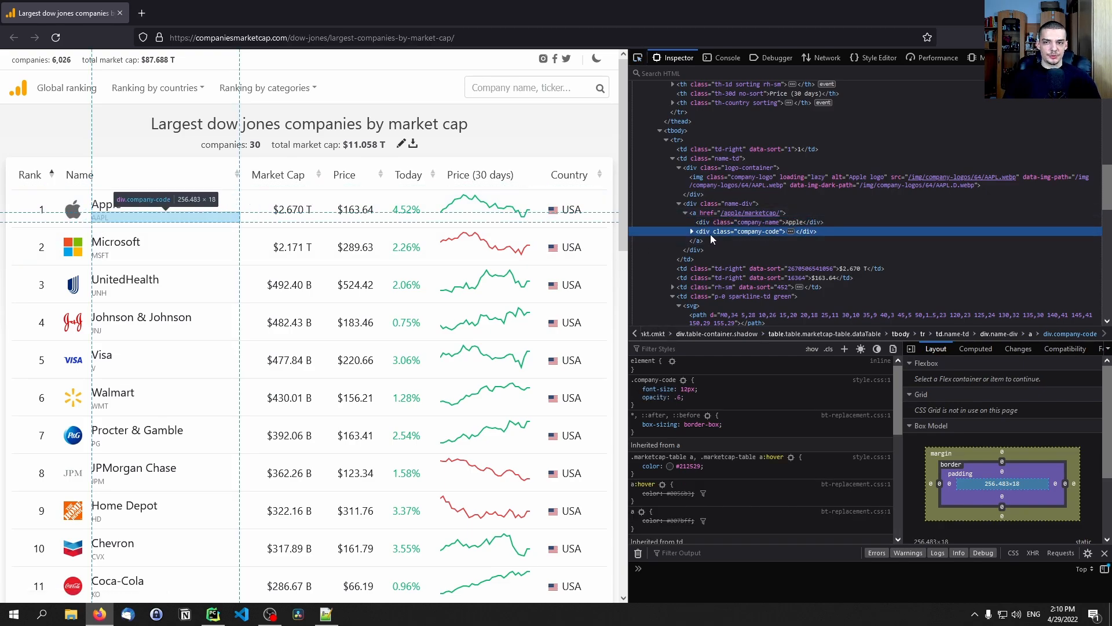
mouse_move(308, 162)
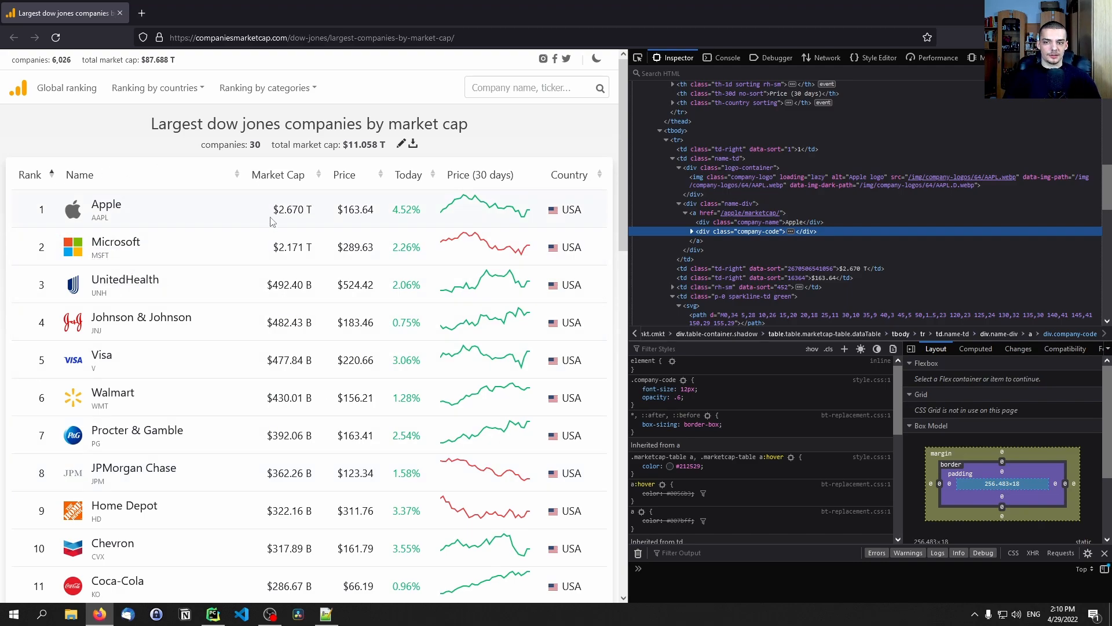
mouse_move(80, 199)
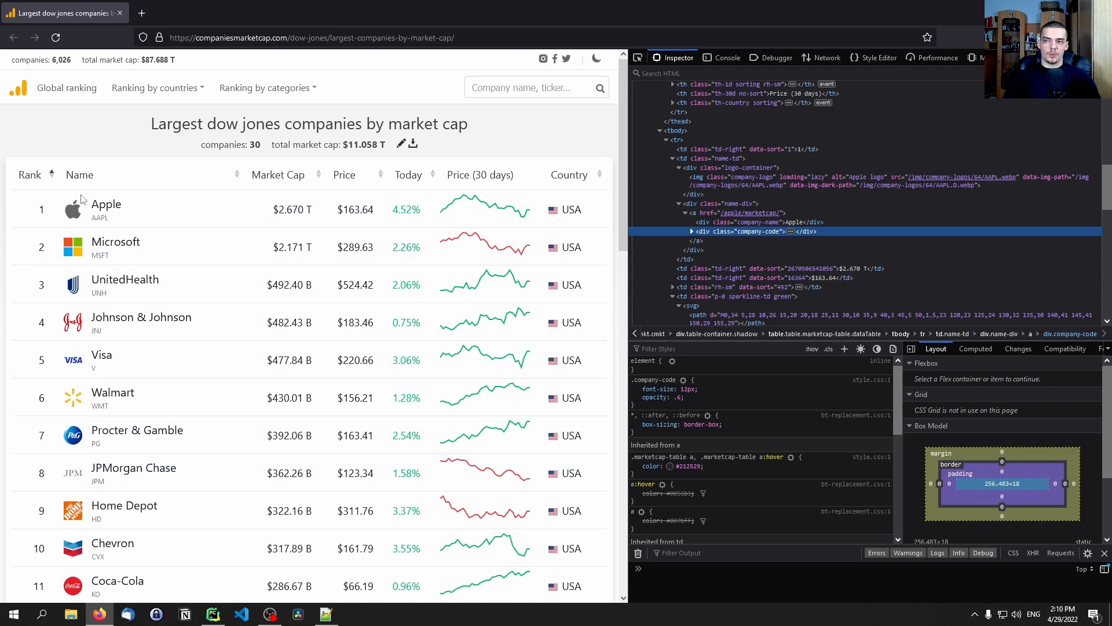
mouse_move(106, 204)
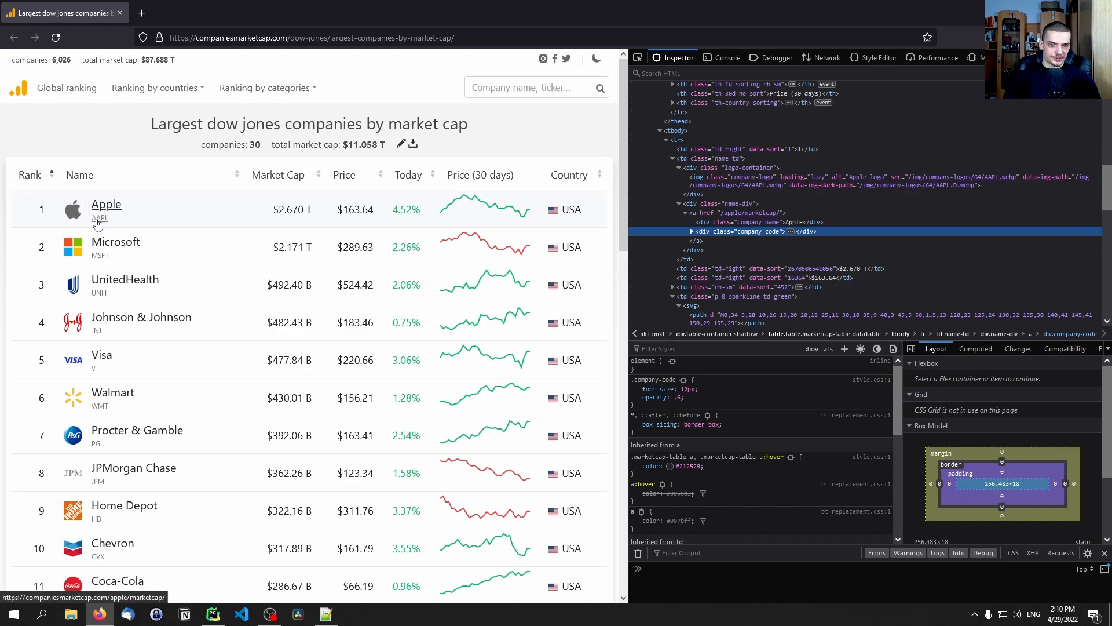
mouse_move(193, 244)
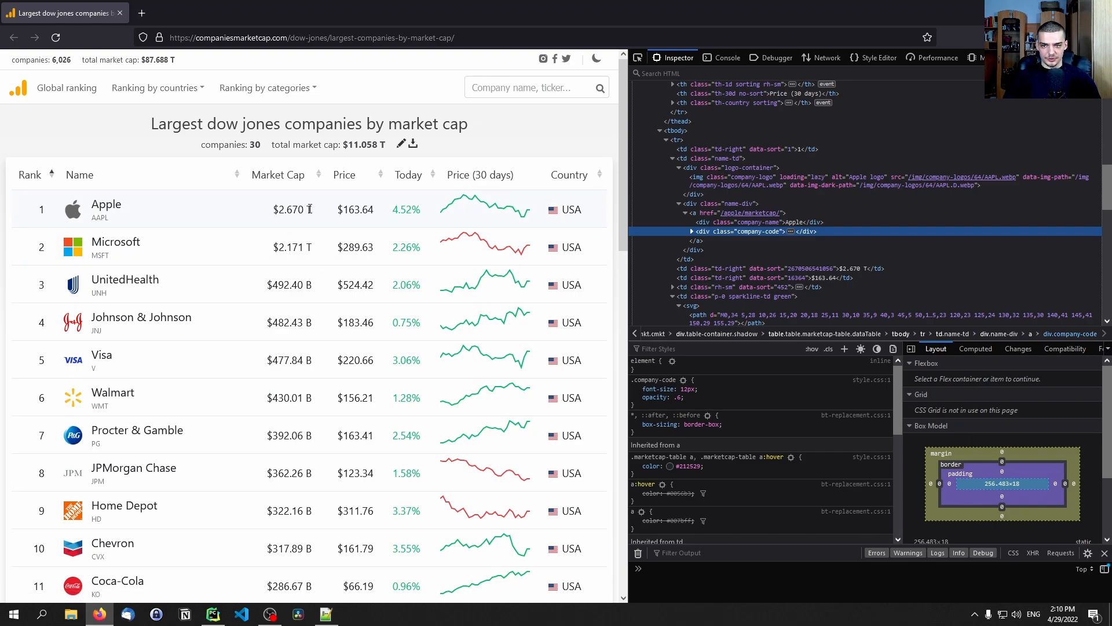
mouse_move(309, 277)
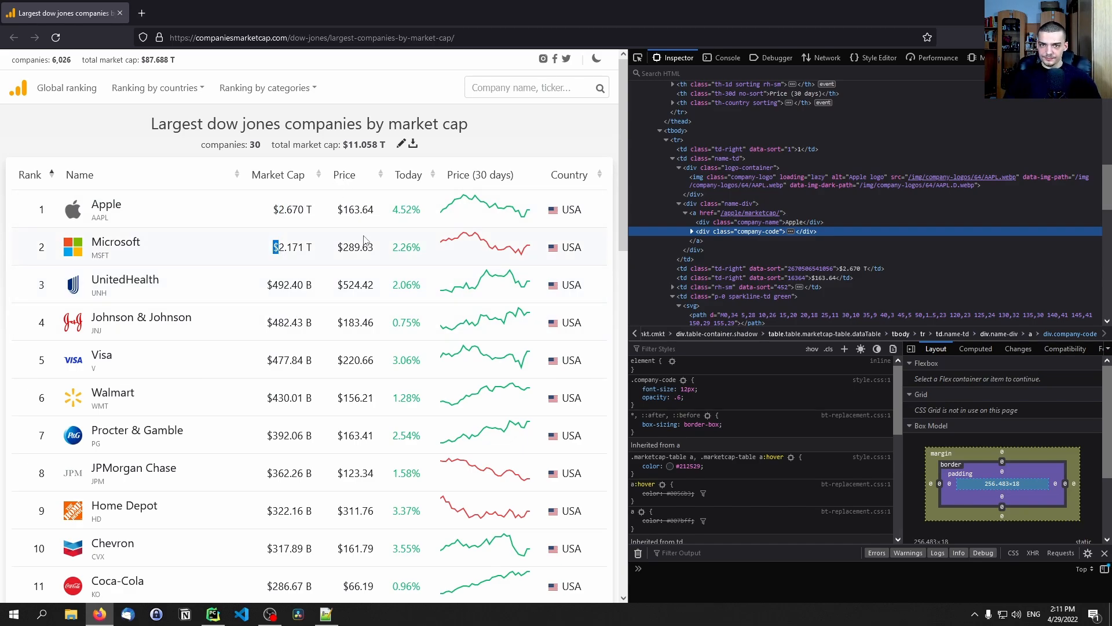
mouse_move(289, 193)
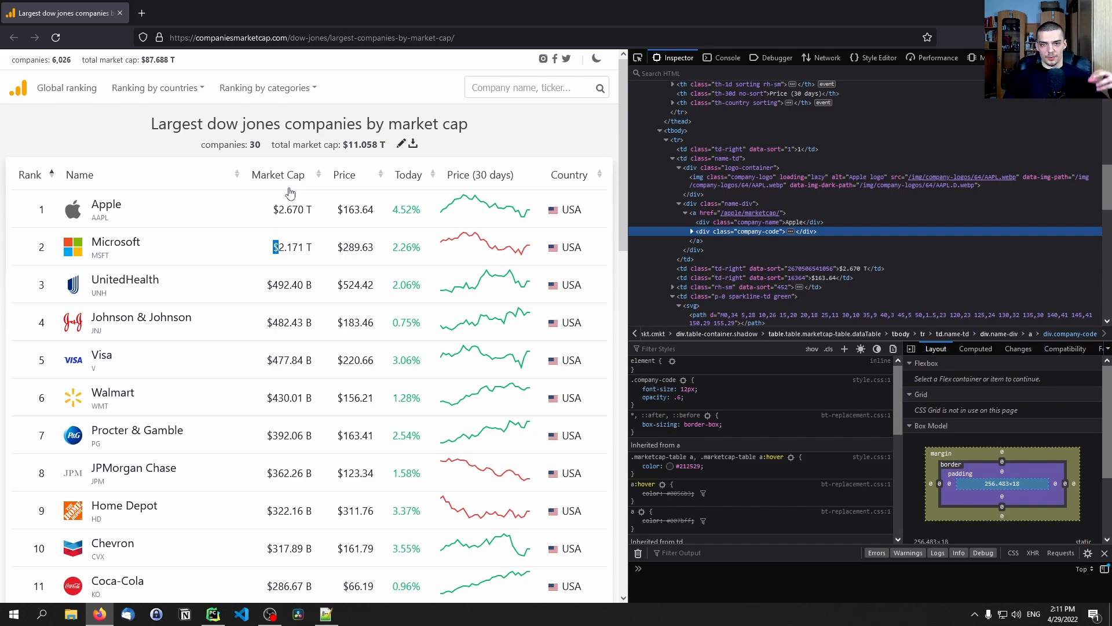
mouse_move(247, 511)
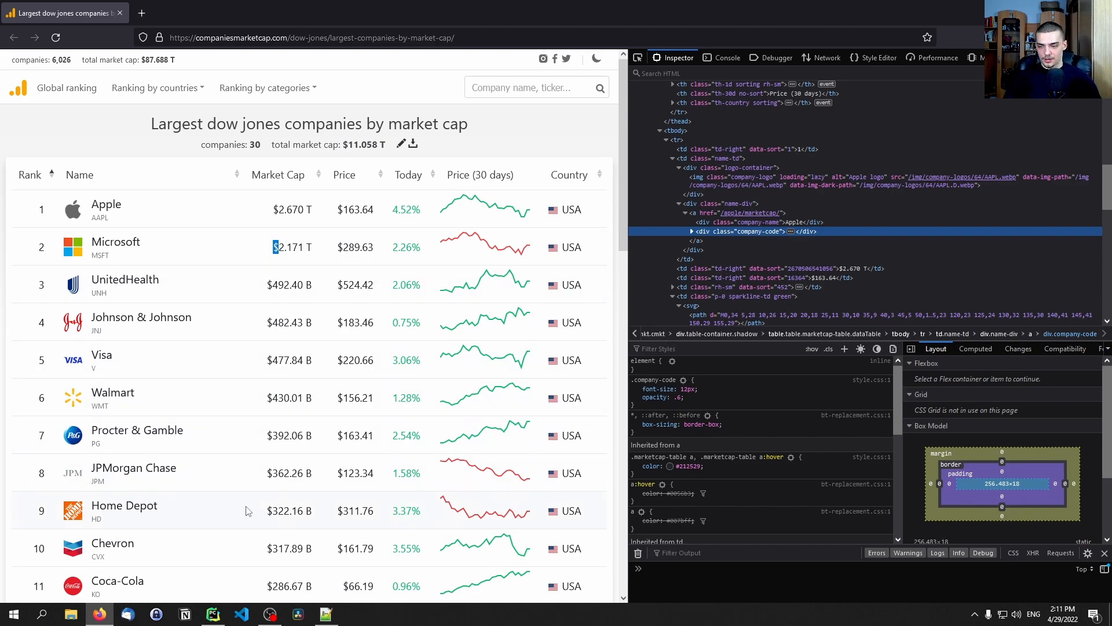
- Assign the Dow Jones page URL, copied from the browser, to url
click(212, 613)
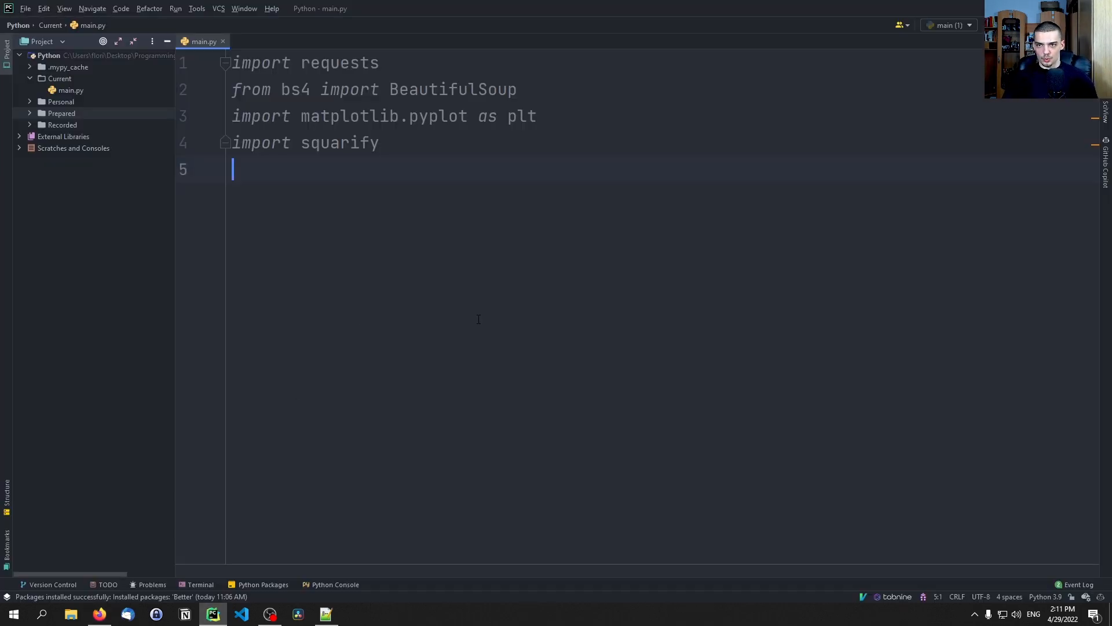
key(enter)
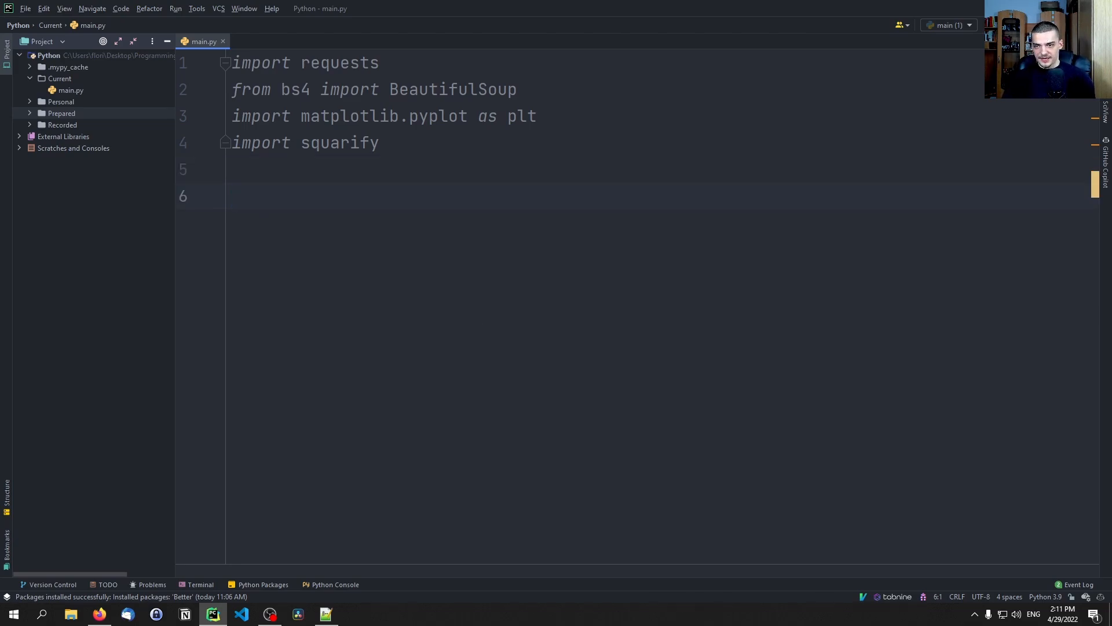
text(url =)
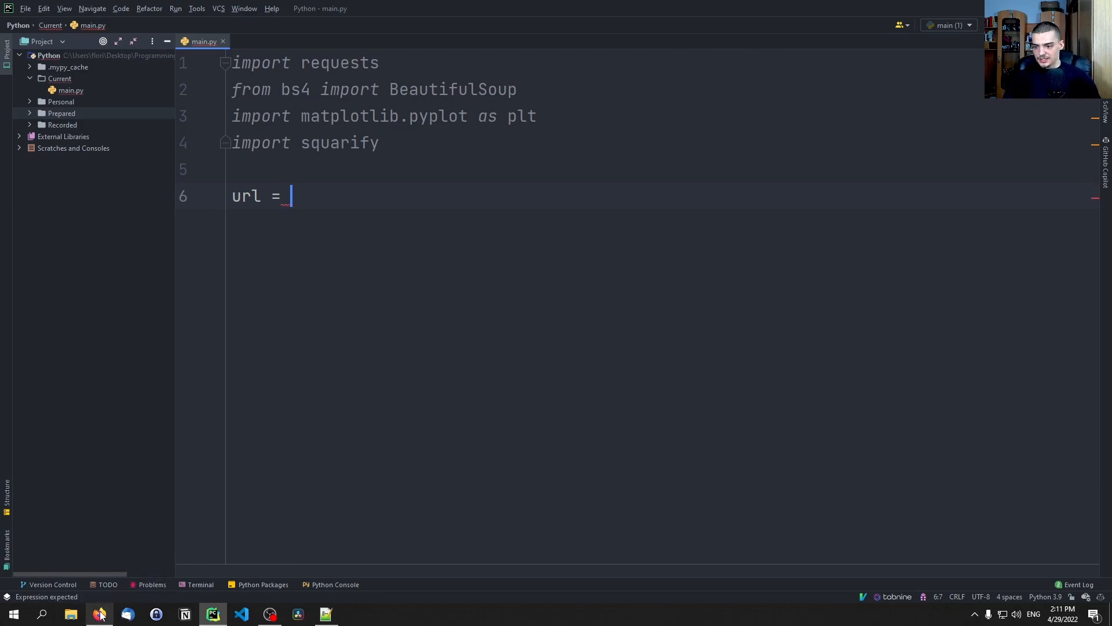
click(99, 613)
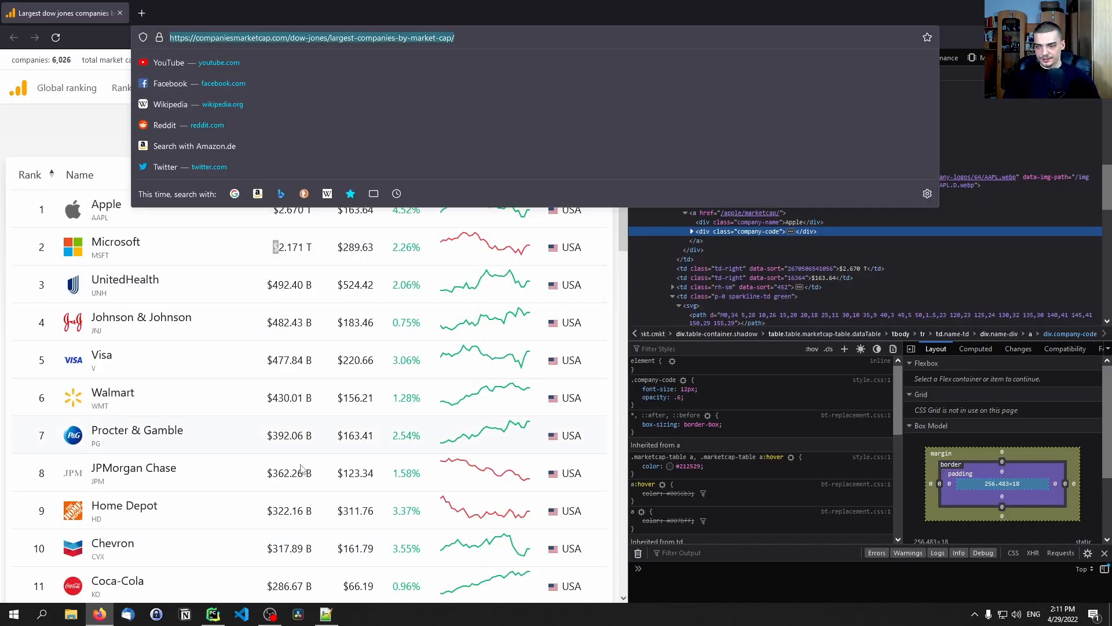
click(212, 613)
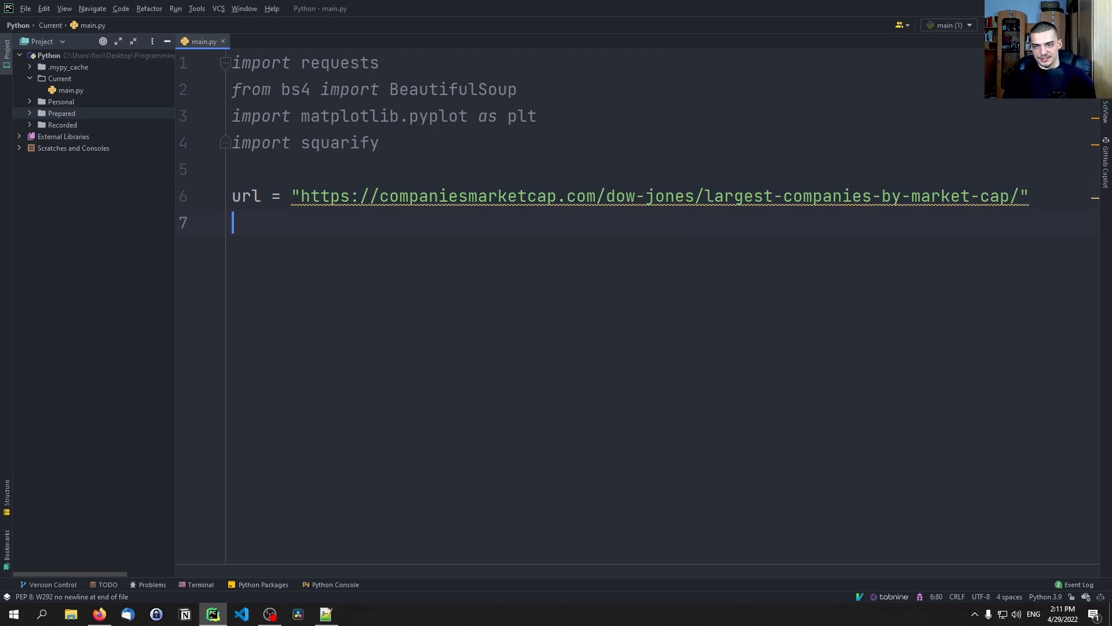
key(enter)
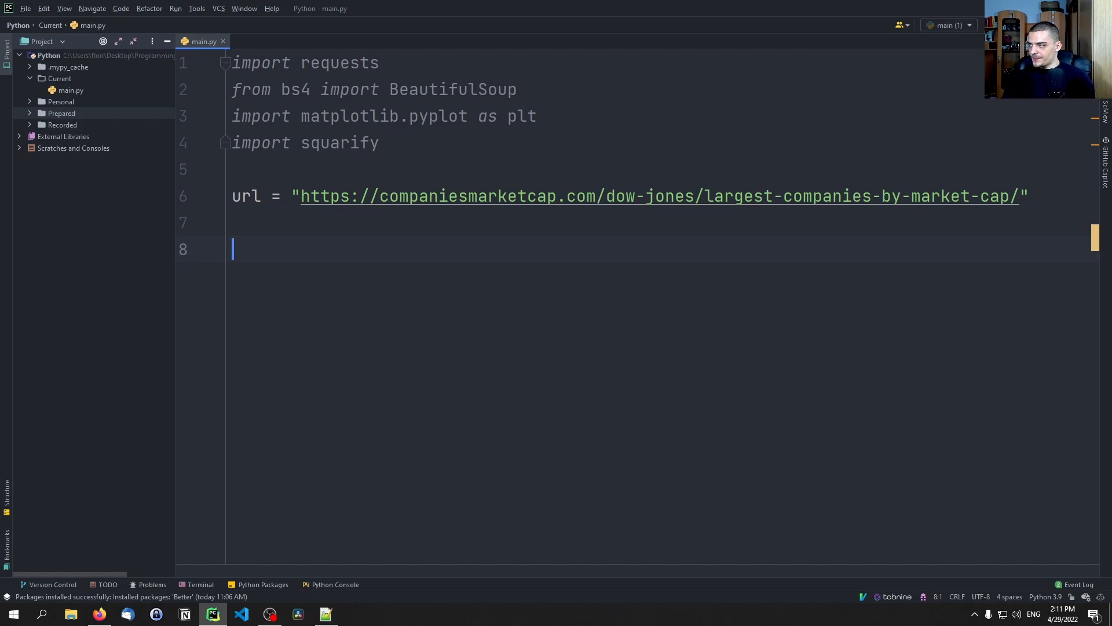
- Add response = requests.get(url) and soup = BeautifulSoup(response.text, "lxml")
text(response =)
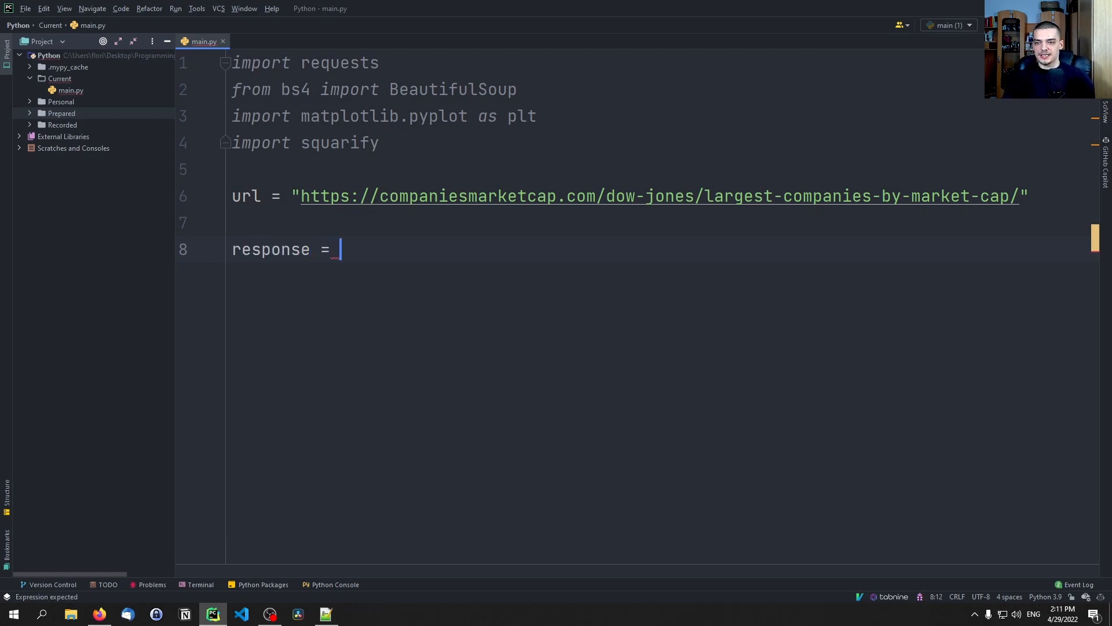
text(requests.)
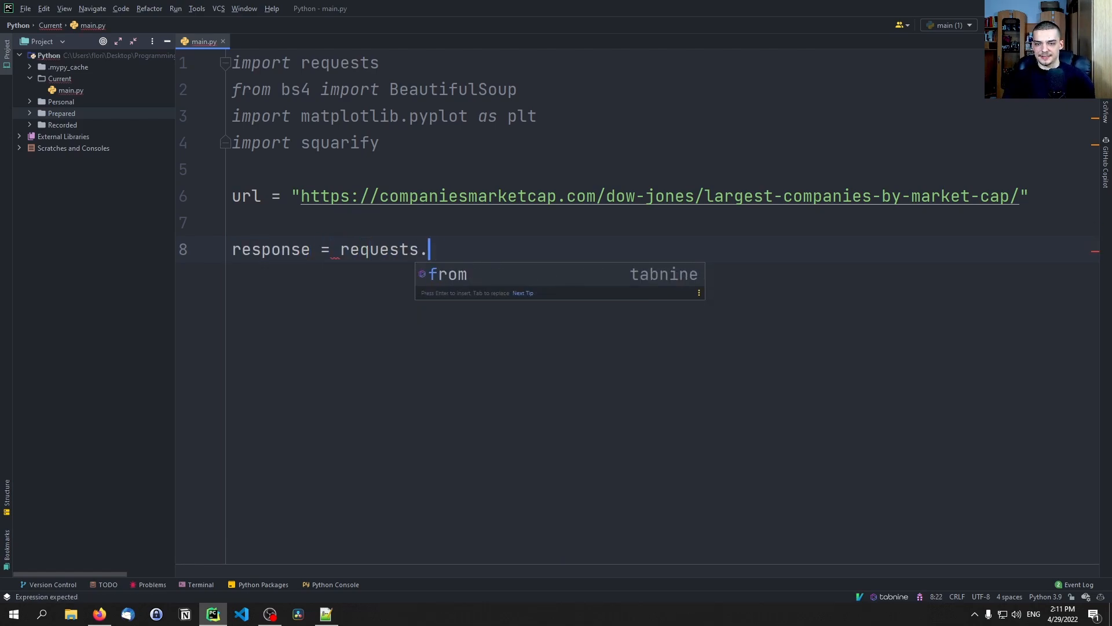
text(get(ur)
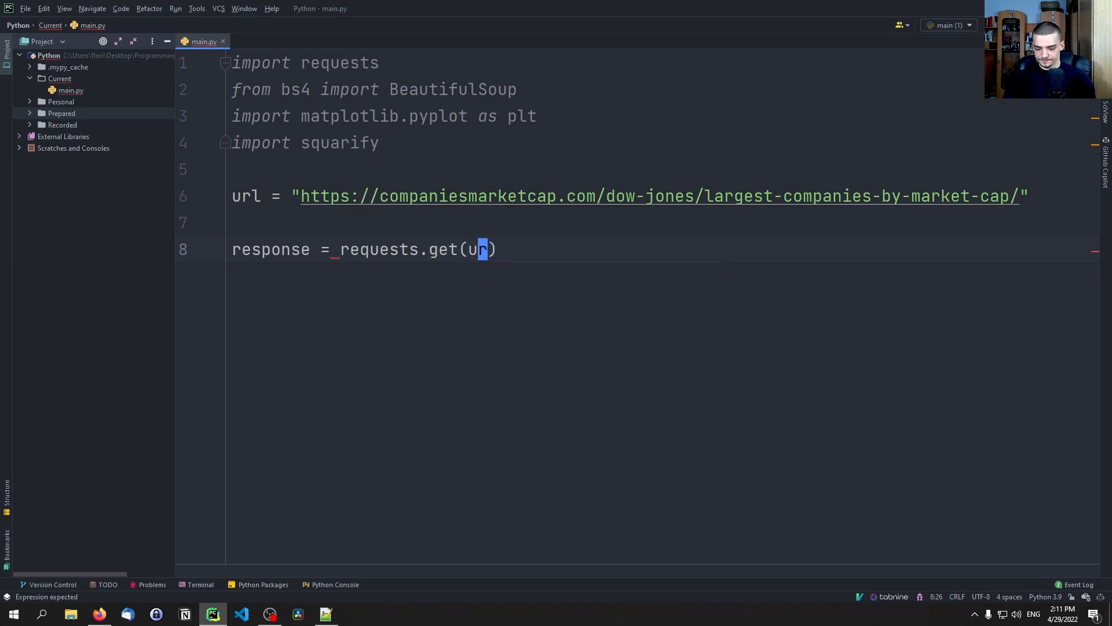
key(enter)
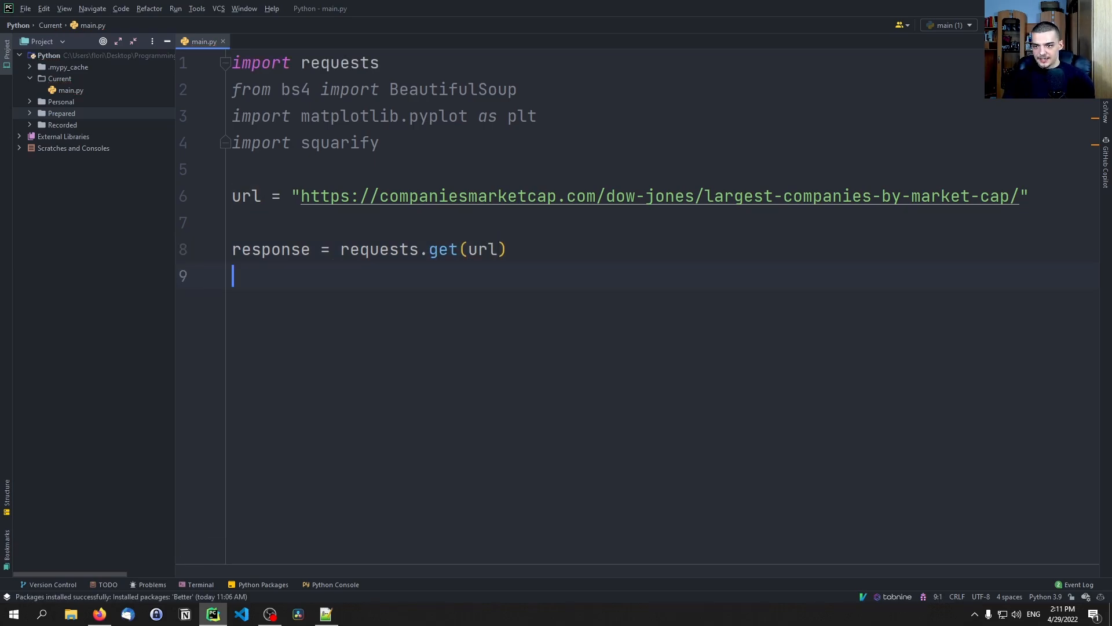
text(soup =)
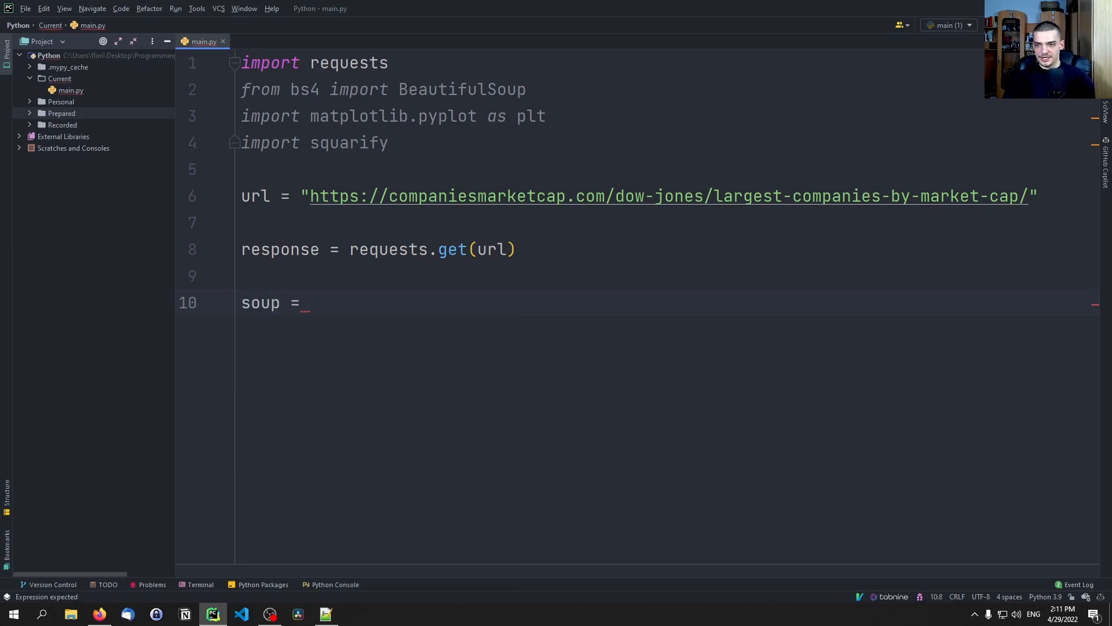
text(BeautifulSoup(response.)
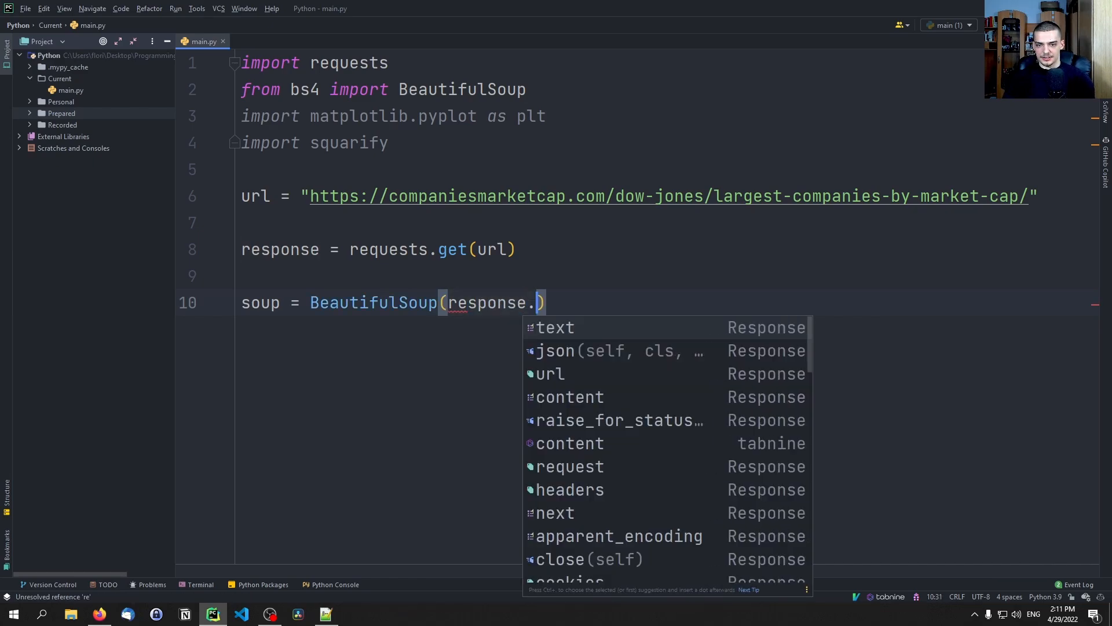
click(555, 327)
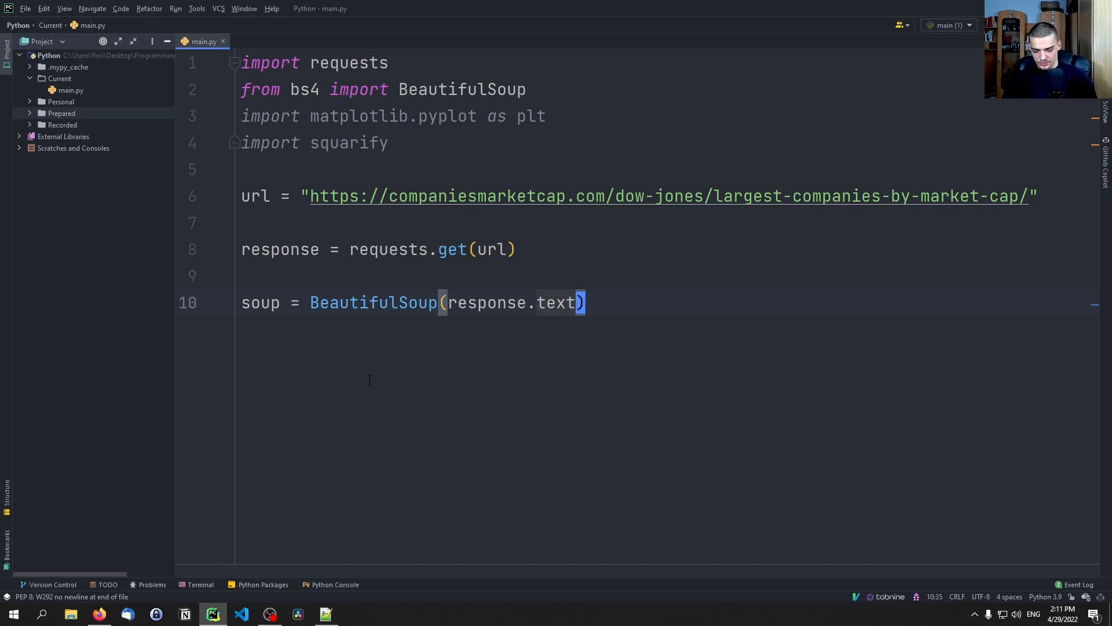
text(, "lxml")
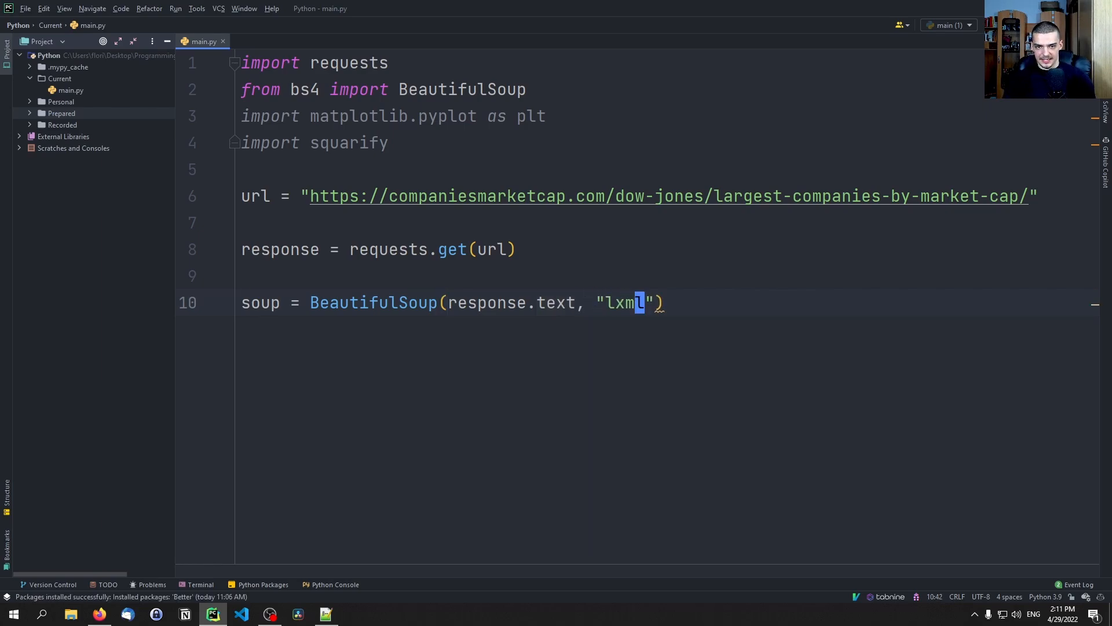
key(enter)
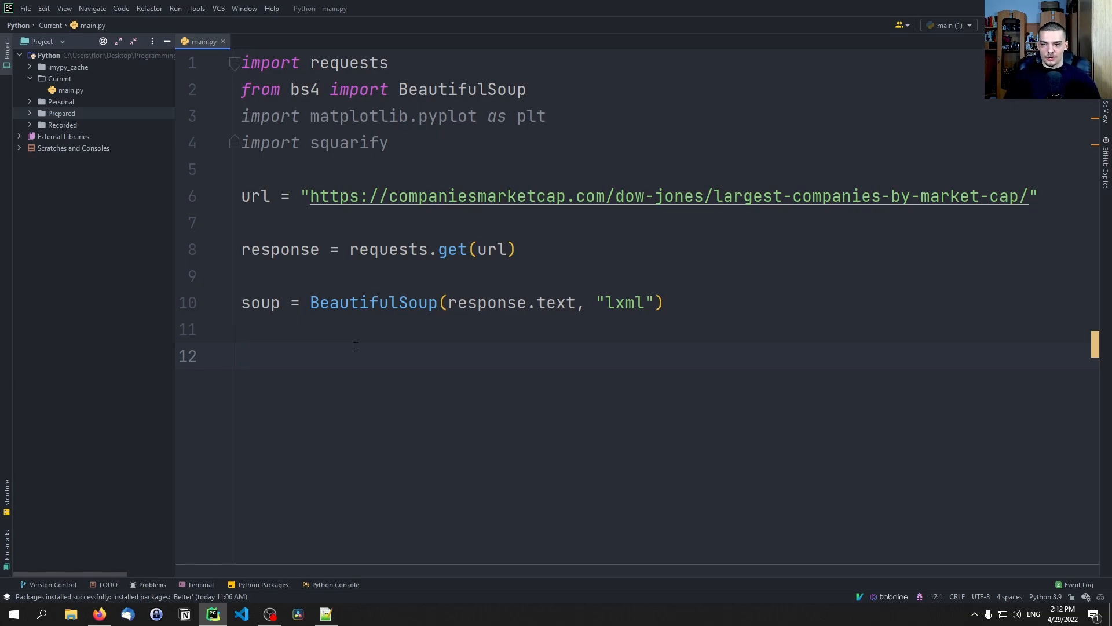
mouse_move(203, 492)
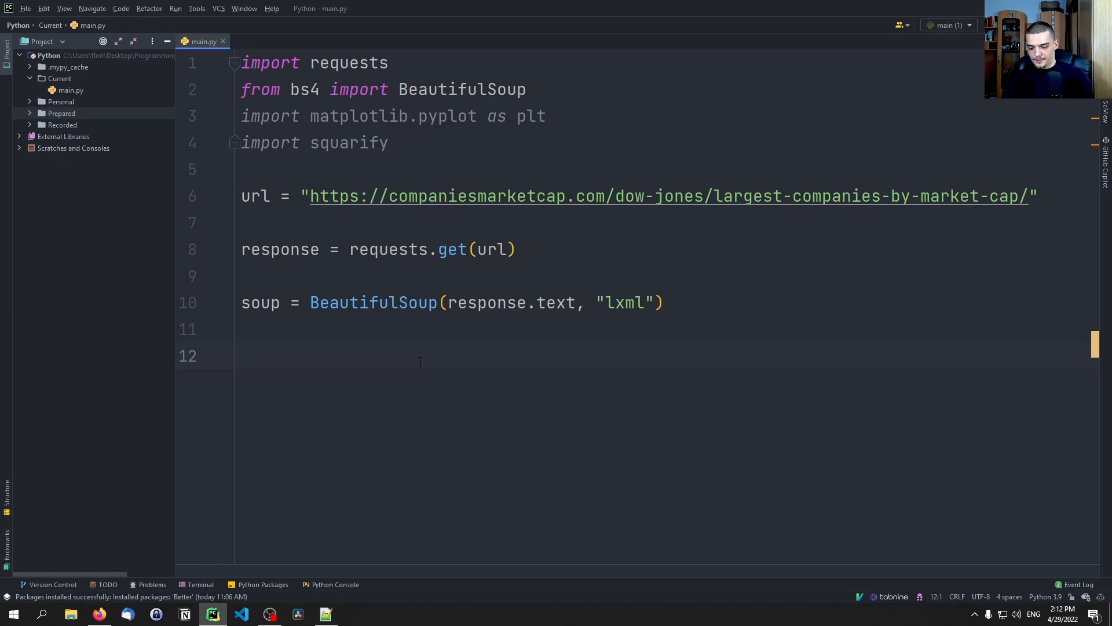
- Add rows = soup.findChildren("tr") with a new line below it
text(rows = so)
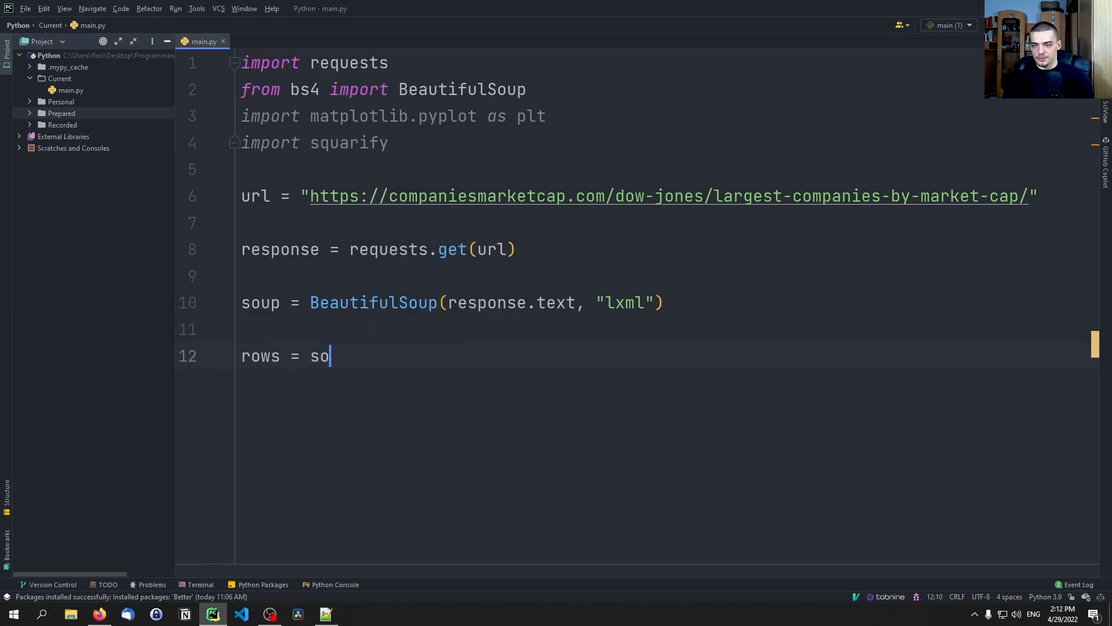
text(up.fing)
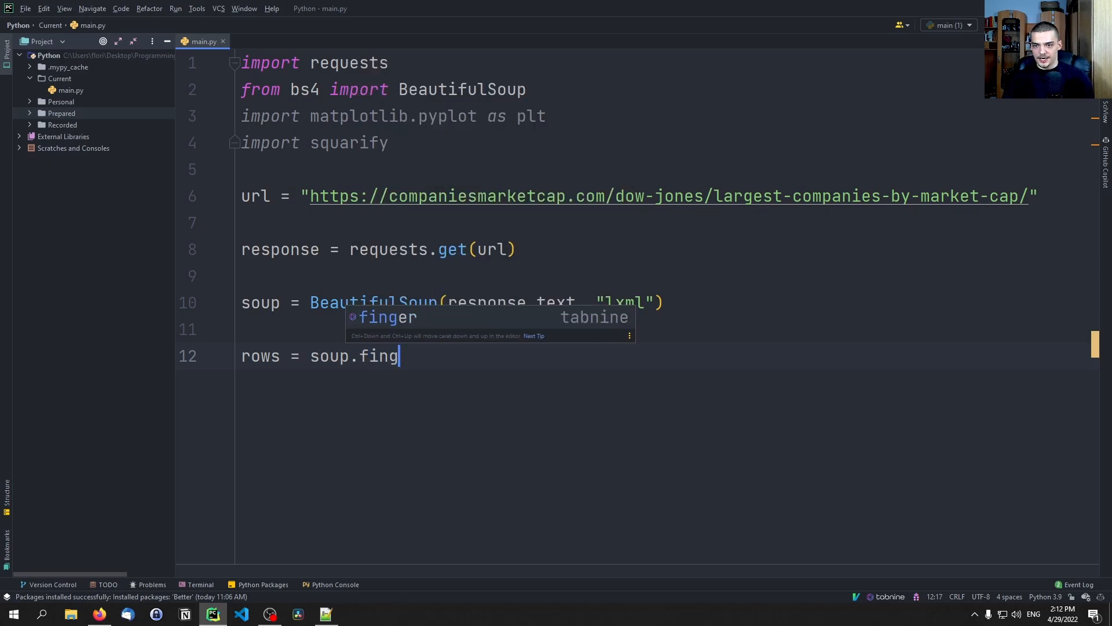
text(d)
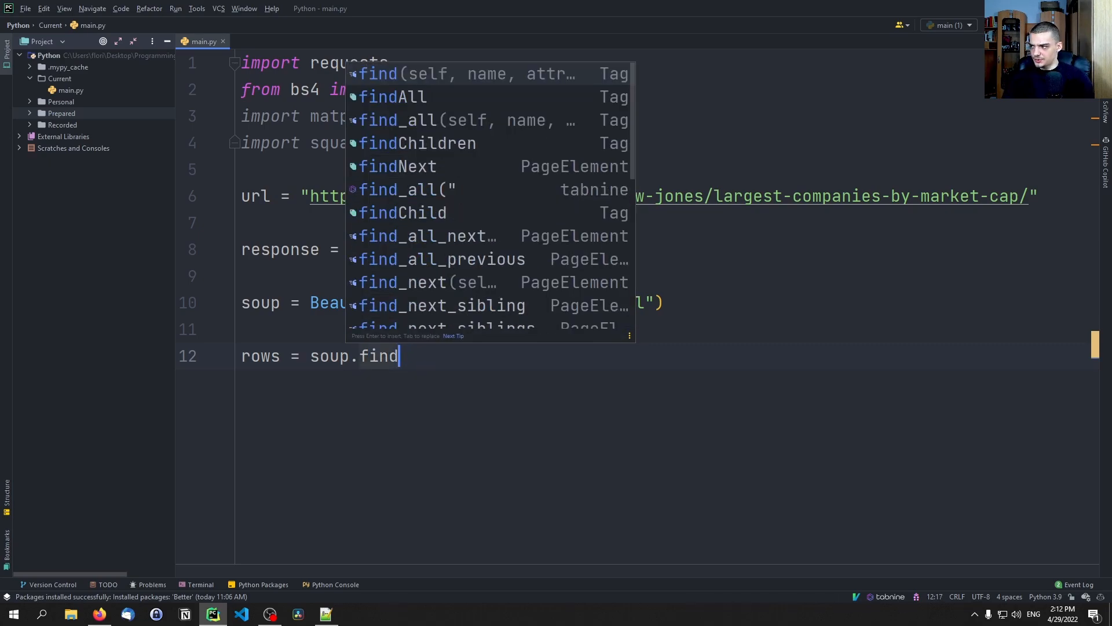
click(417, 143)
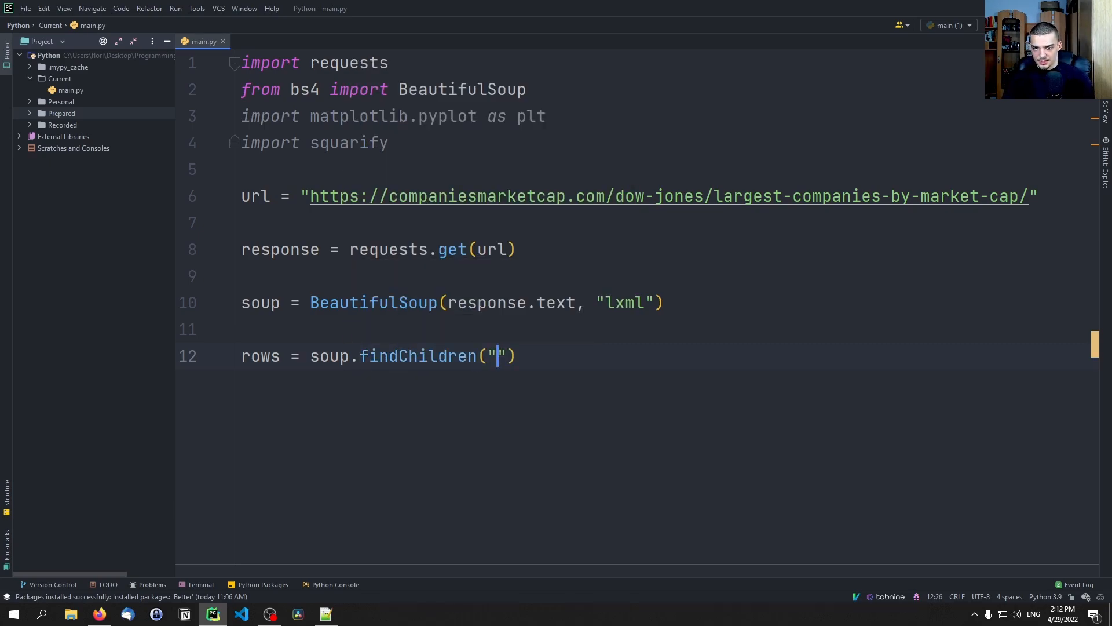
text(tr)
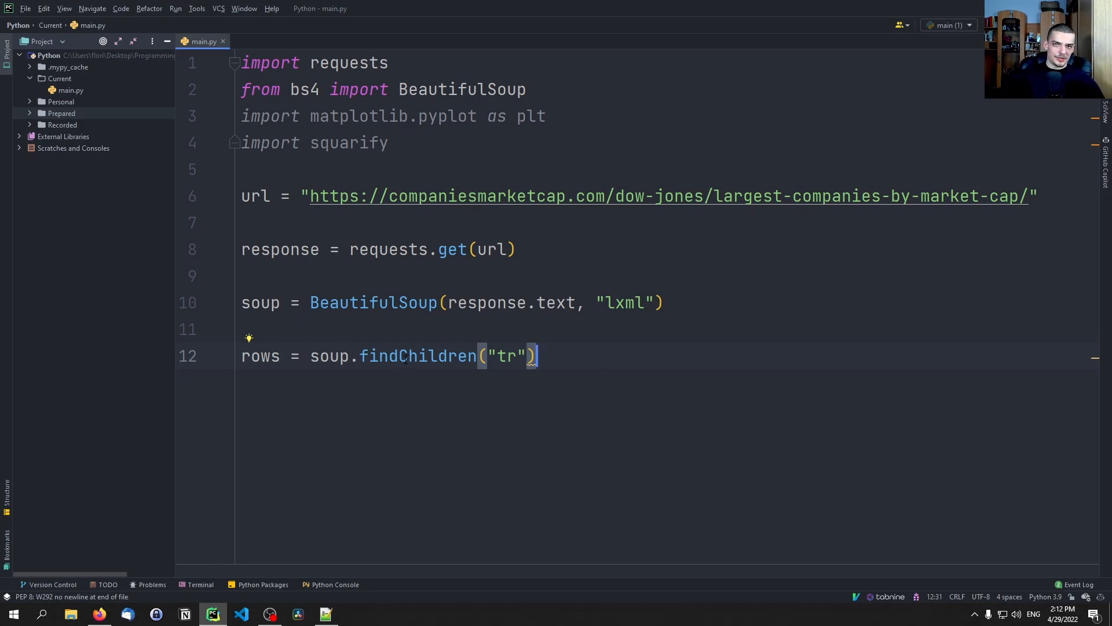
mouse_move(417, 355)
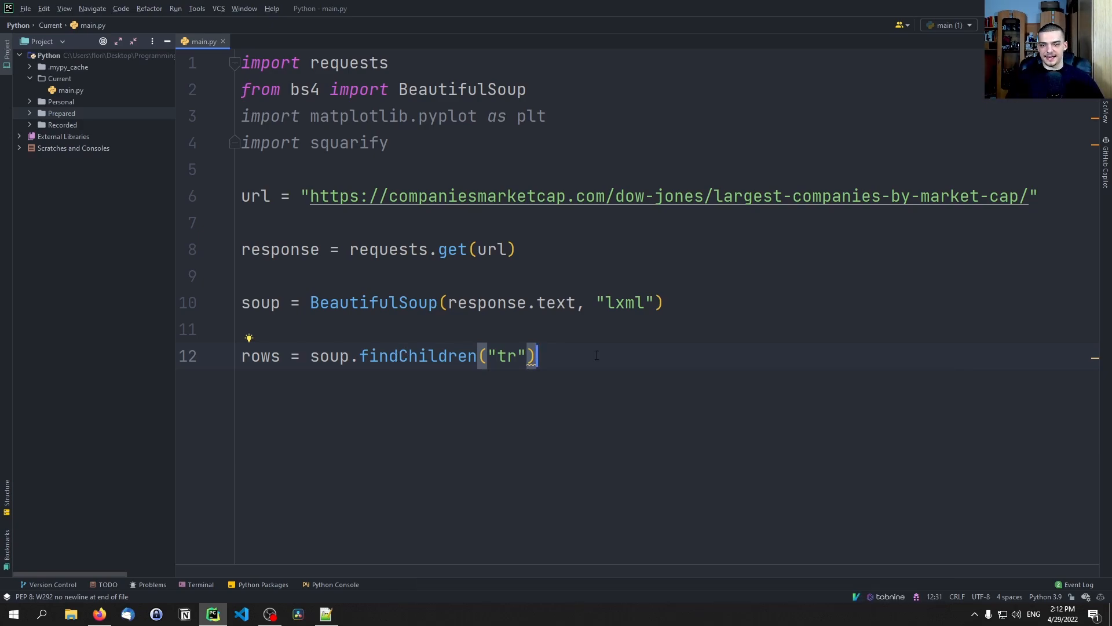
key(enter)
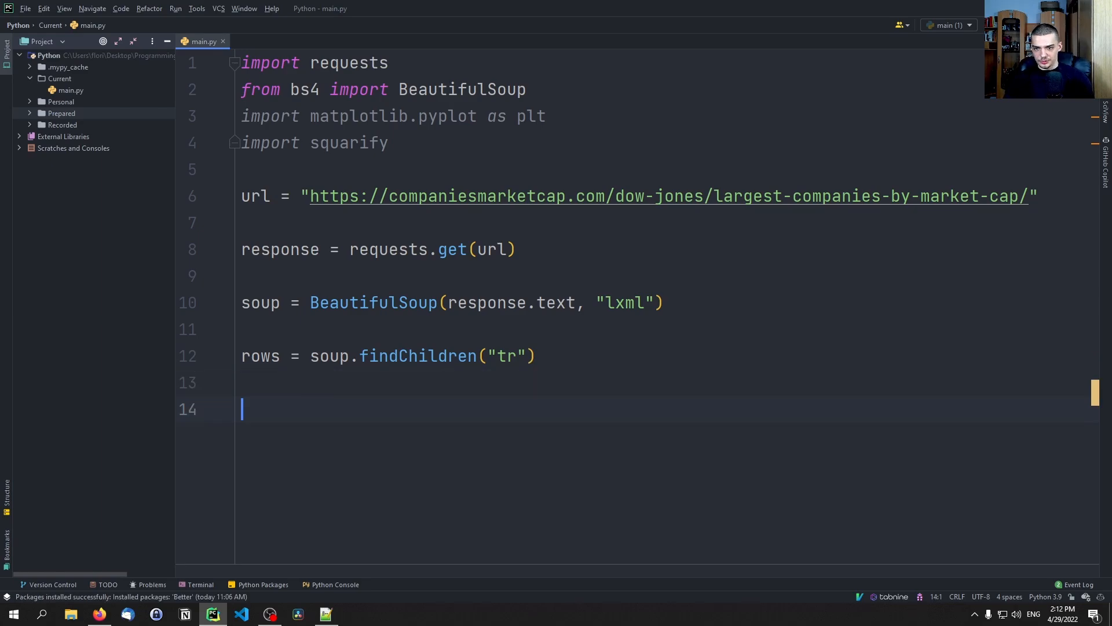
- Declare symbols = [], market_caps = [] and sizes = [] on separate lines
text(sym)
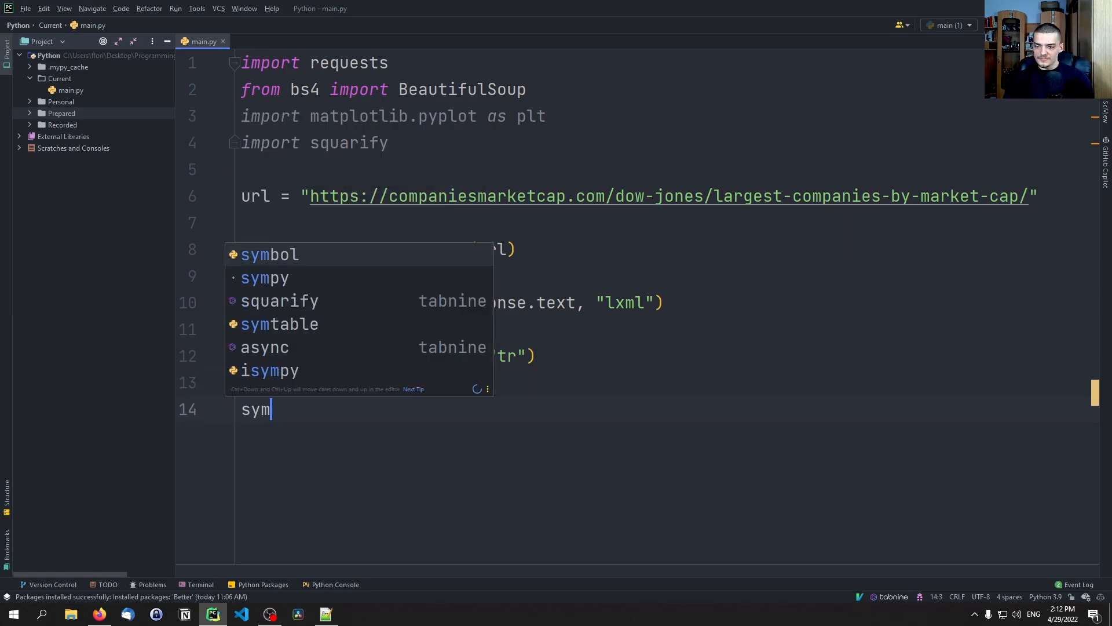
text(bols)
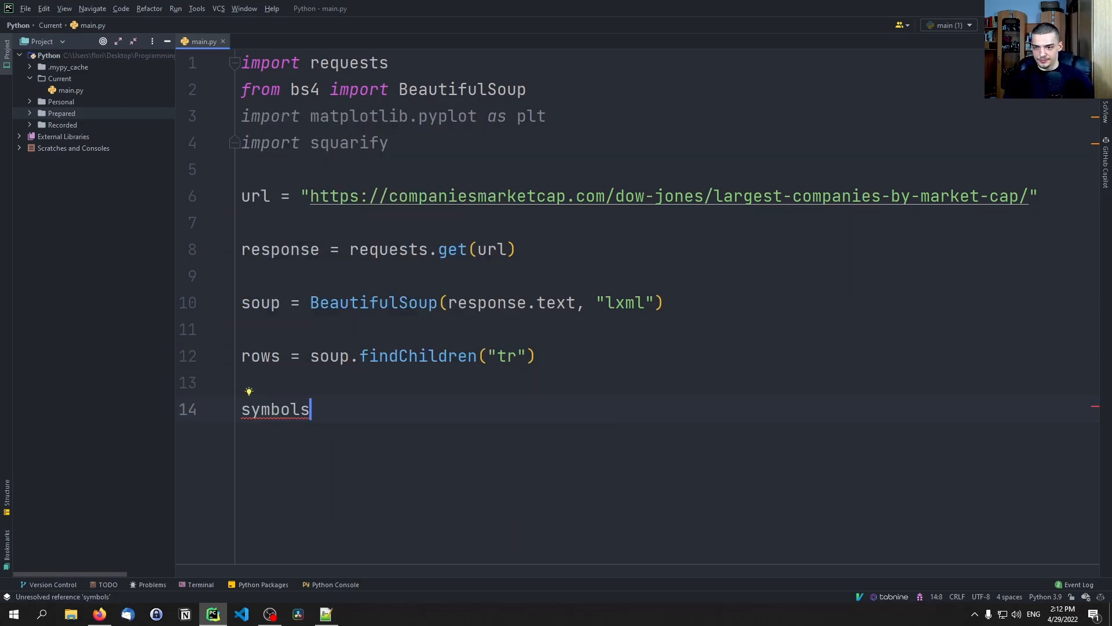
text(=)
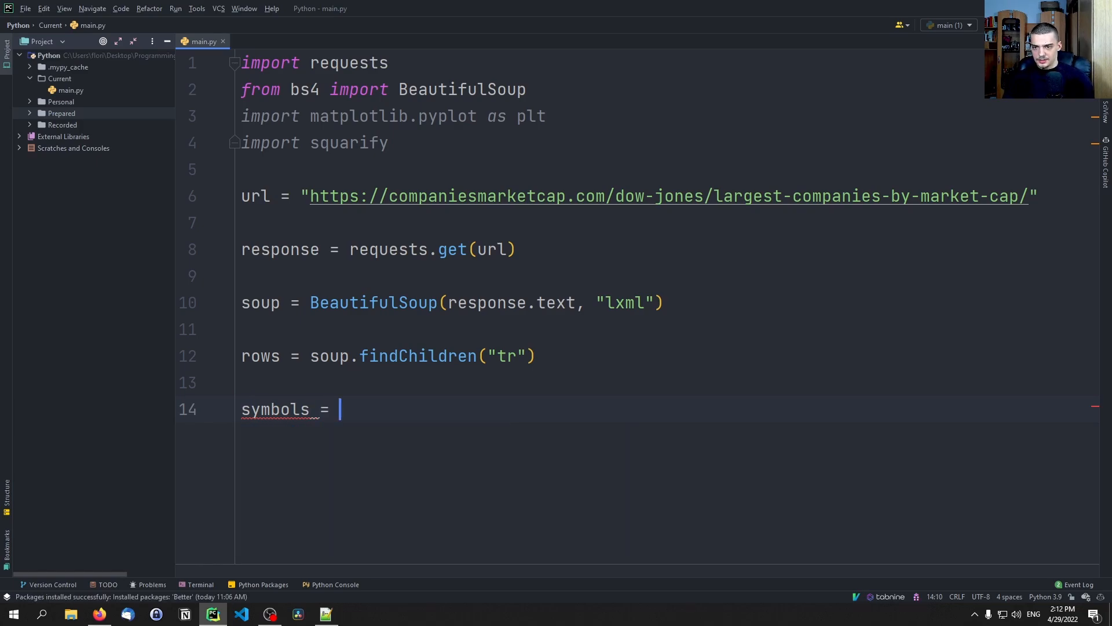
text([])
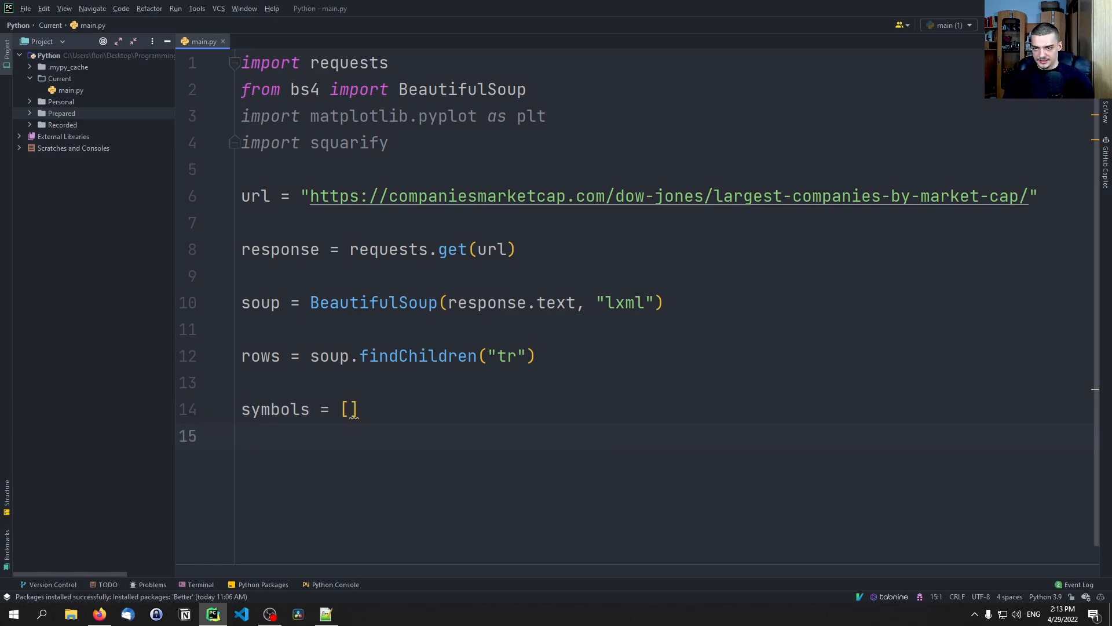
text(market_caps =[)
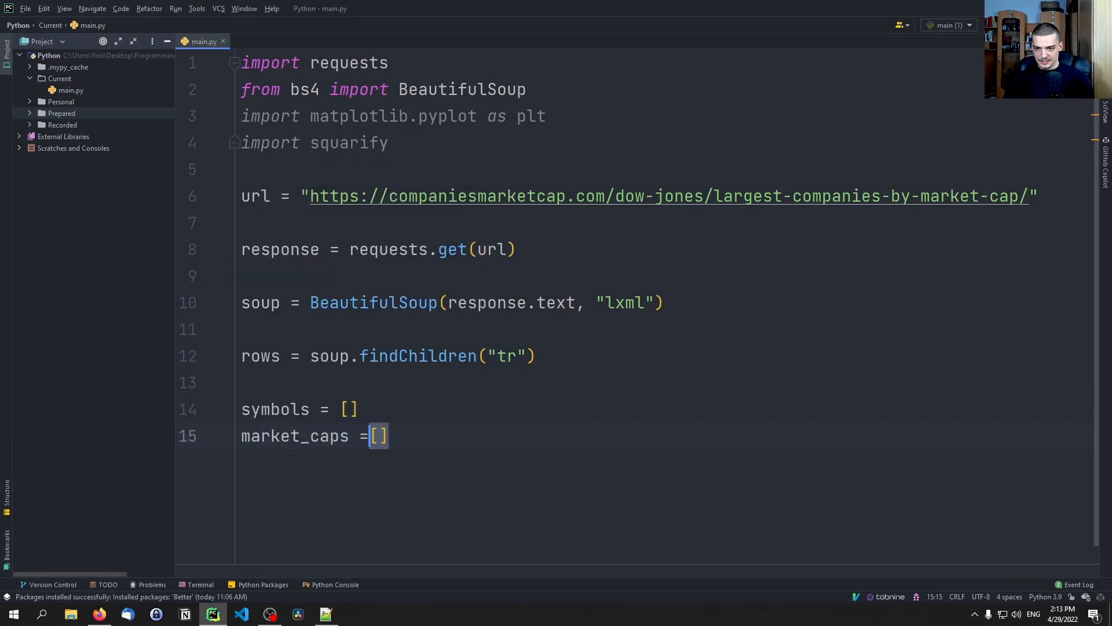
key(enter)
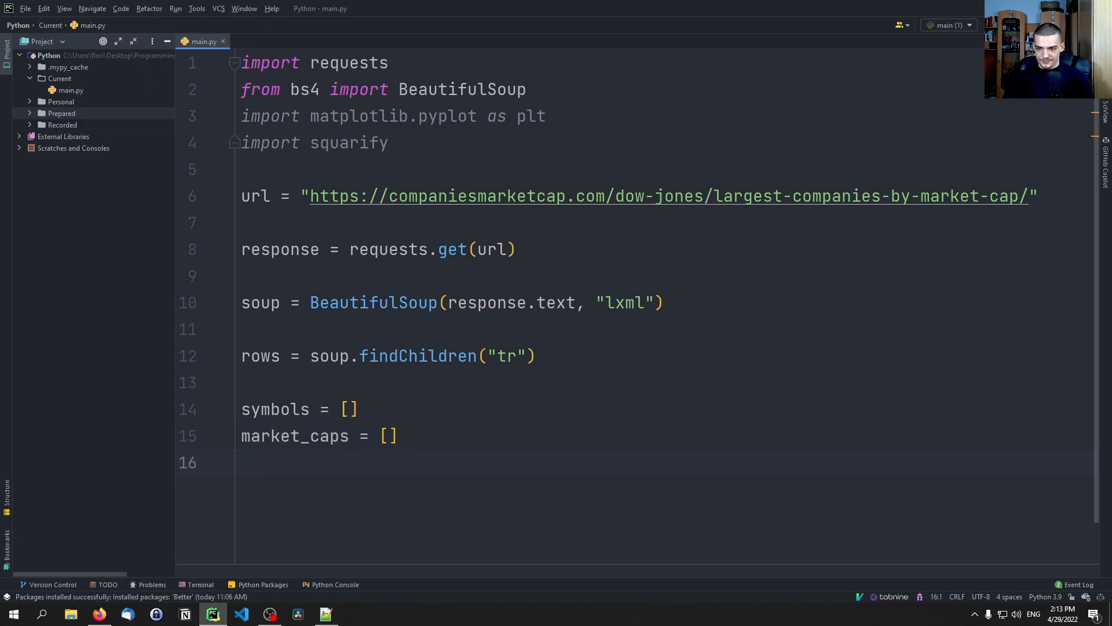
text(sizes = [])
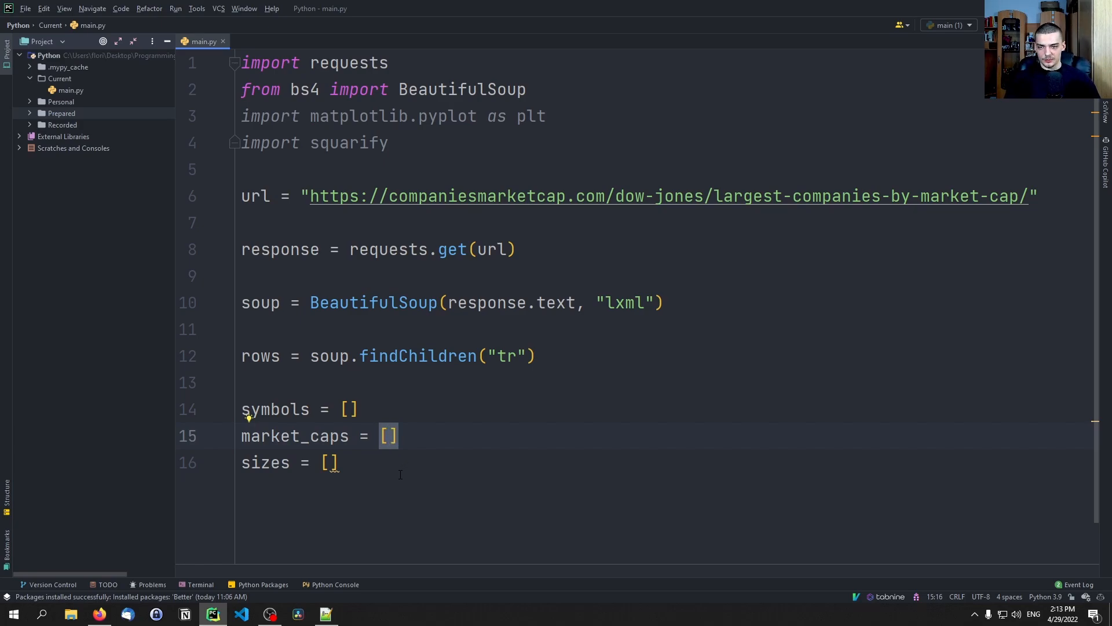
click(328, 462)
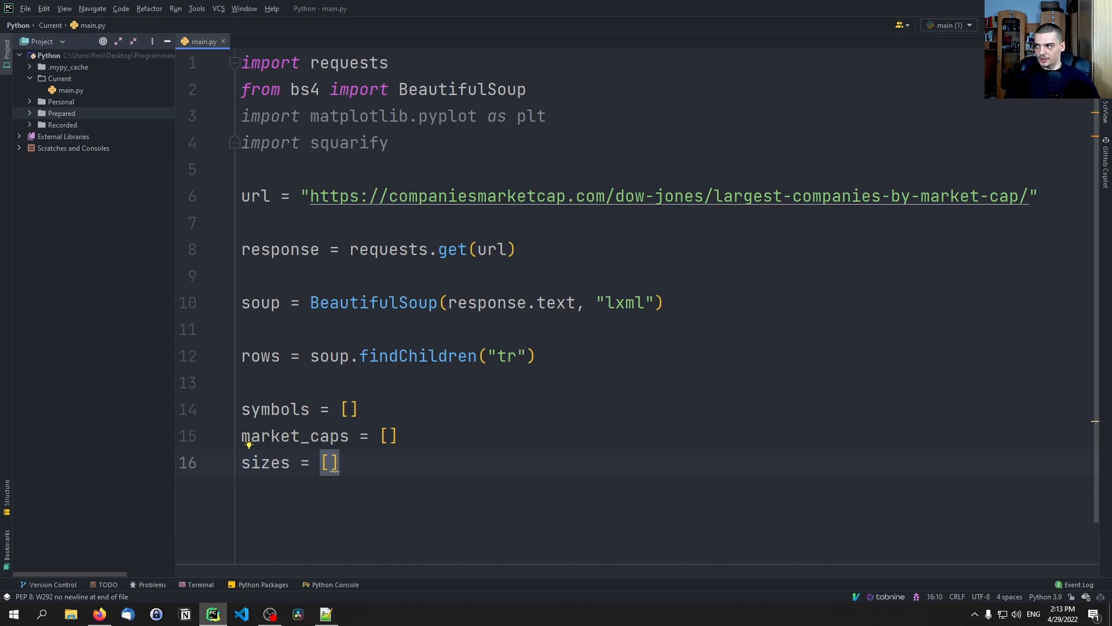
- Write 'for row in rows:' containing try: and 'except AttributeError: pass'
key(enter)
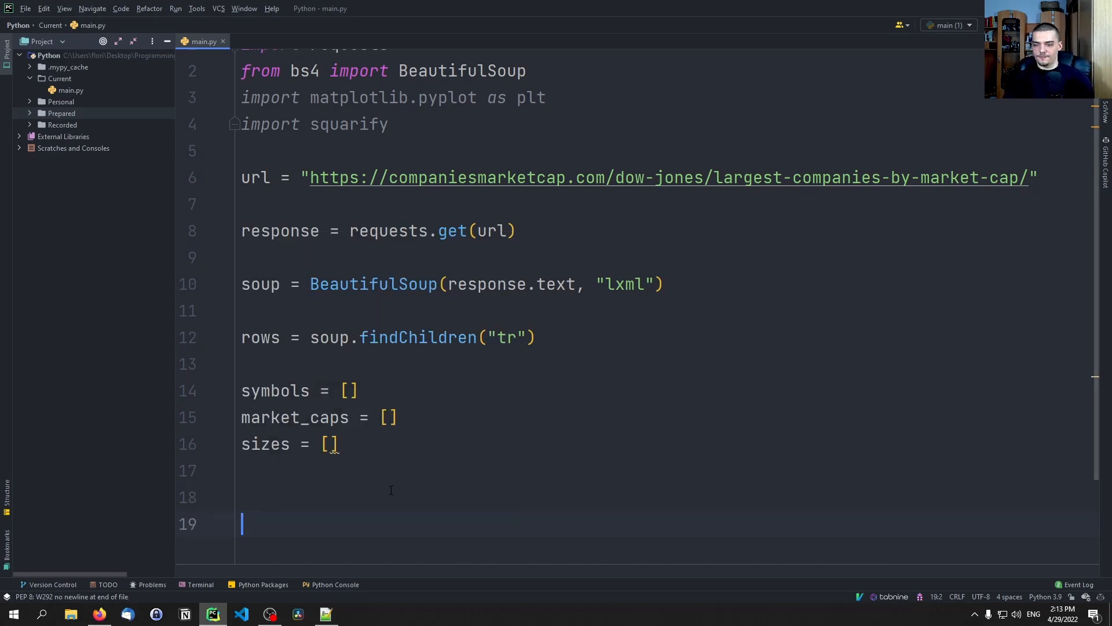
text(for row in rt)
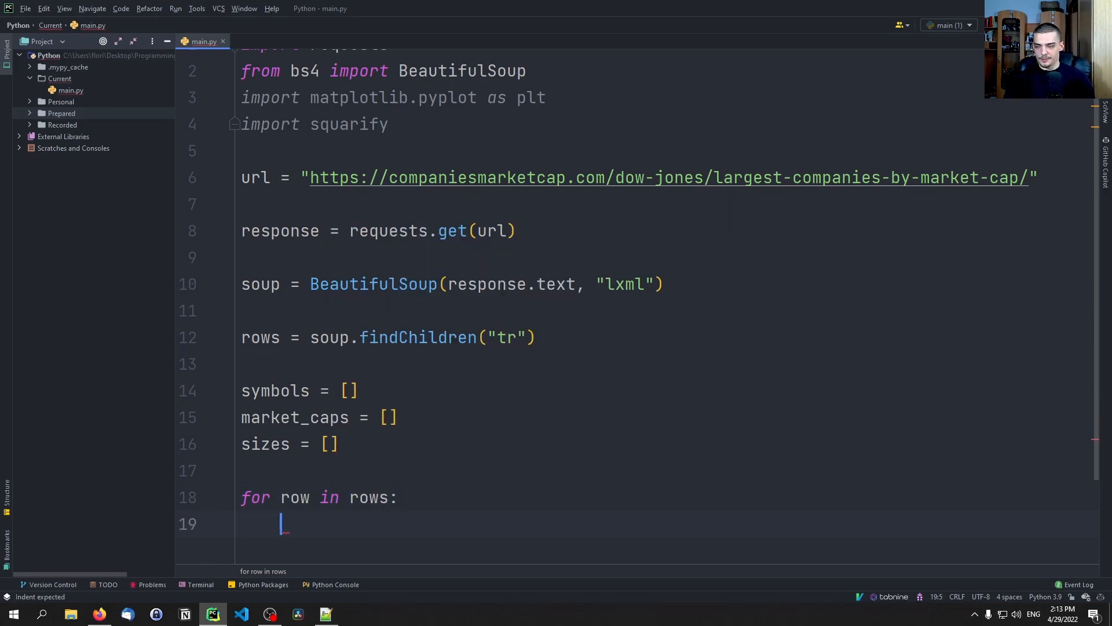
text(try:)
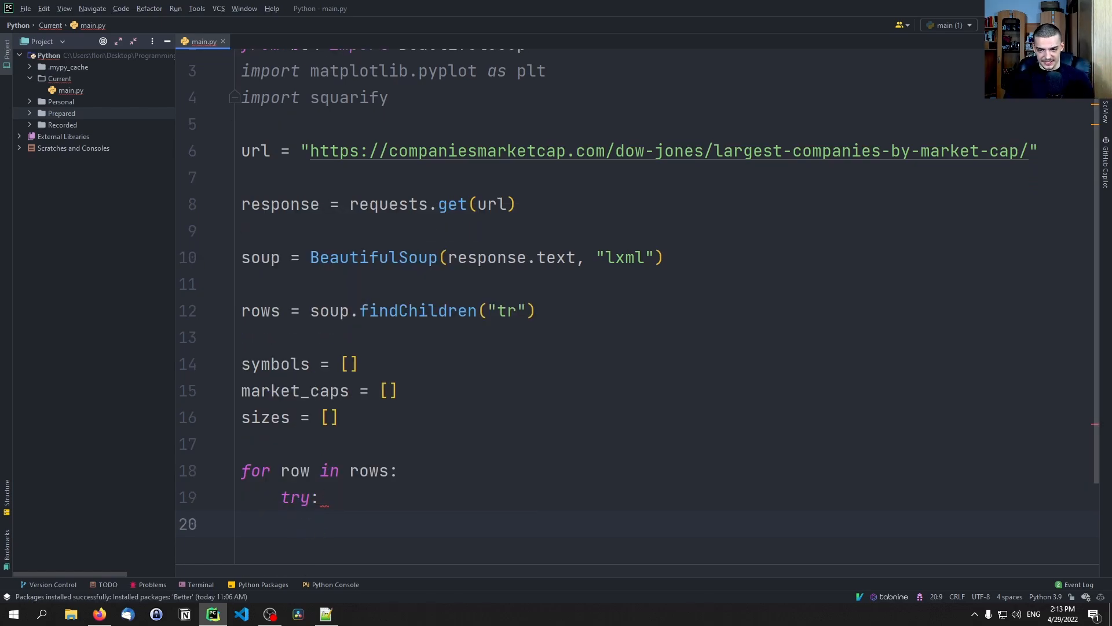
text(pass)
text(except)
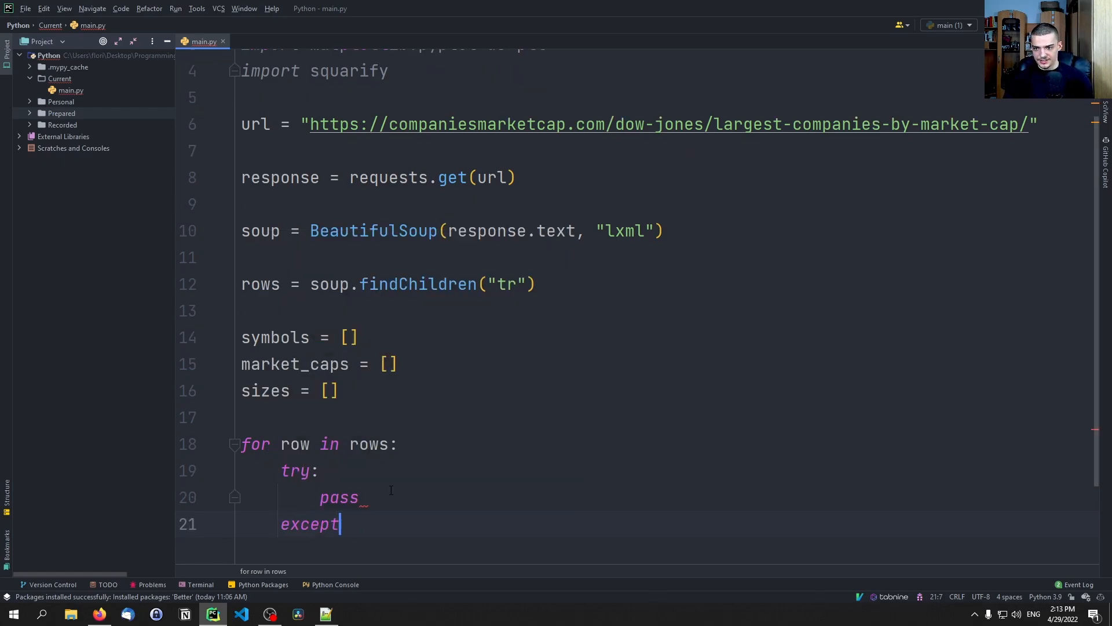
text(AttributeError:)
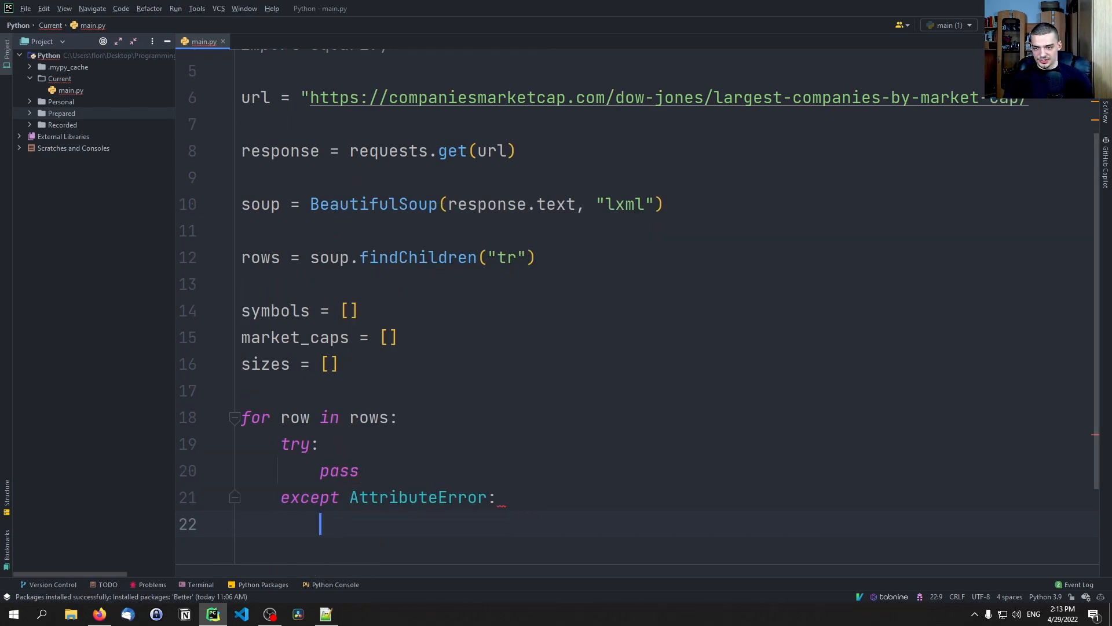
text(pass)
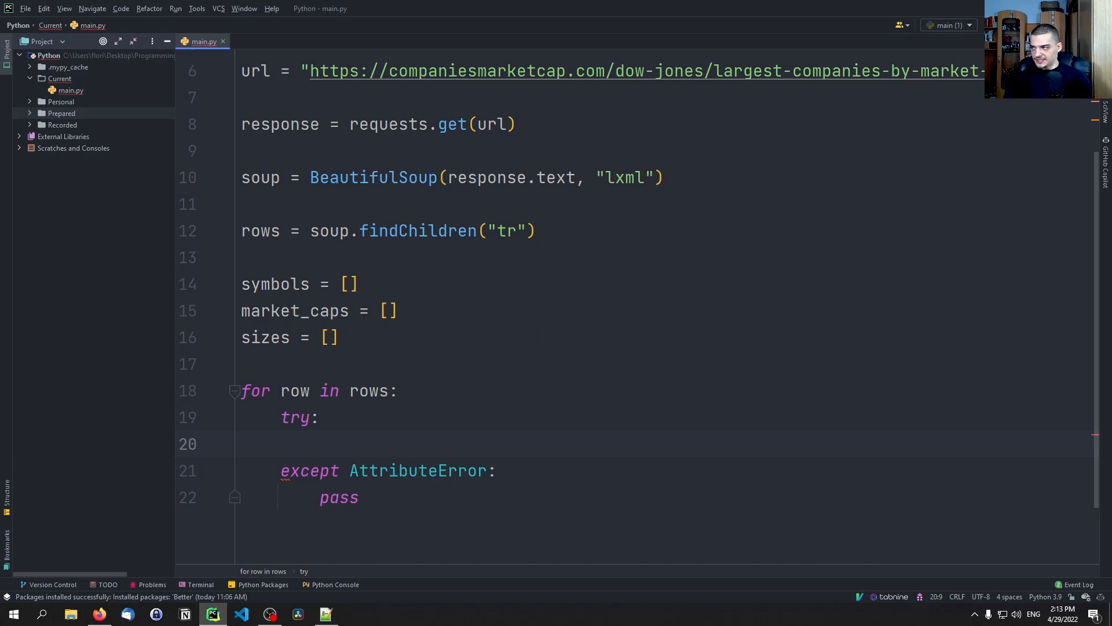
- Extract each row's symbol from its company-code div
text(symbol = r)
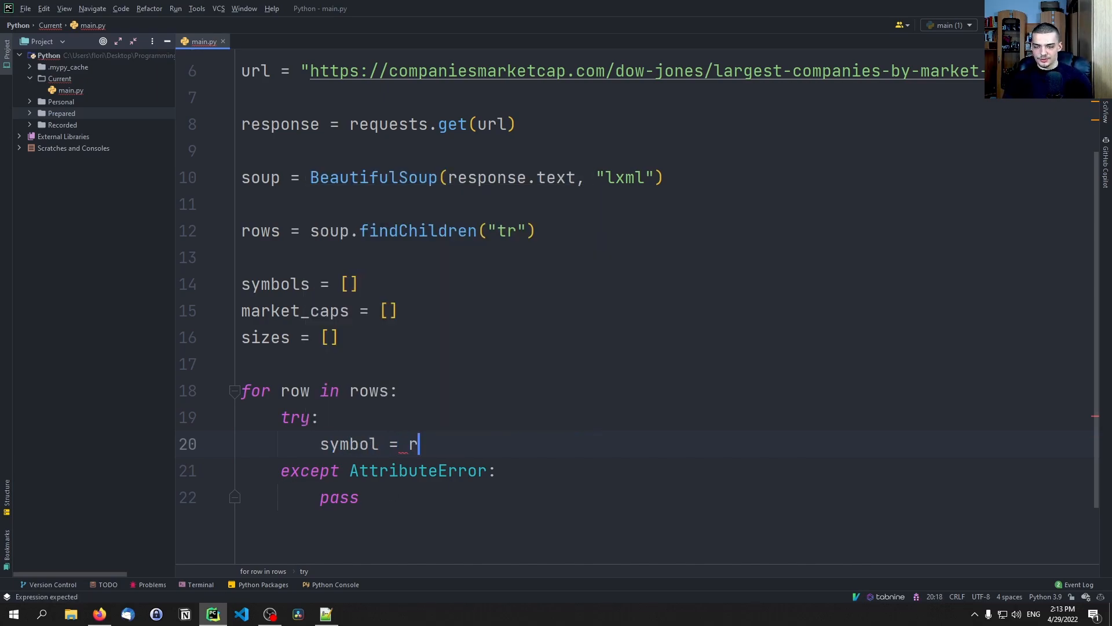
text(ow.find)
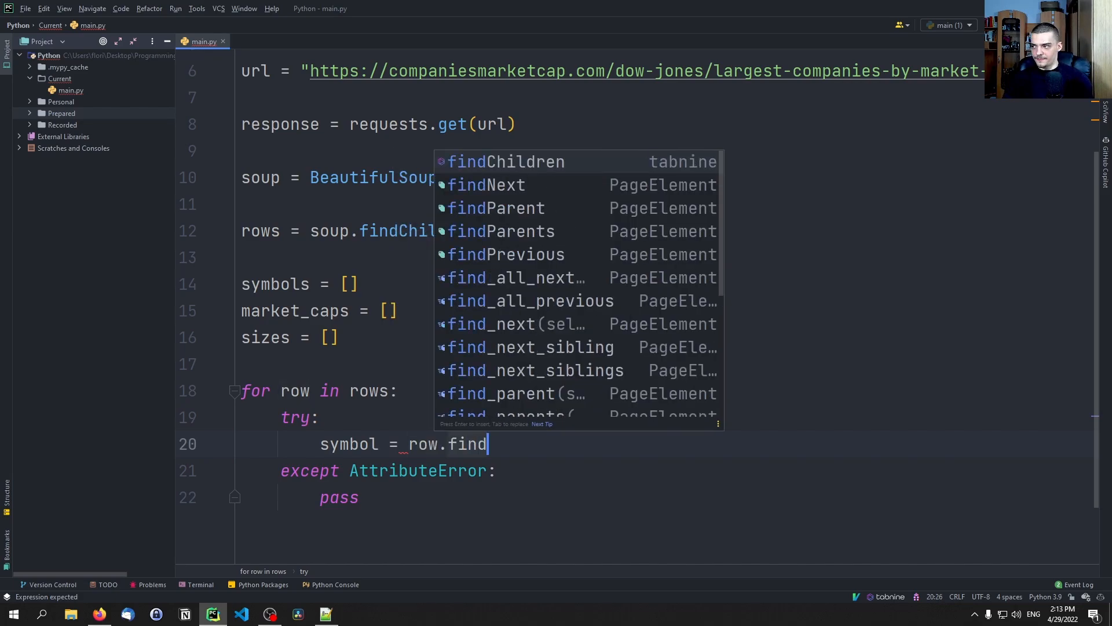
text(("div"))
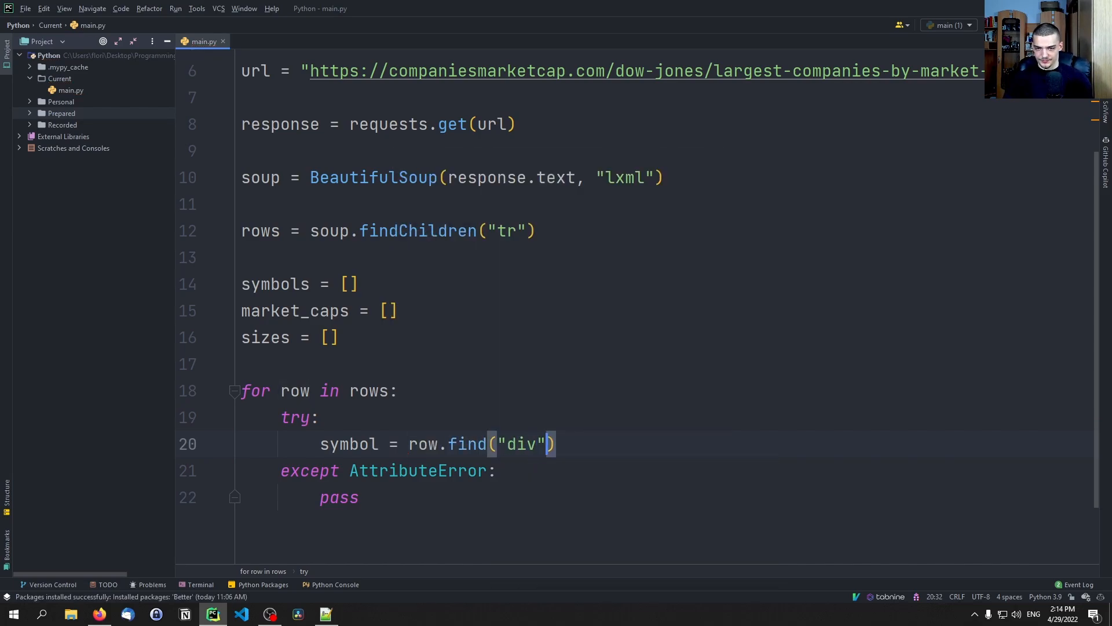
text(, {)
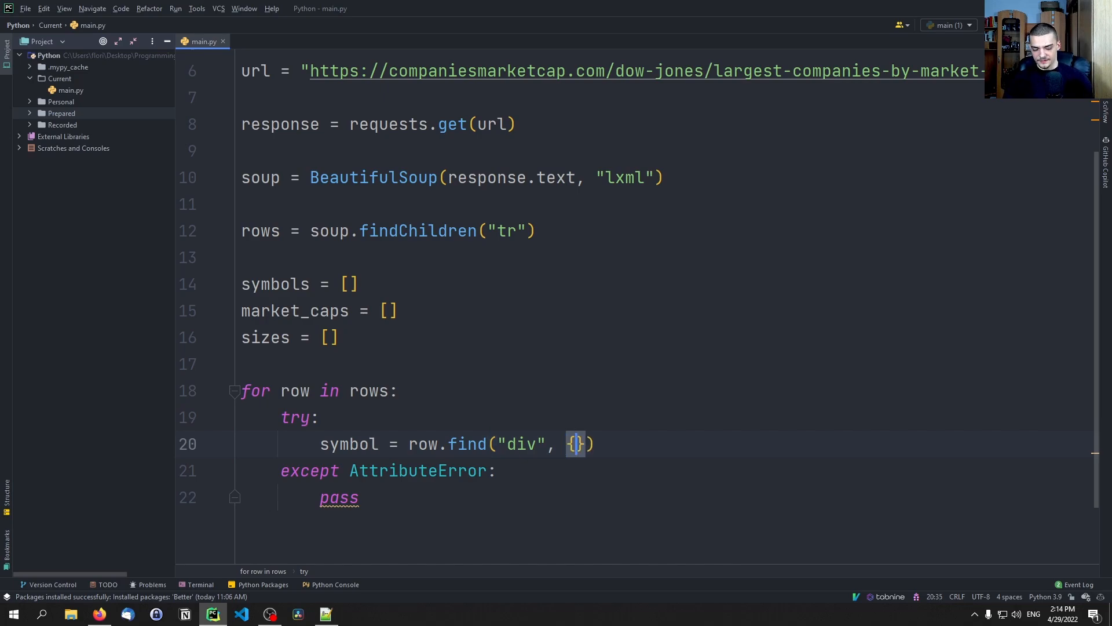
text("class": ")
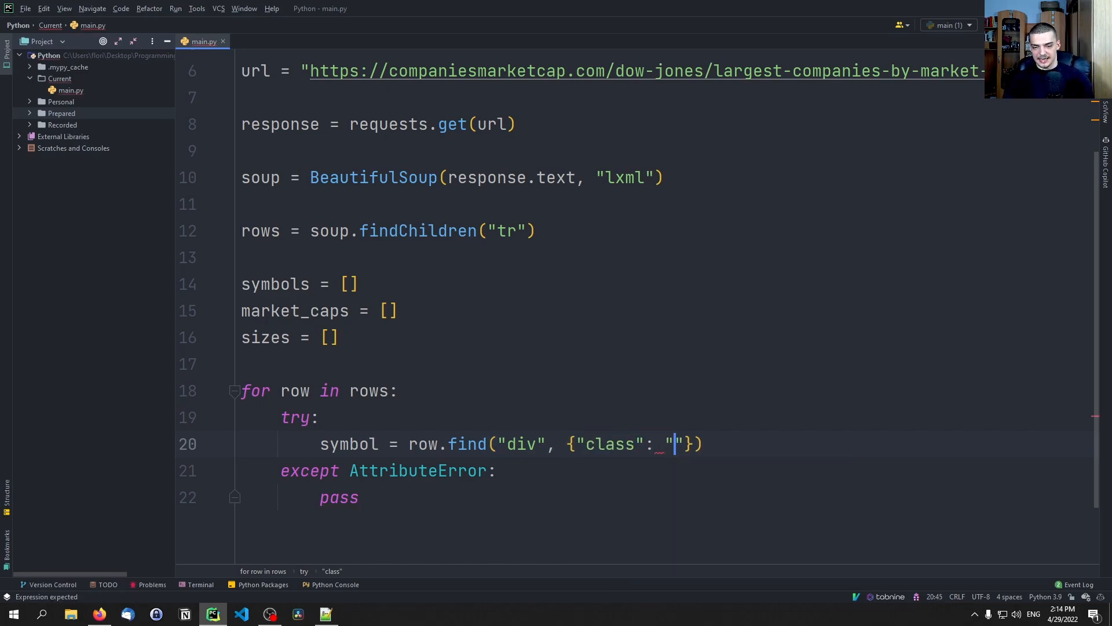
text(company-code)
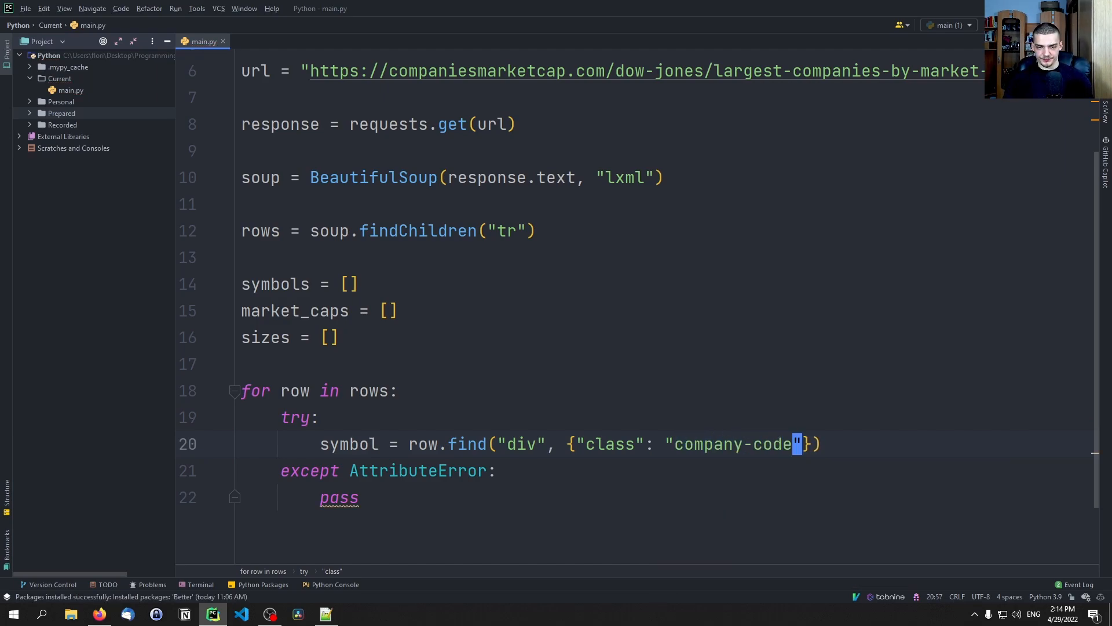
text(.text)
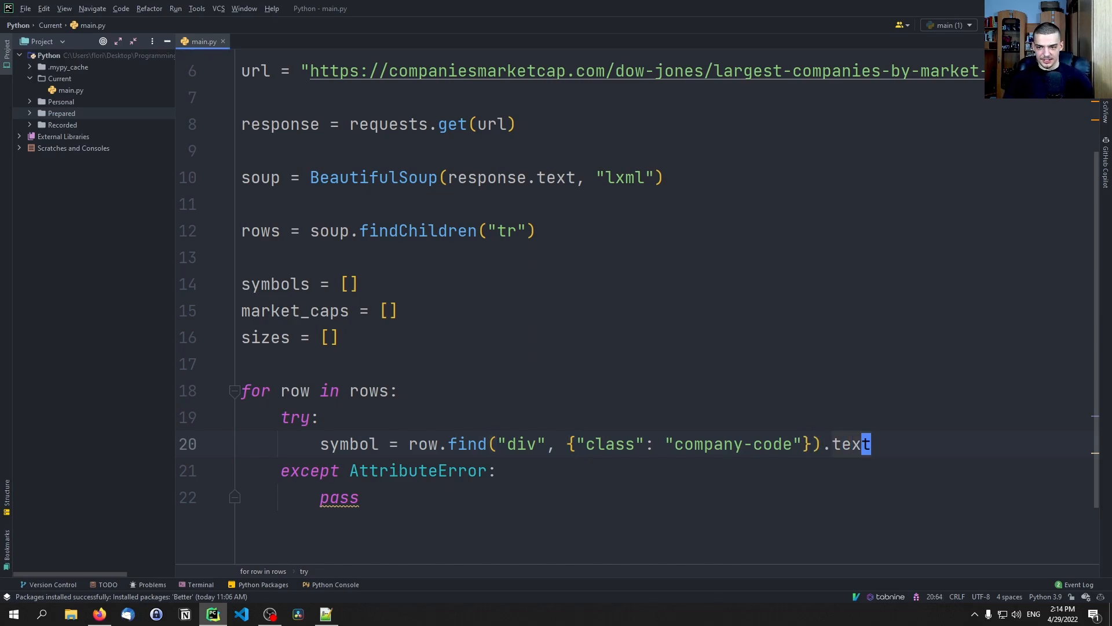
- Set market_cap to the third td's text and append it to market_caps
text(market_cap =)
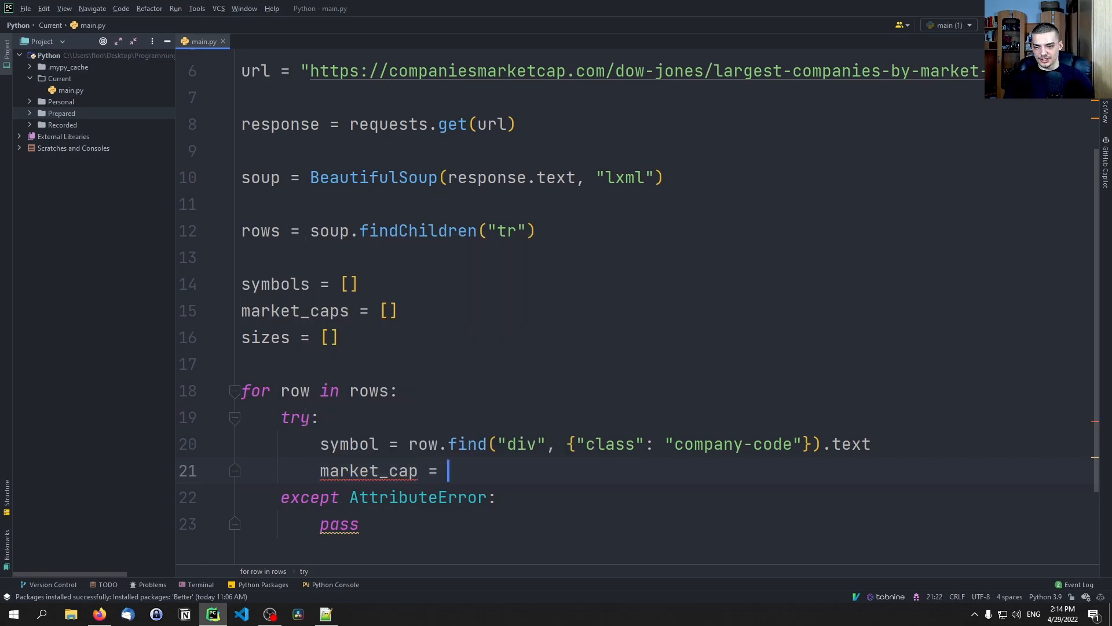
text(row.find)
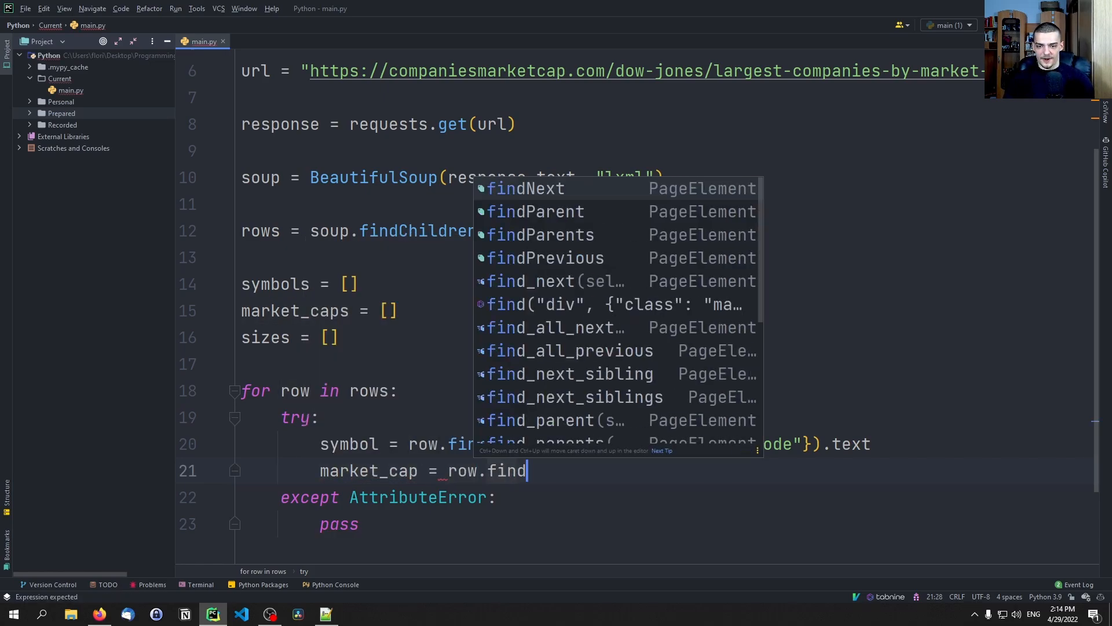
text(All(''))
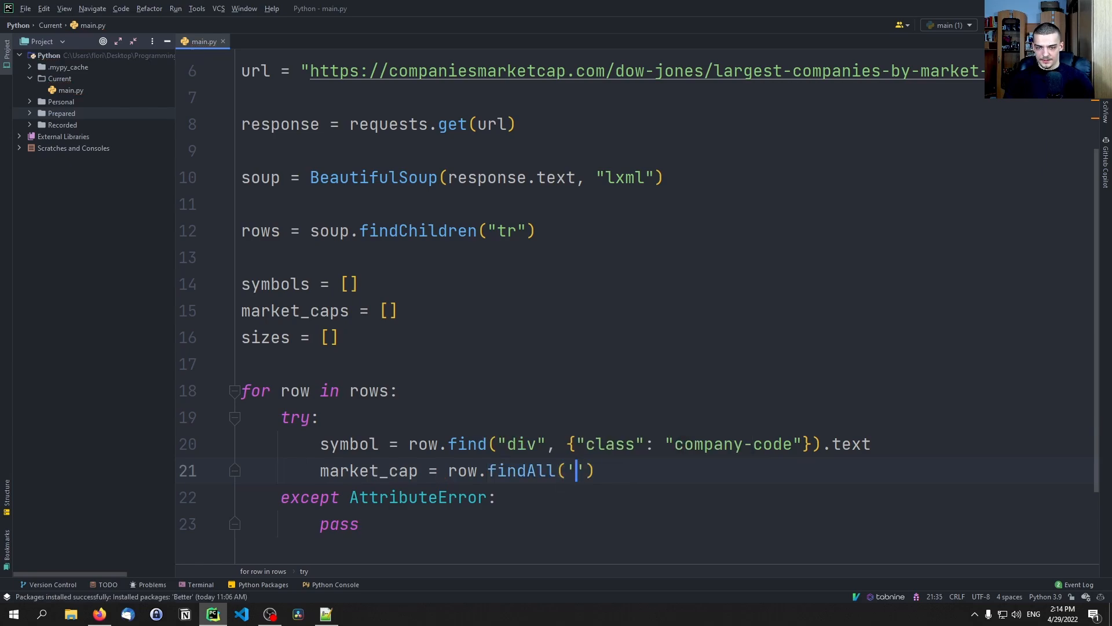
text(td)
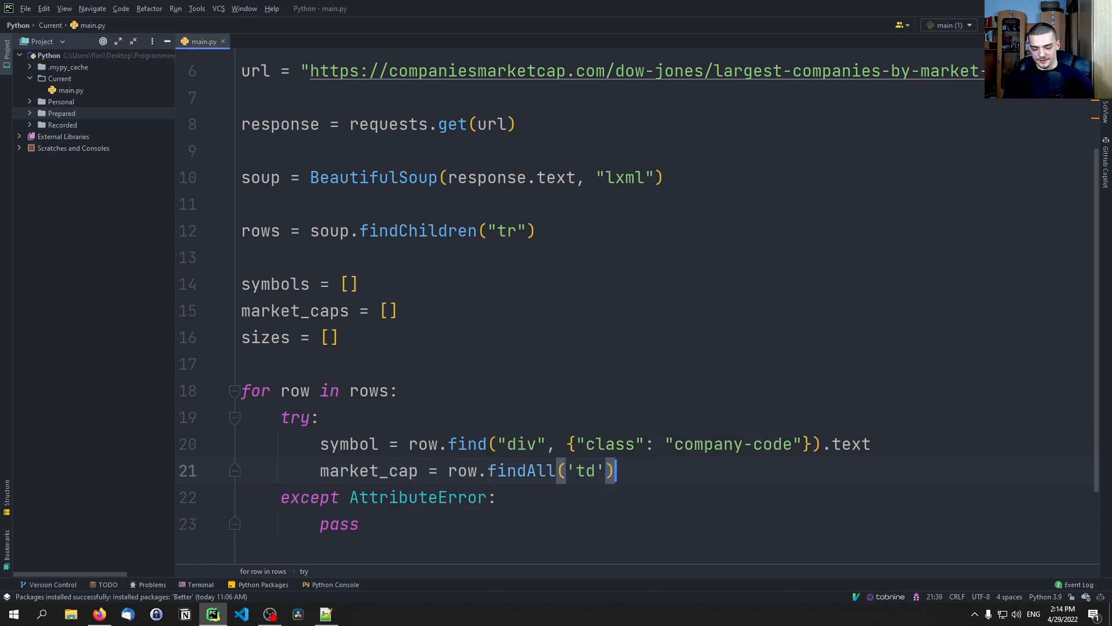
text([2]-)
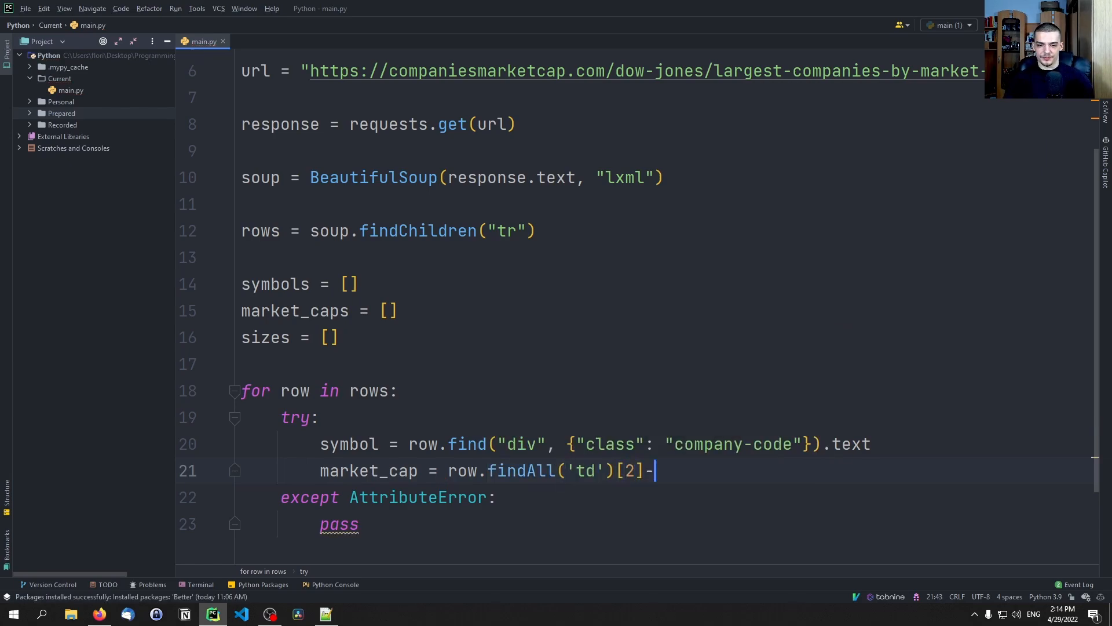
text(text)
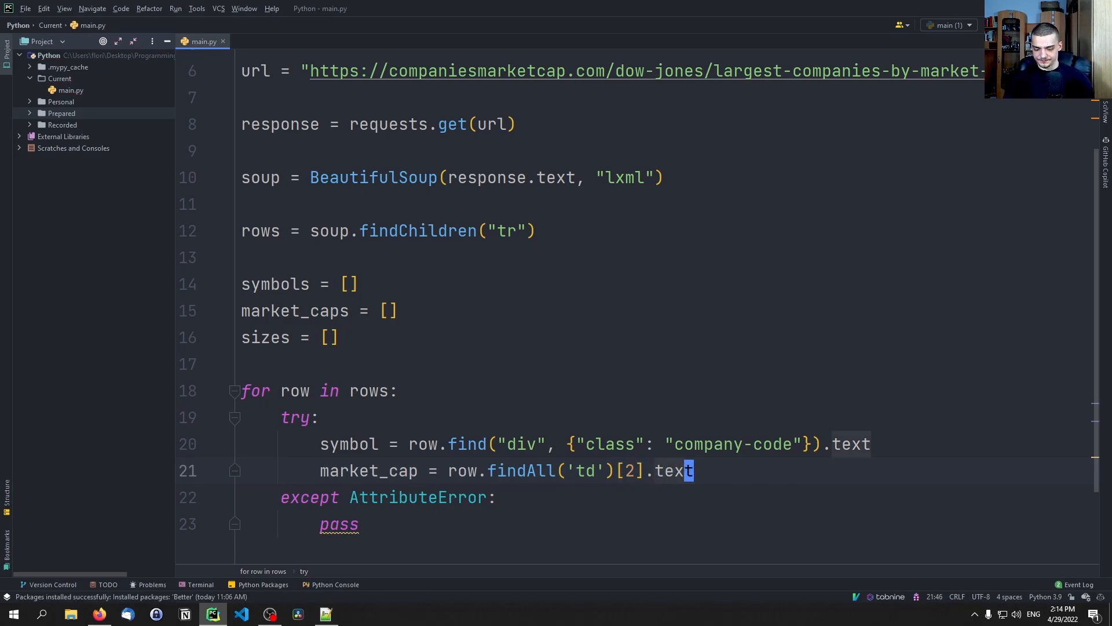
key(enter)
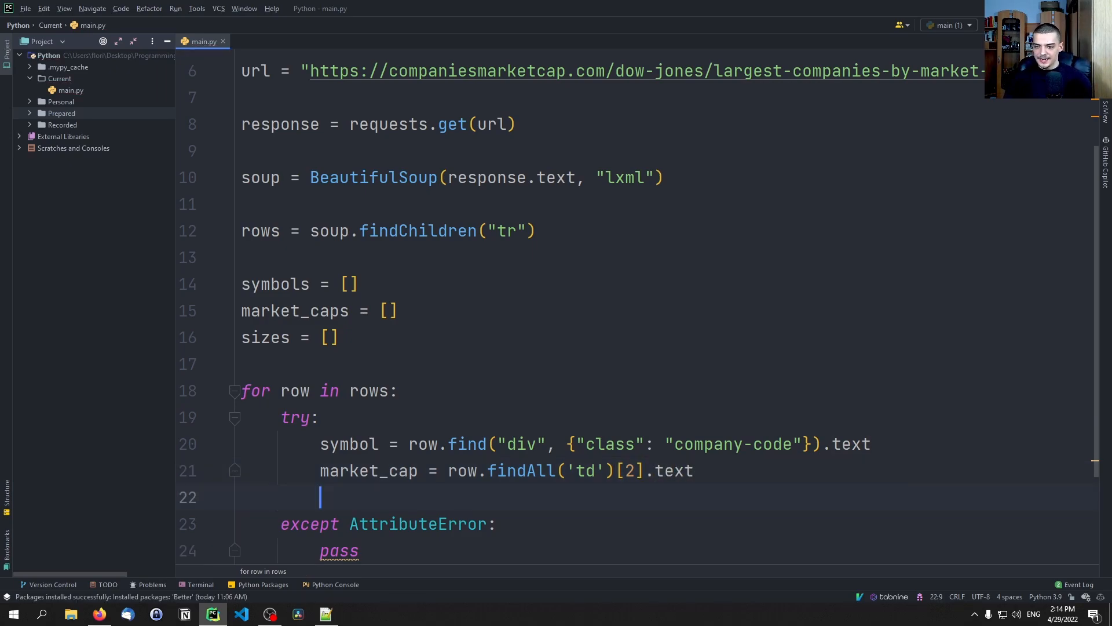
text(market_caps)
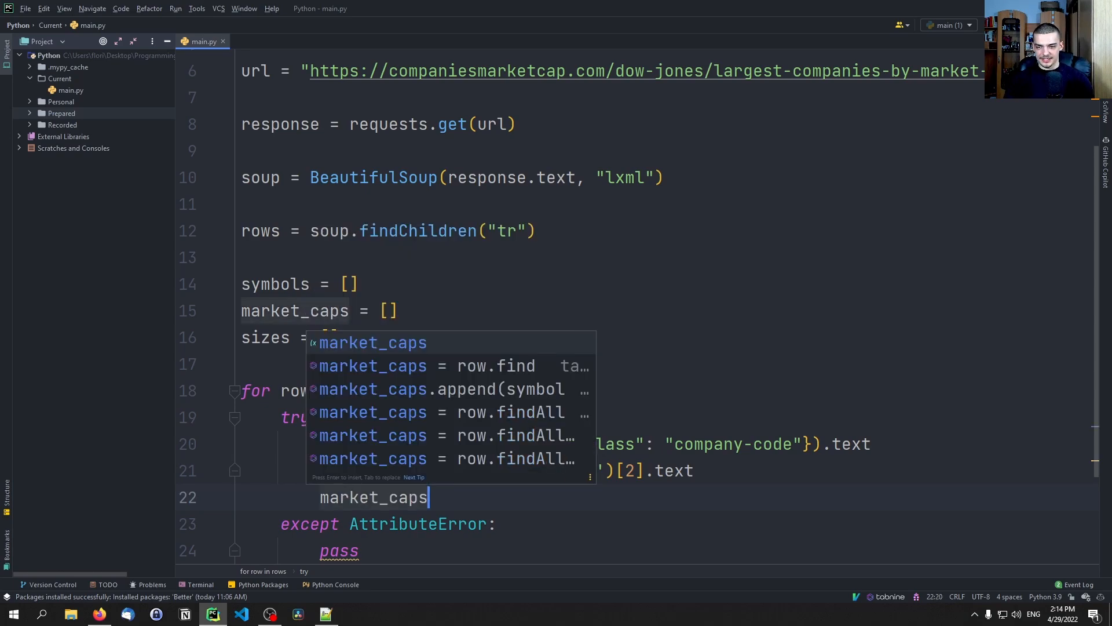
text(.ma)
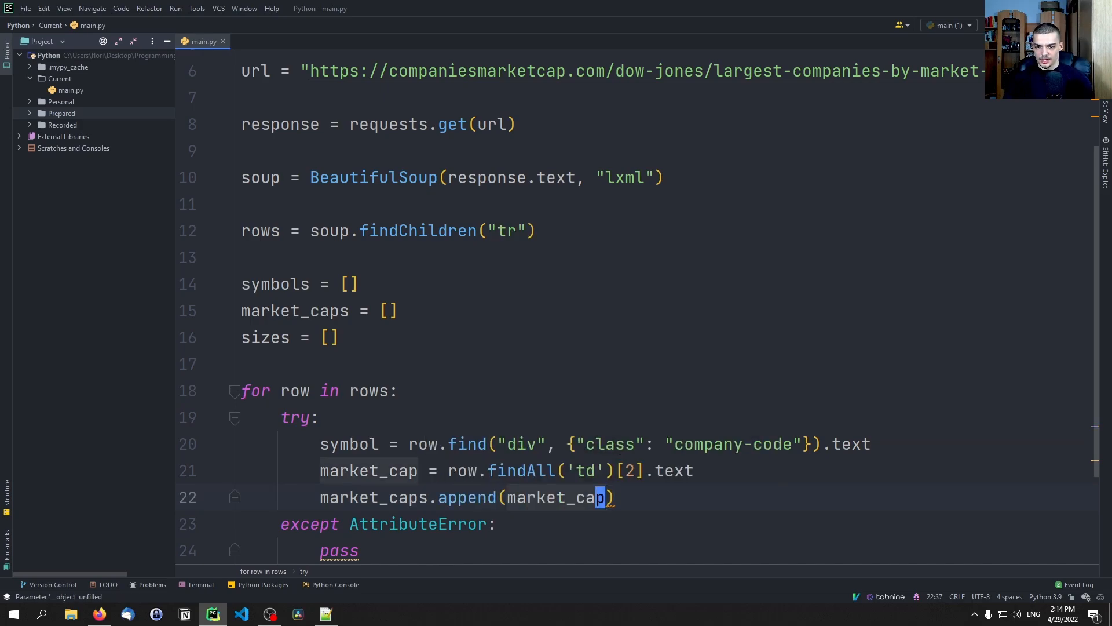
key(enter)
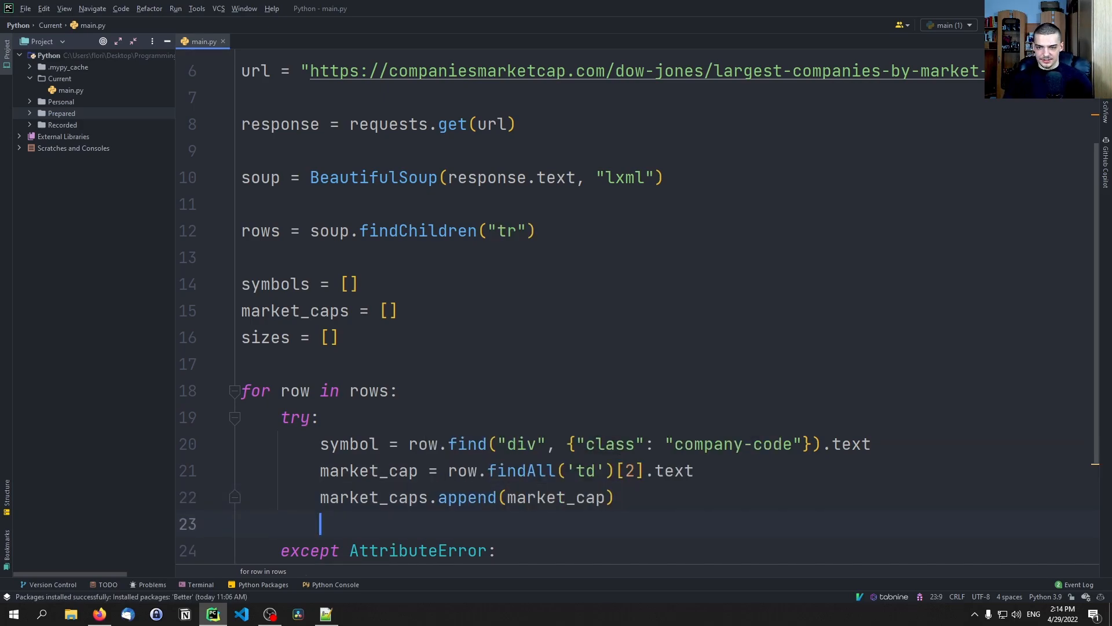
- Append symbol to symbols and test whether market_cap ends with "T"
text(symbols.)
text(if ma)
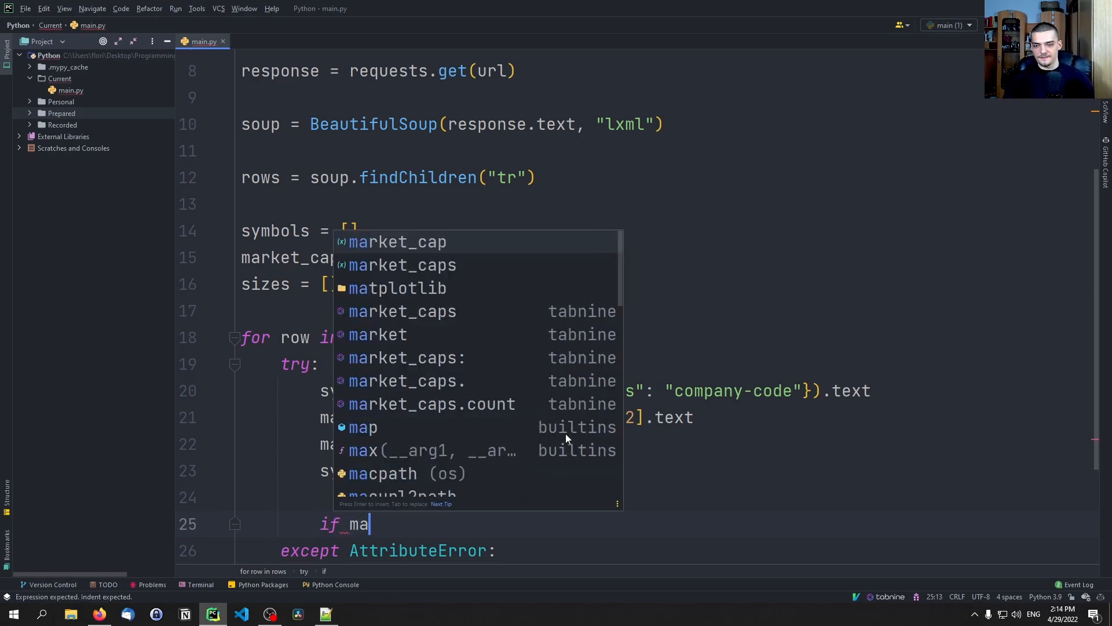
text(rket_cap.end)
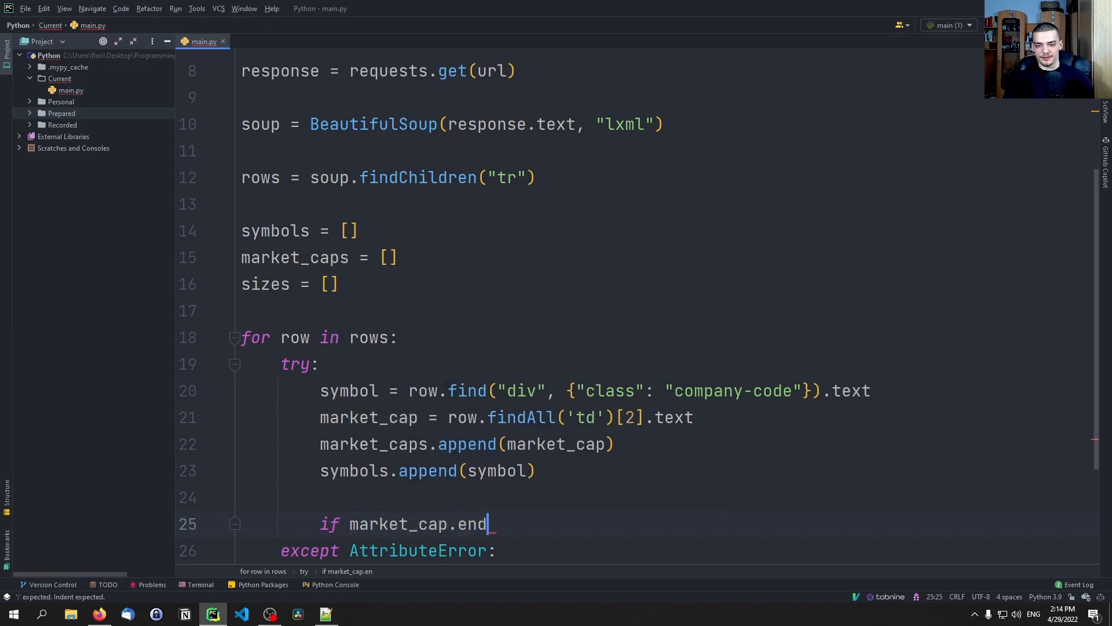
text(swith(""):)
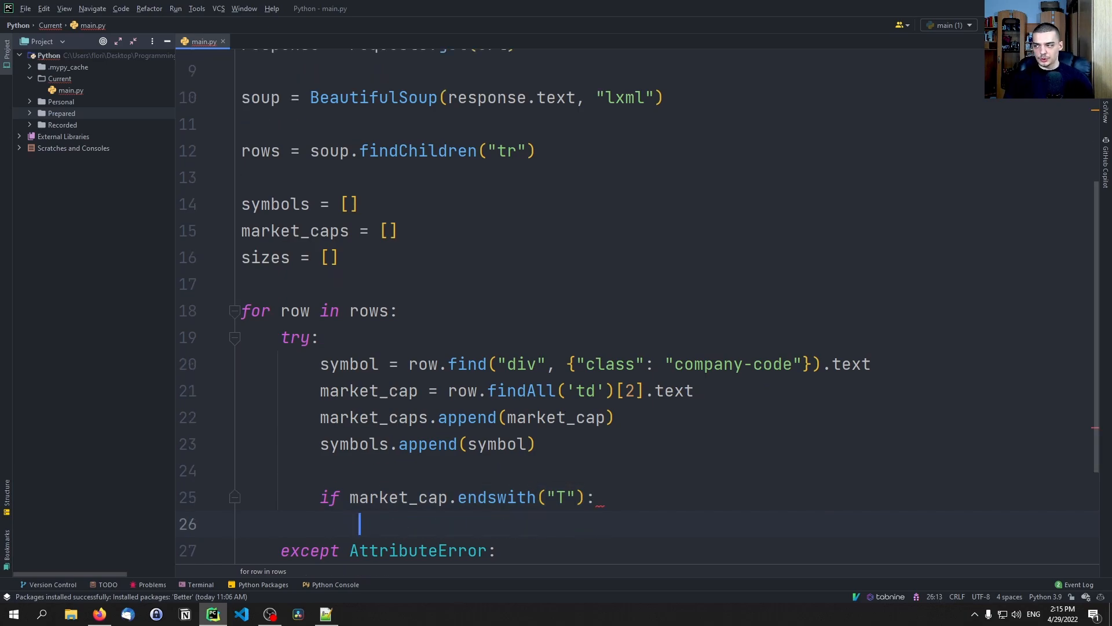
- For trillion caps, append float(market_cap[1:-2]) * 10 ** 12 to sizes
text(sizes.append()
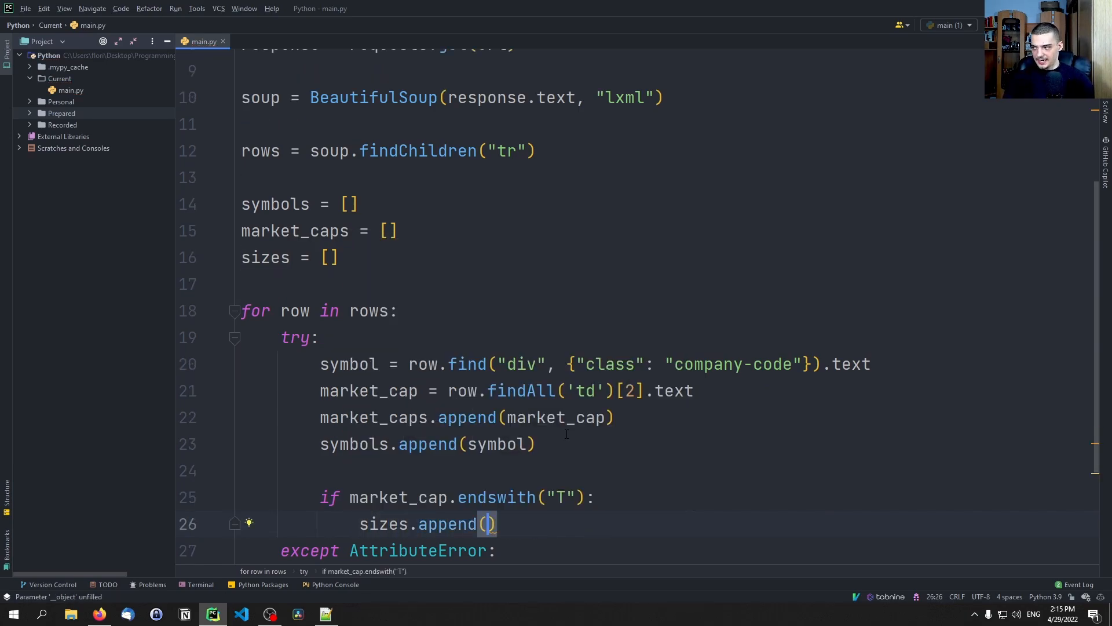
text(float(market_cap)
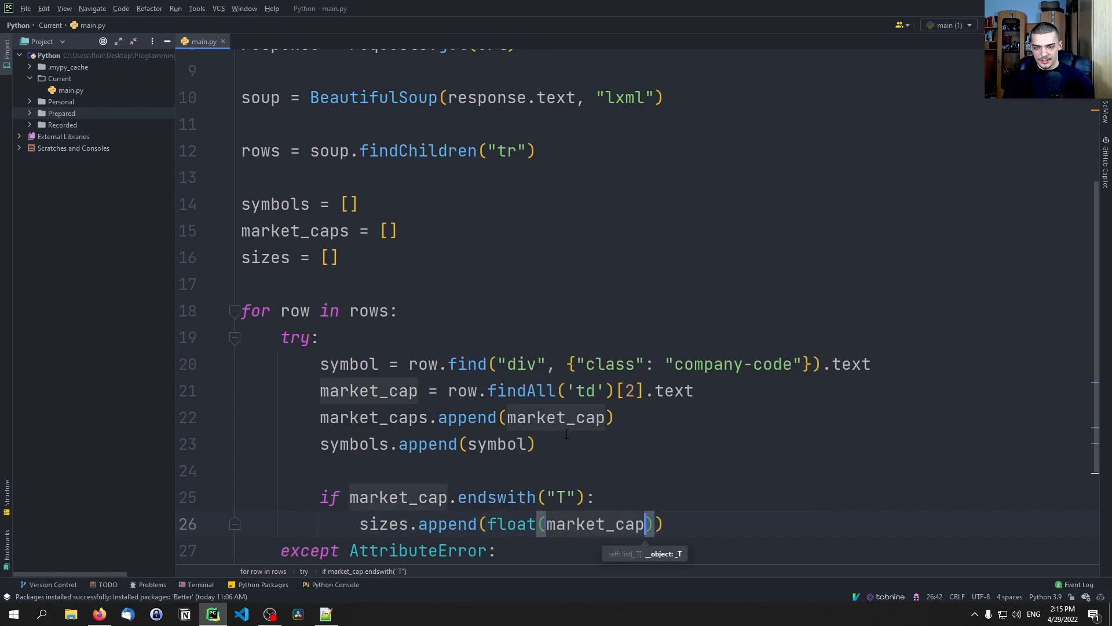
text([])
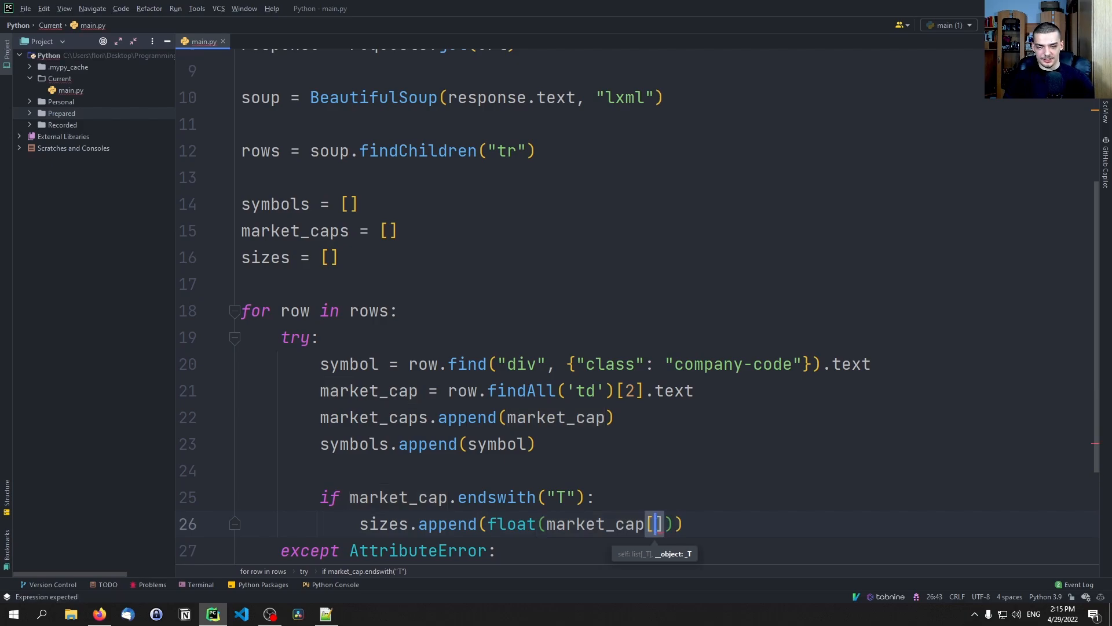
text(1)
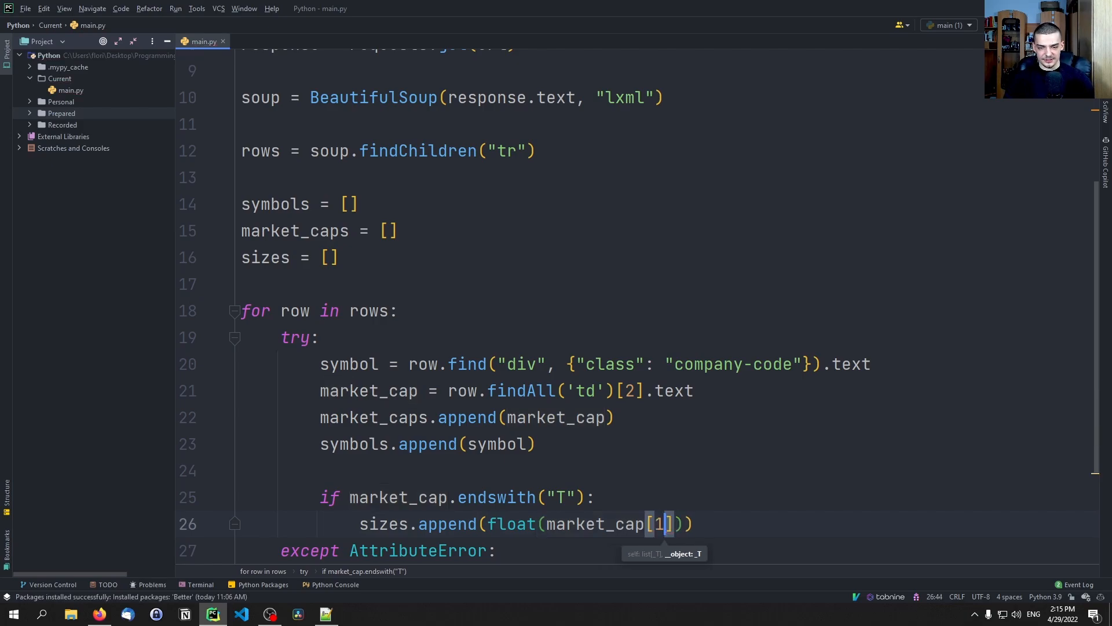
text(:)
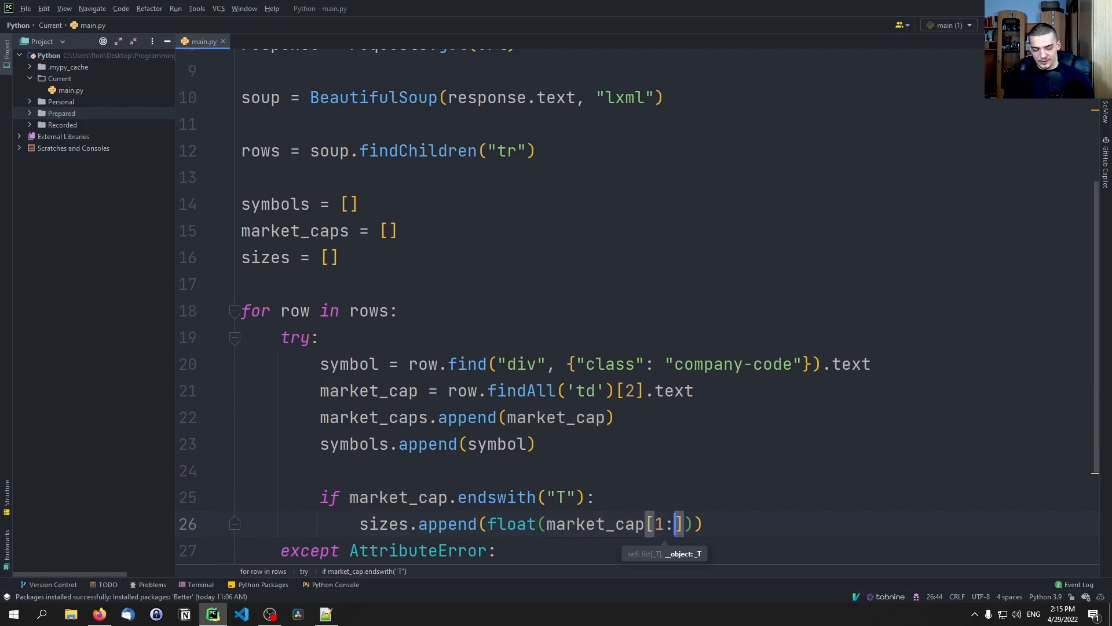
text(-2)
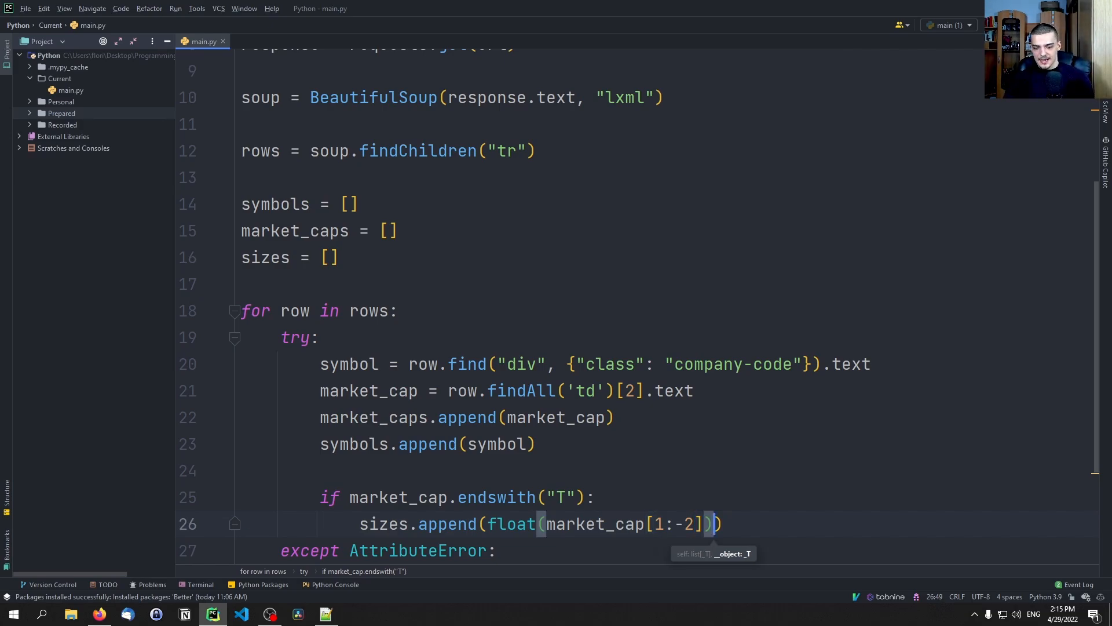
text(*)
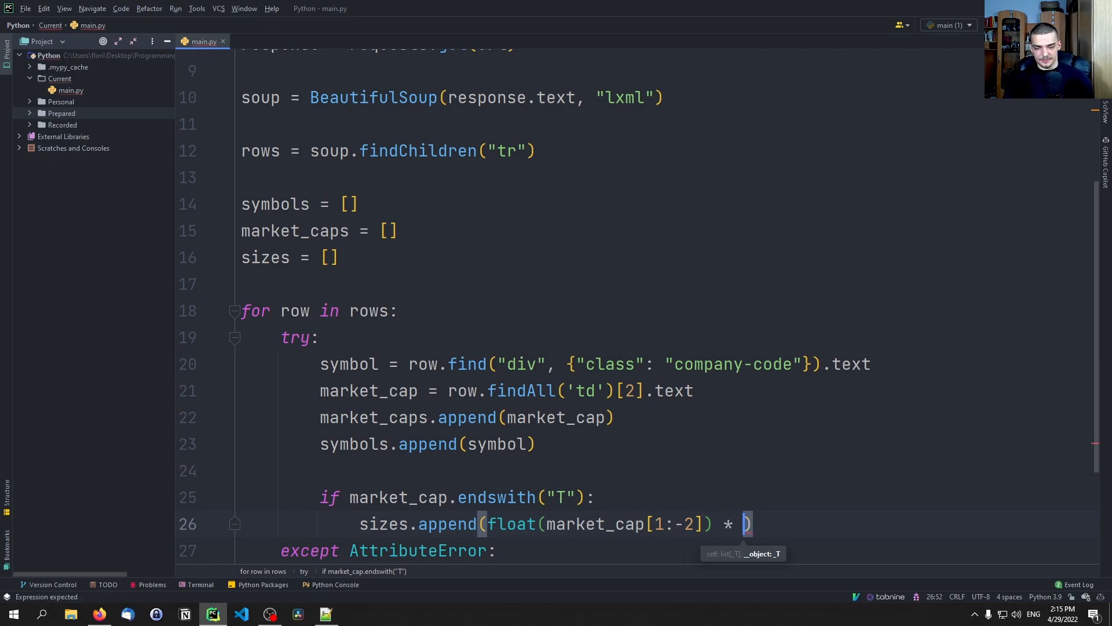
text(10 ** 12)
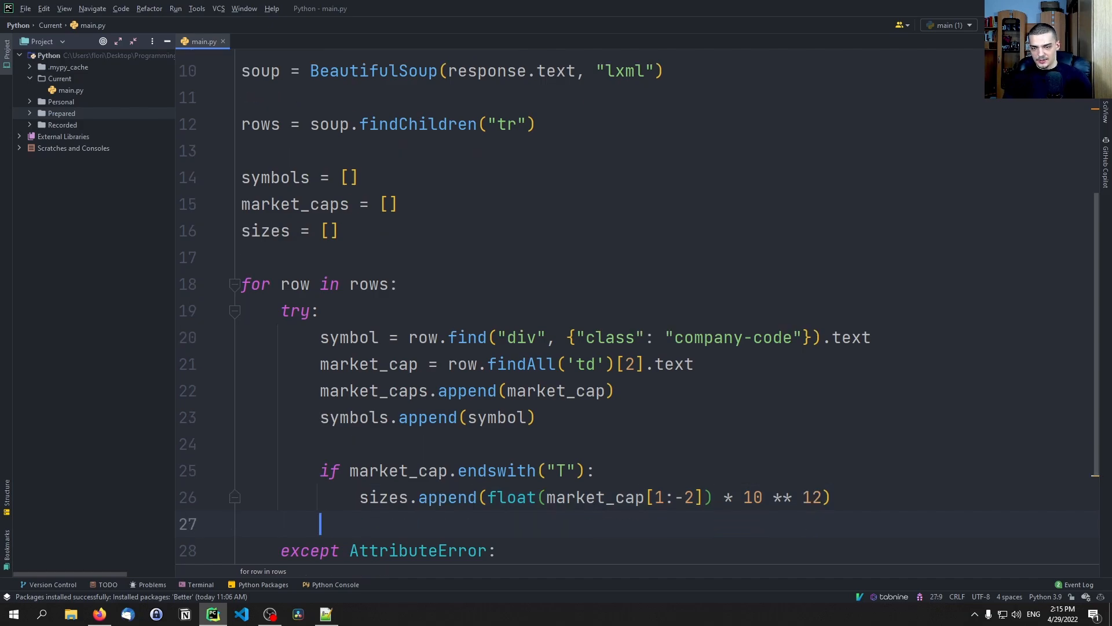
- Add elif market_cap.endswith("B") appending float(market_cap[1:-2]) * 10 ** 9 to sizes
text(elif market_cap.)
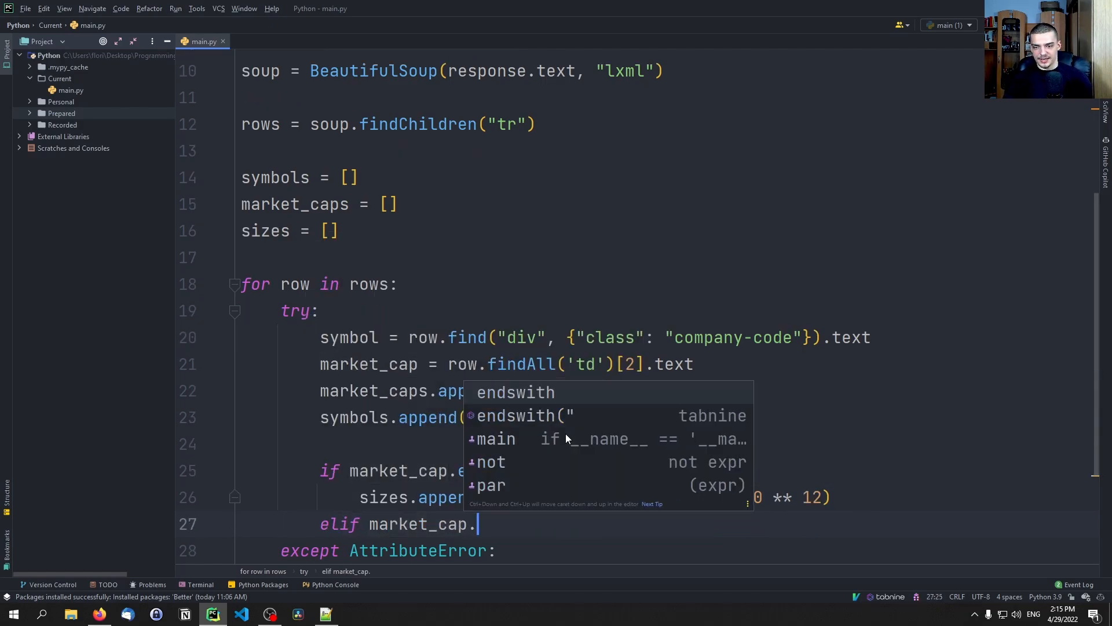
text(endswith("B"):)
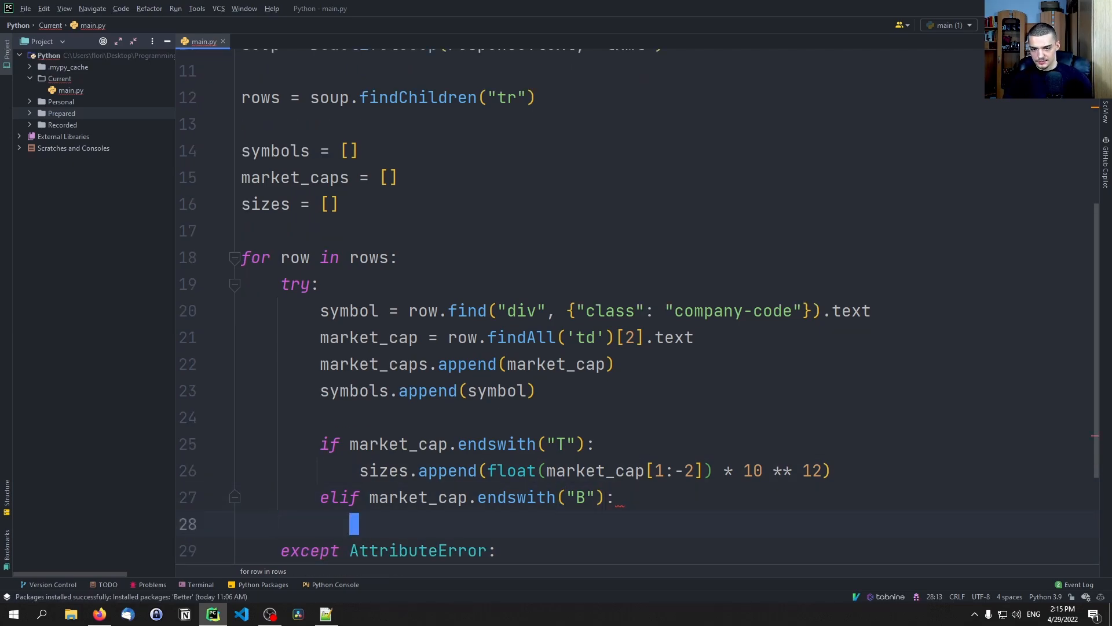
text(sizes.append(float(market_cap[1:-2]) * 10 ** 12))
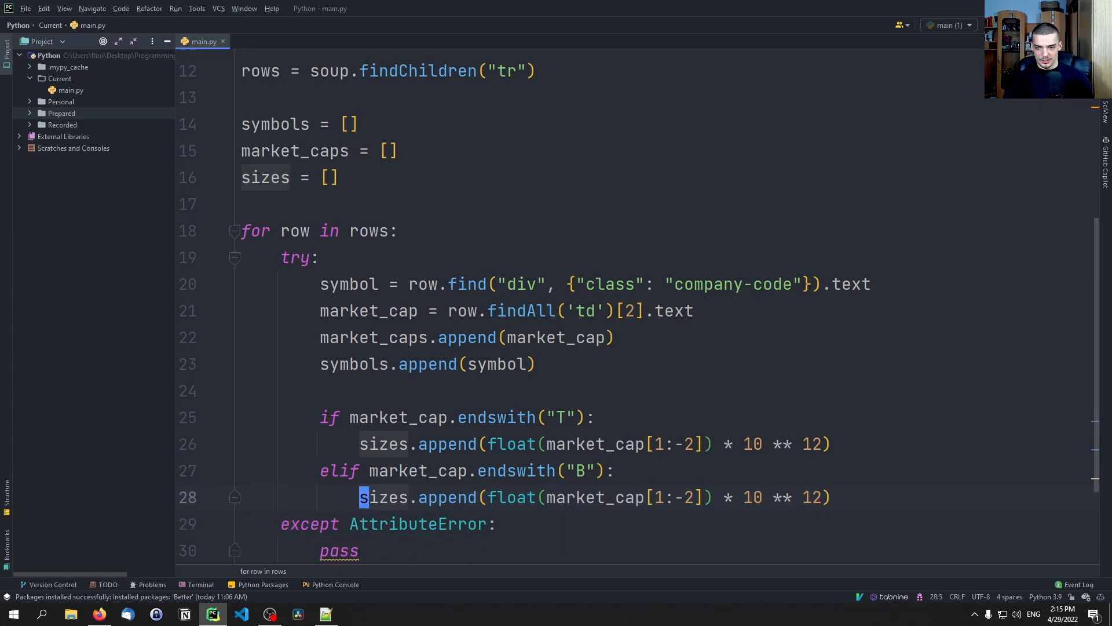
text(9)
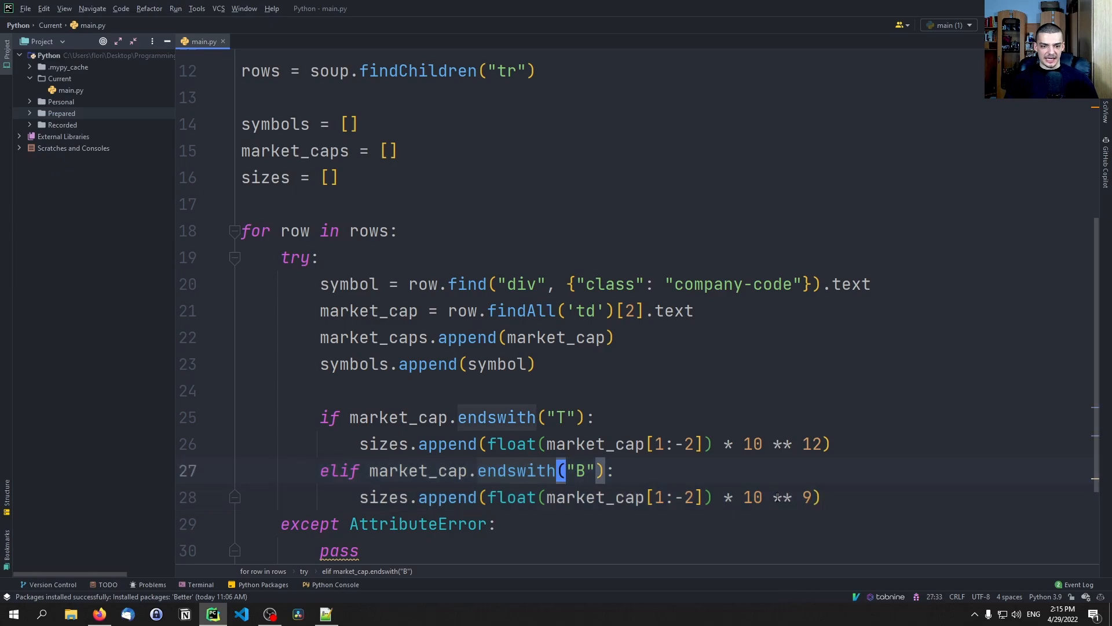
click(638, 496)
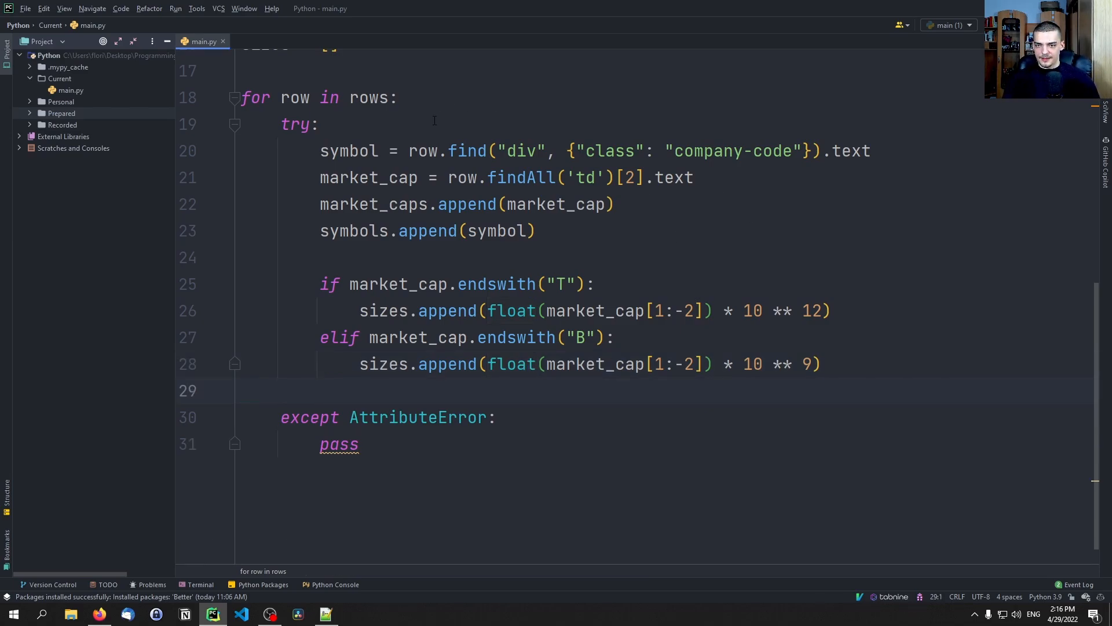
scroll(up, 3)
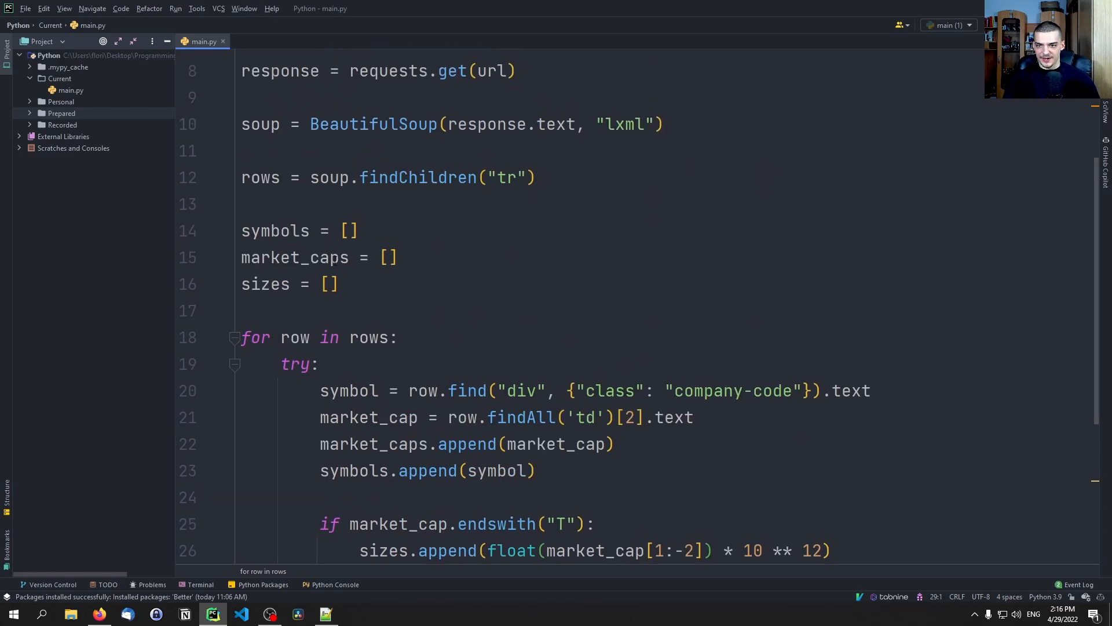
mouse_move(422, 307)
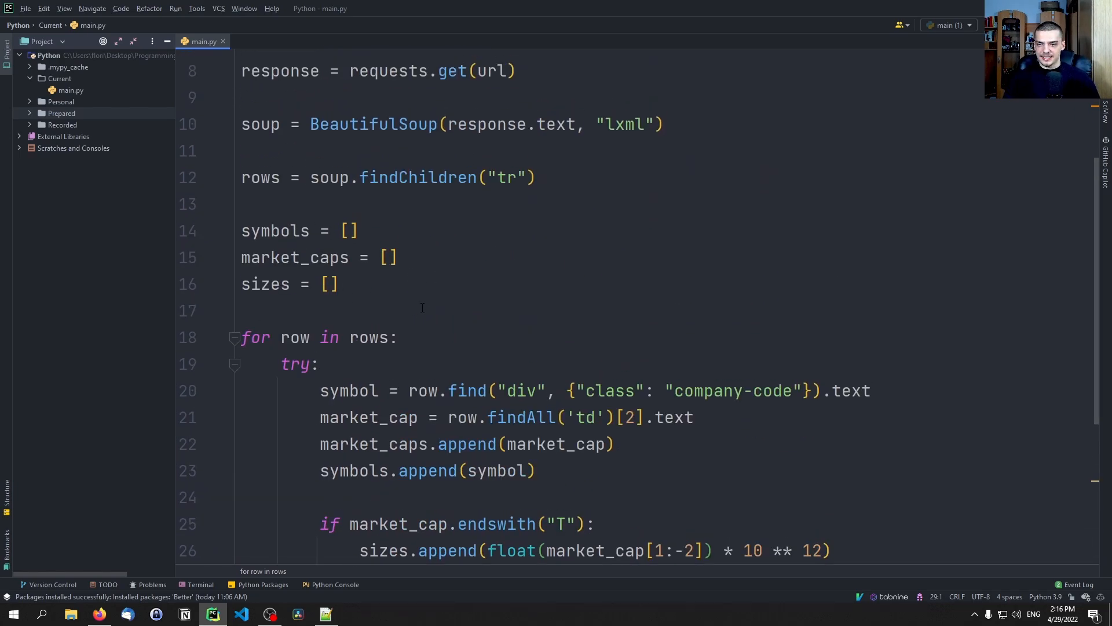
scroll(down, 3)
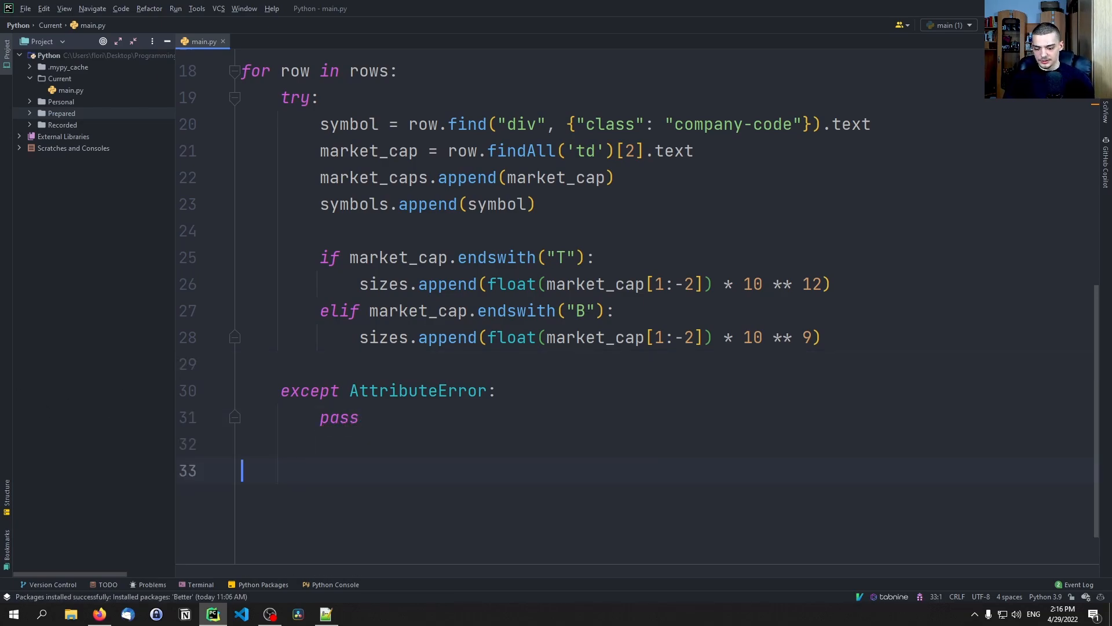
- Begin a squarify.plot call with sizes and market_caps labels, then delete that line
key(enter)
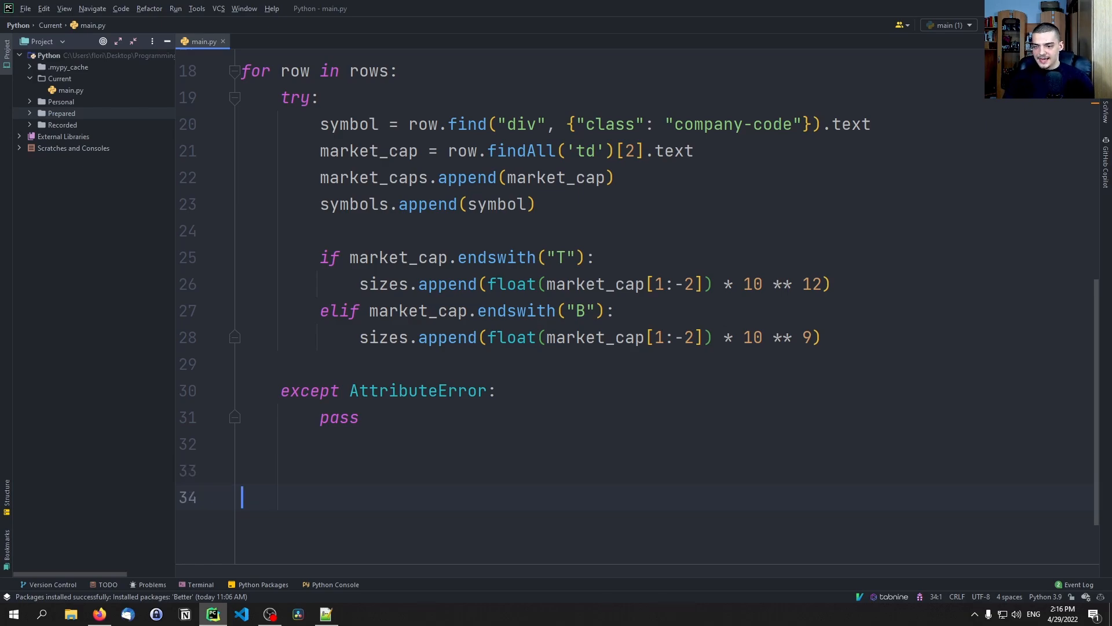
text(squarify)
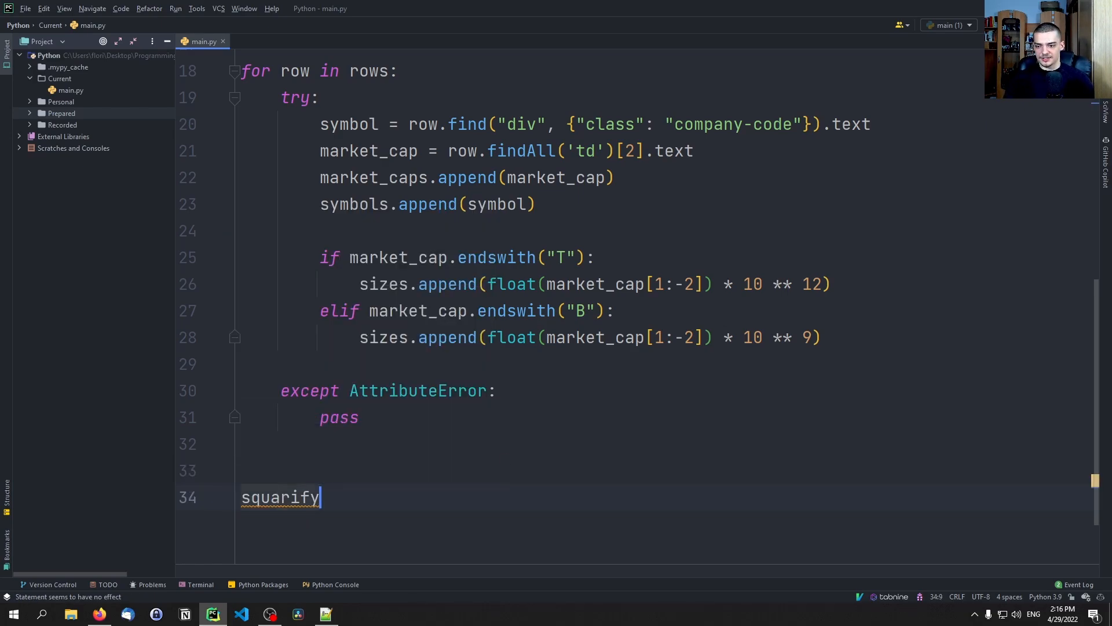
text(.plot()
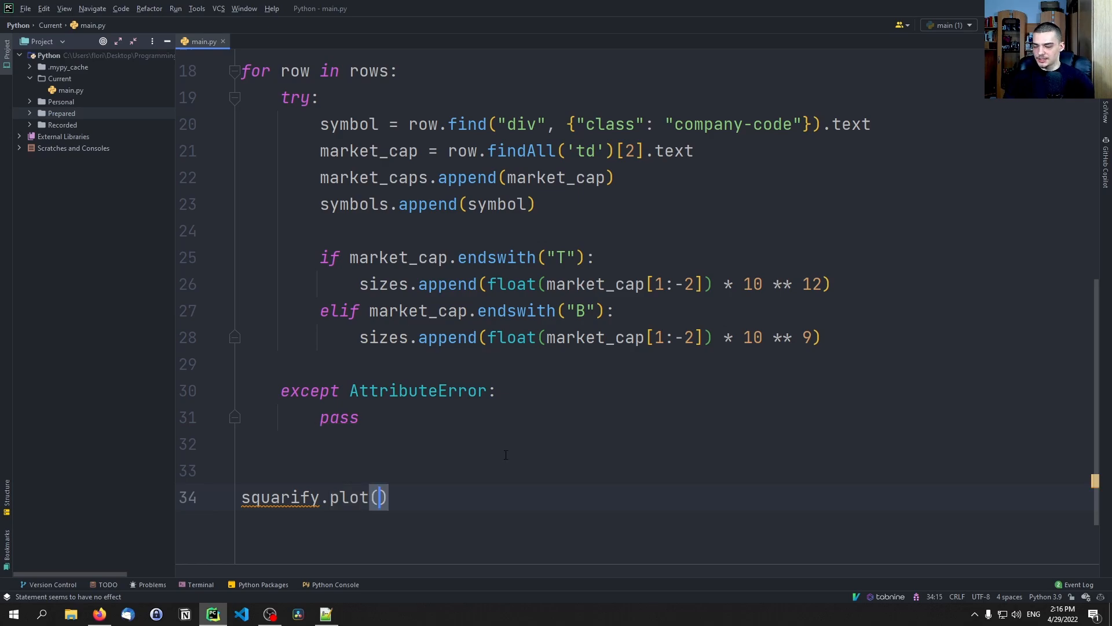
text(sizes=size)
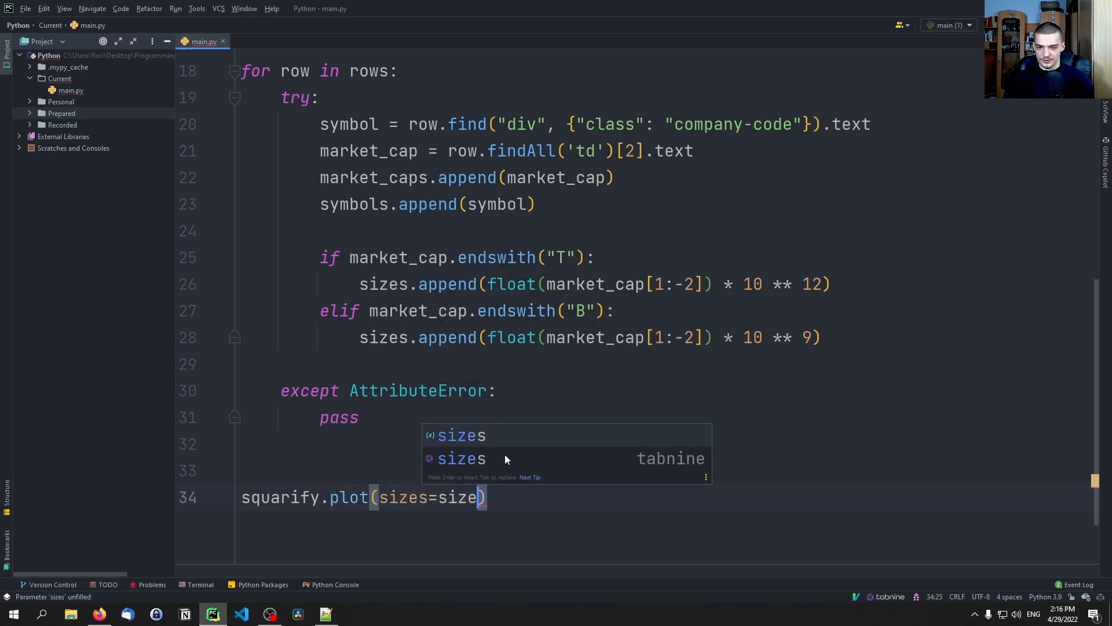
text(, label=)
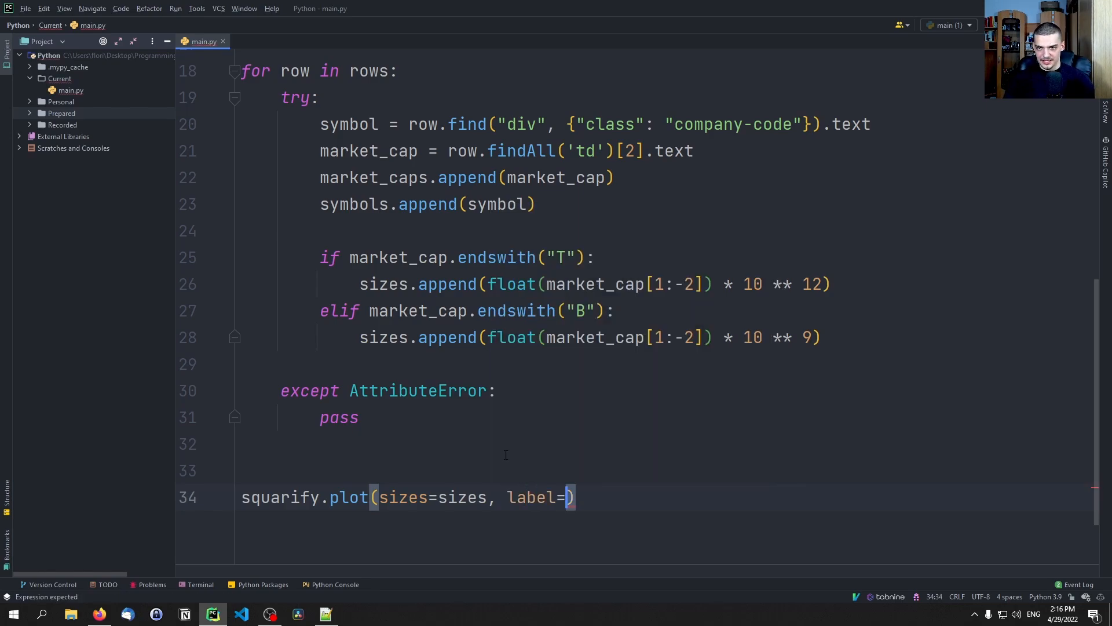
text(ma)
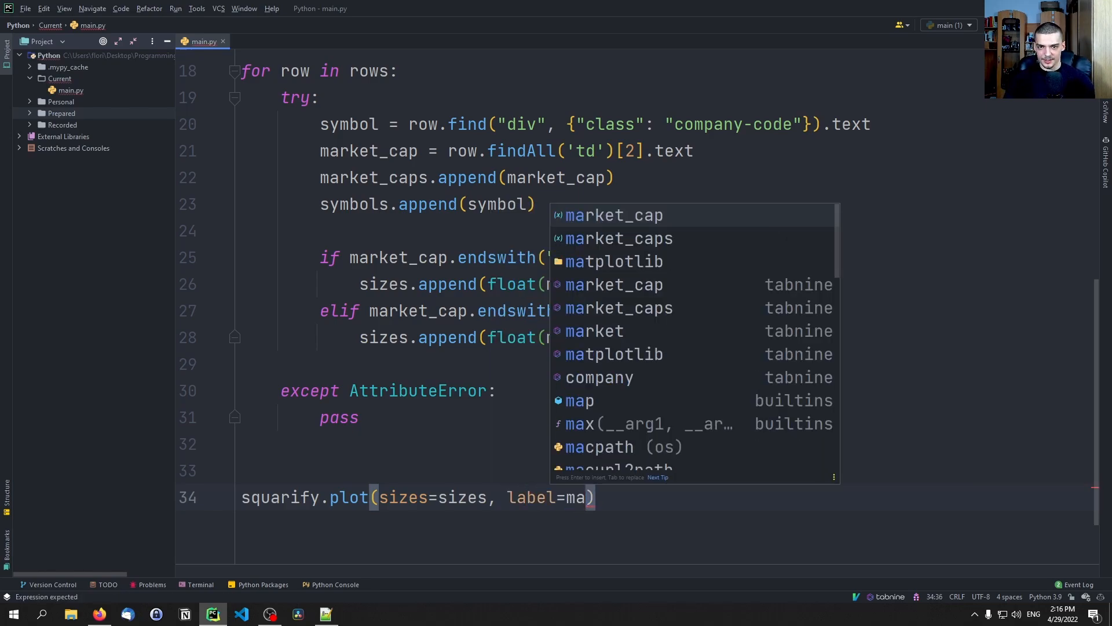
click(619, 237)
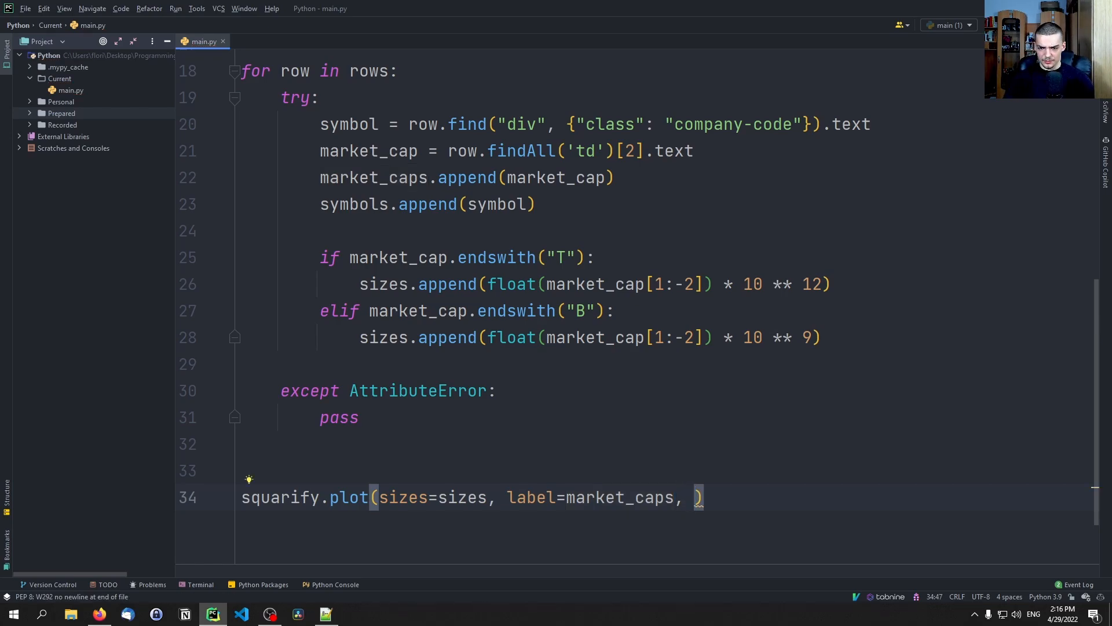
text(symbol)
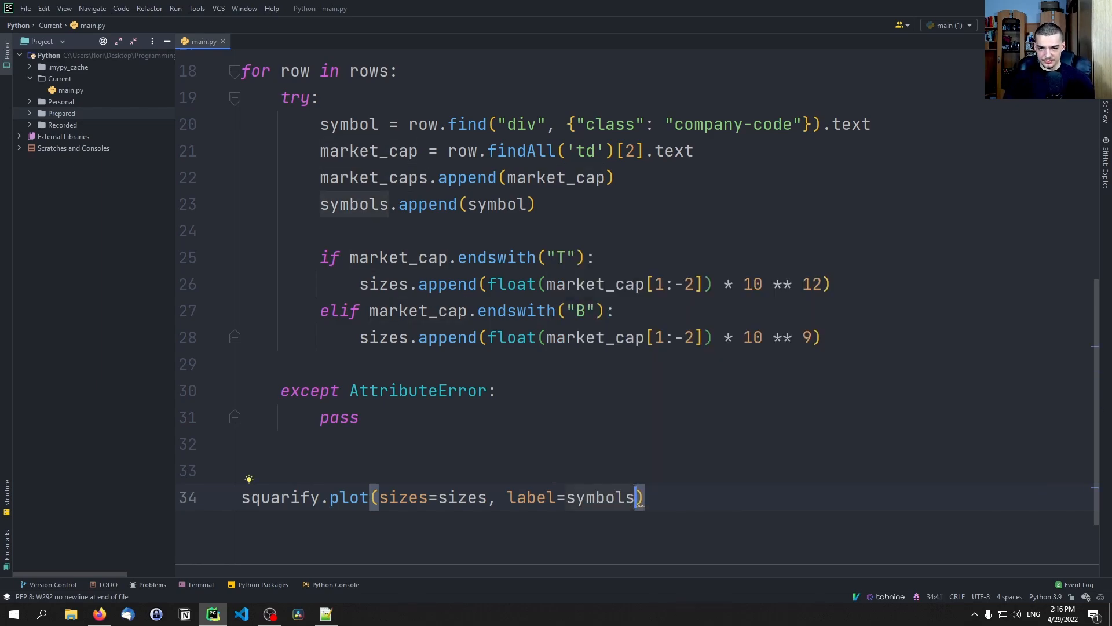
text(,)
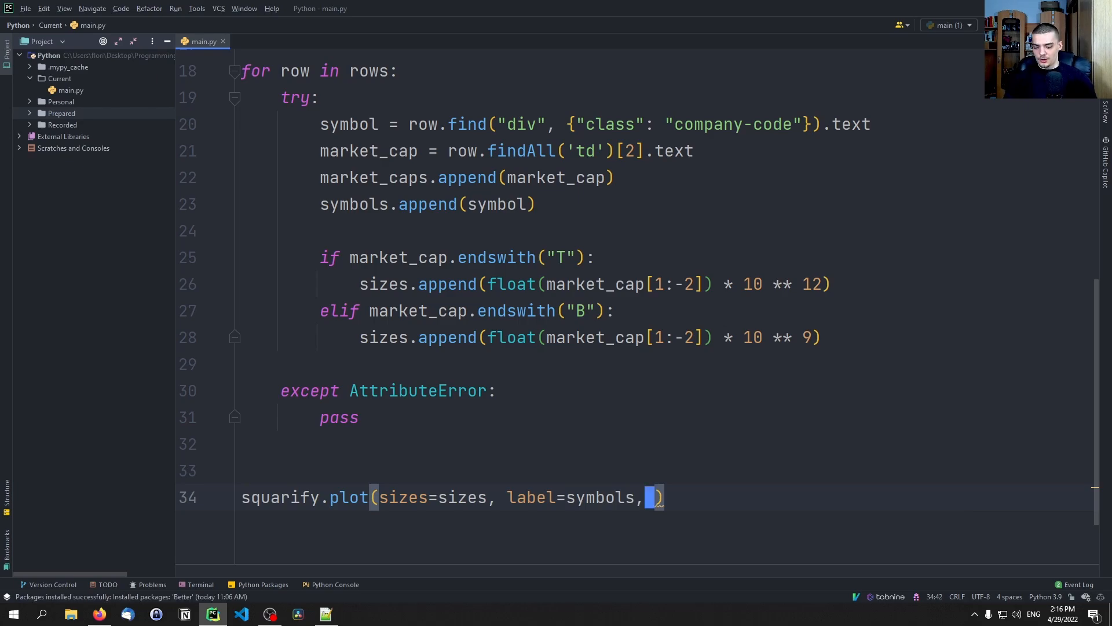
key(Ctrl+Shift+K)
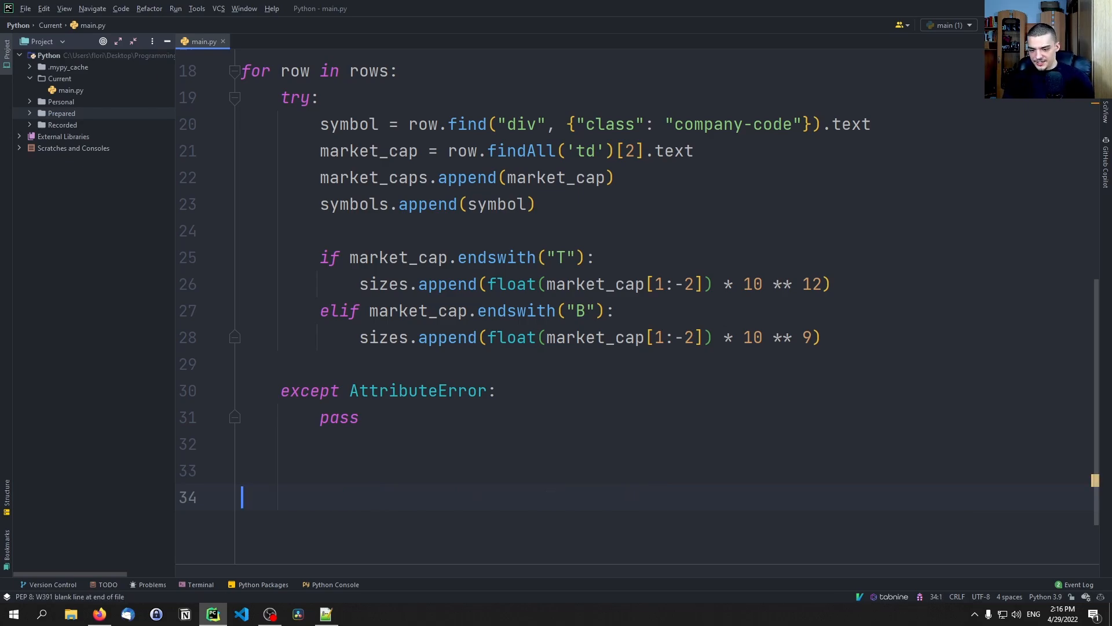
- Build labels = [f"{symbols[i]}\n({market_caps[i]})" for i in range(len(symbols))]
text(labels = [)
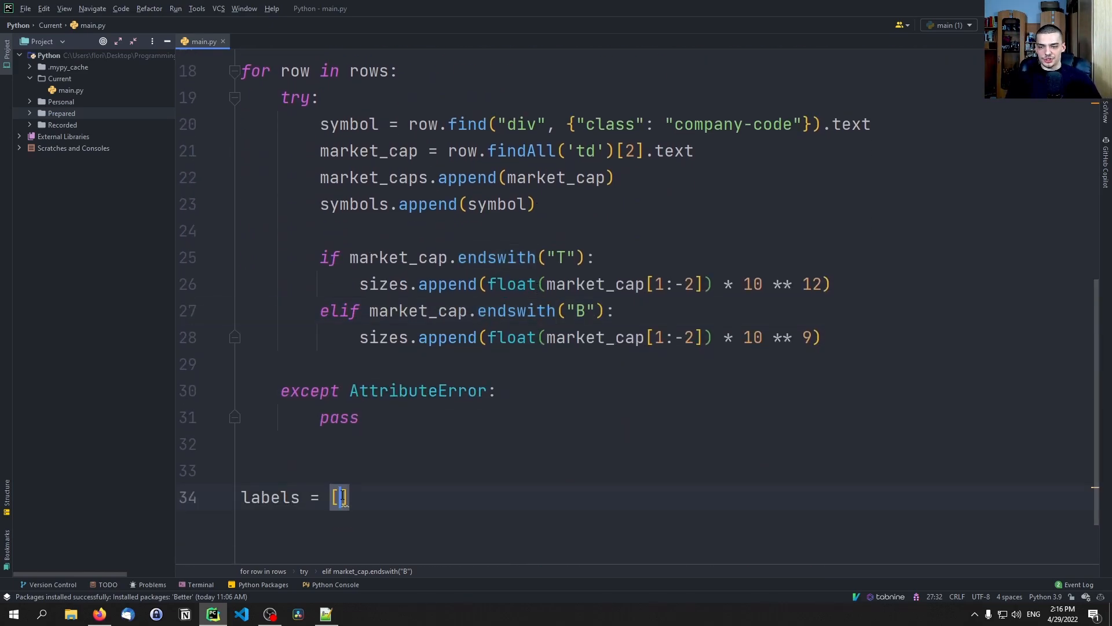
text(f"{}")
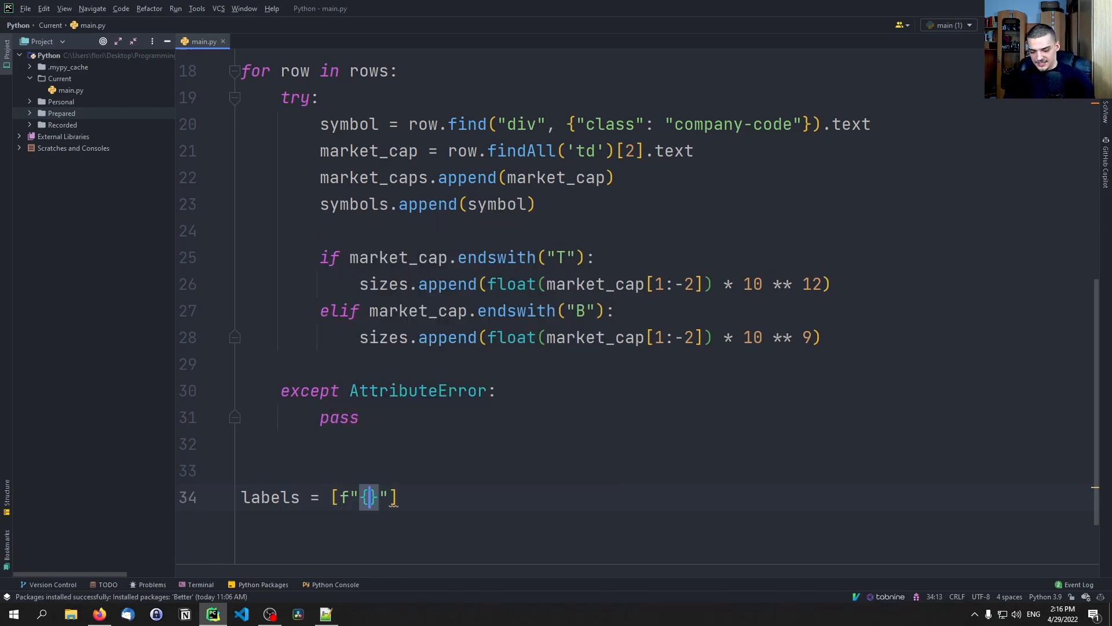
text(symbols[i)
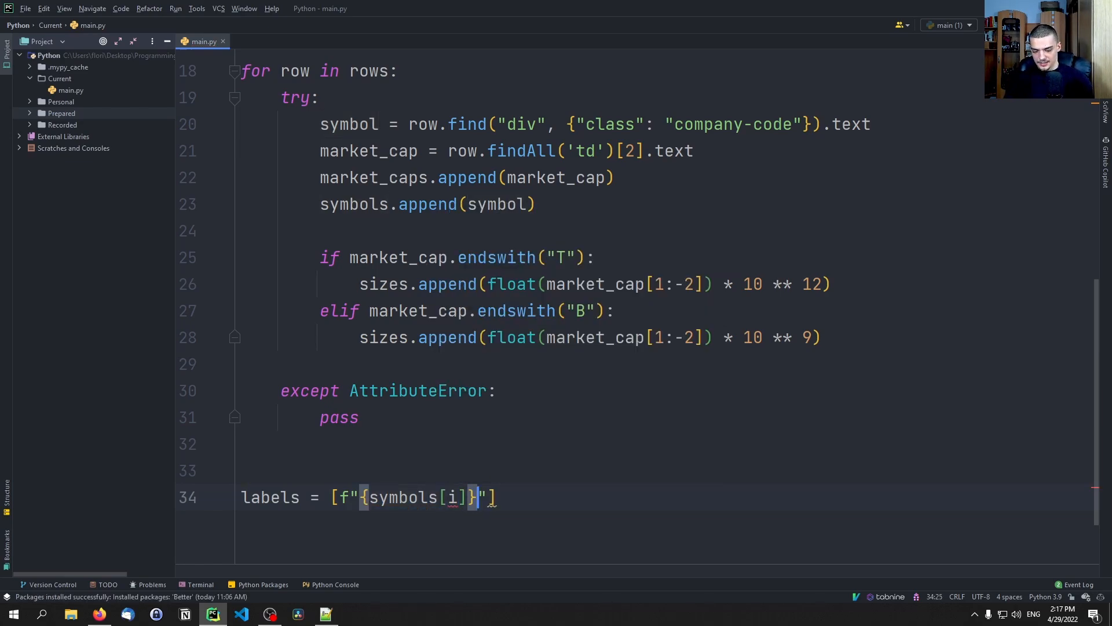
text(\n()
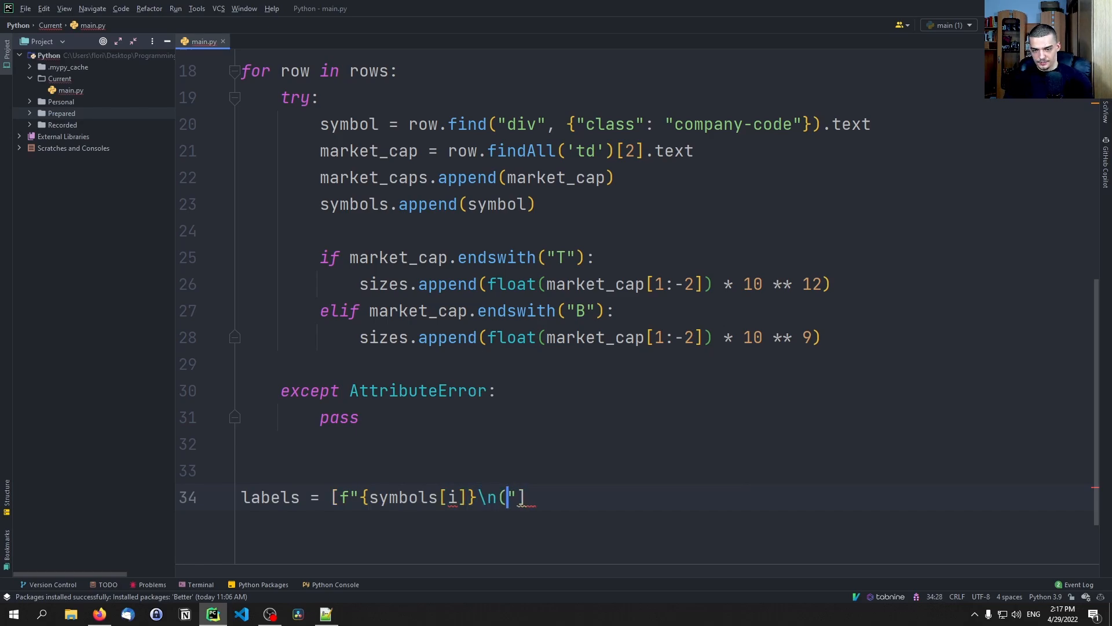
text())
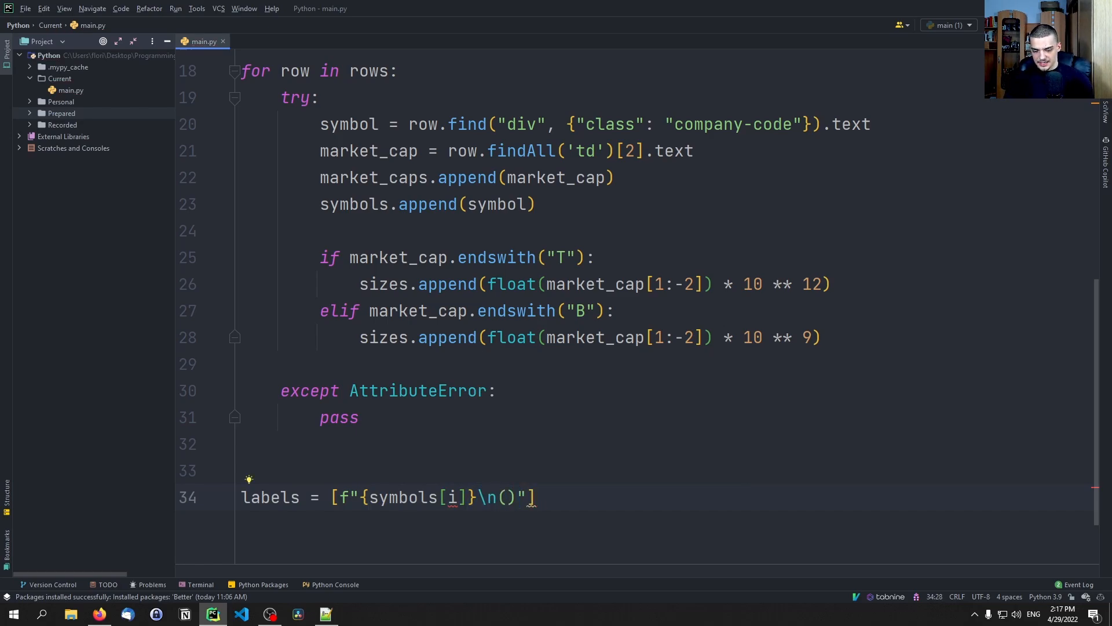
text({})
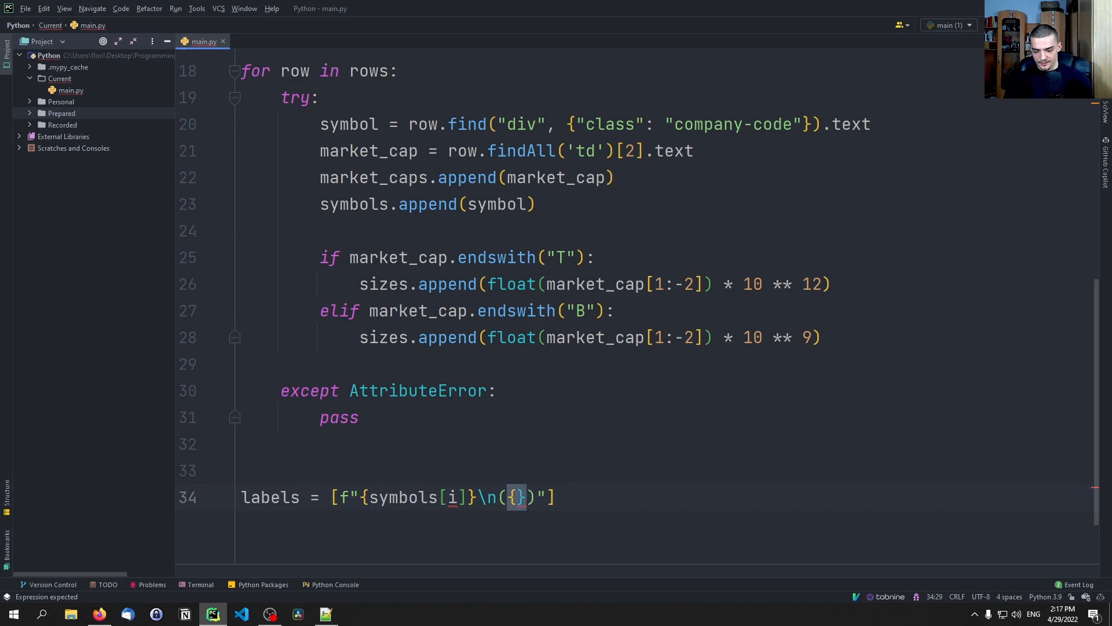
text(market_caps)
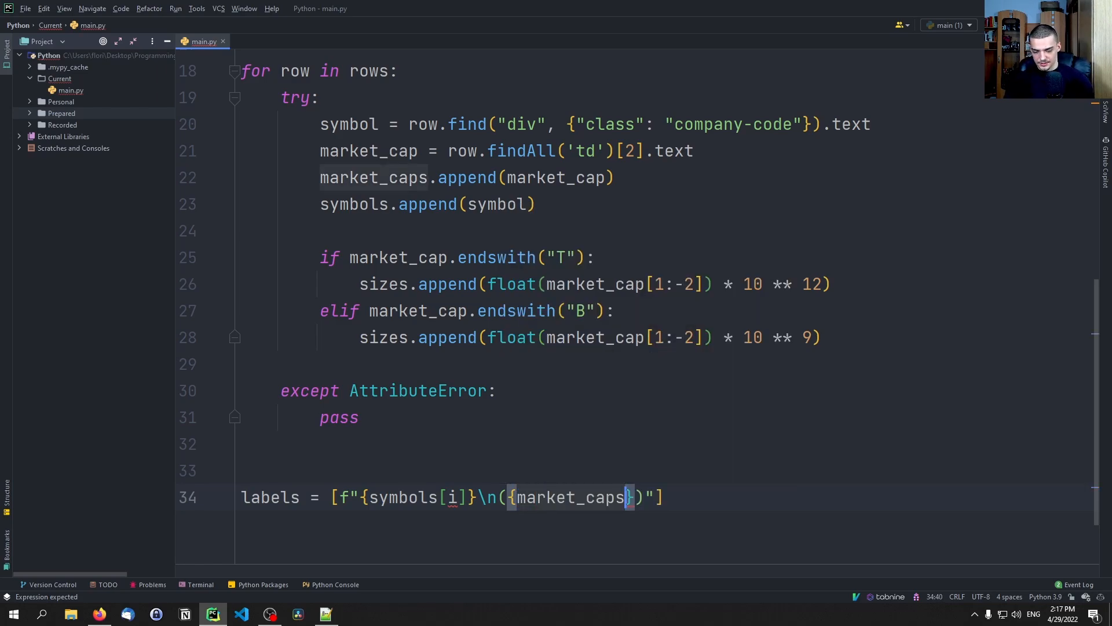
text([i])
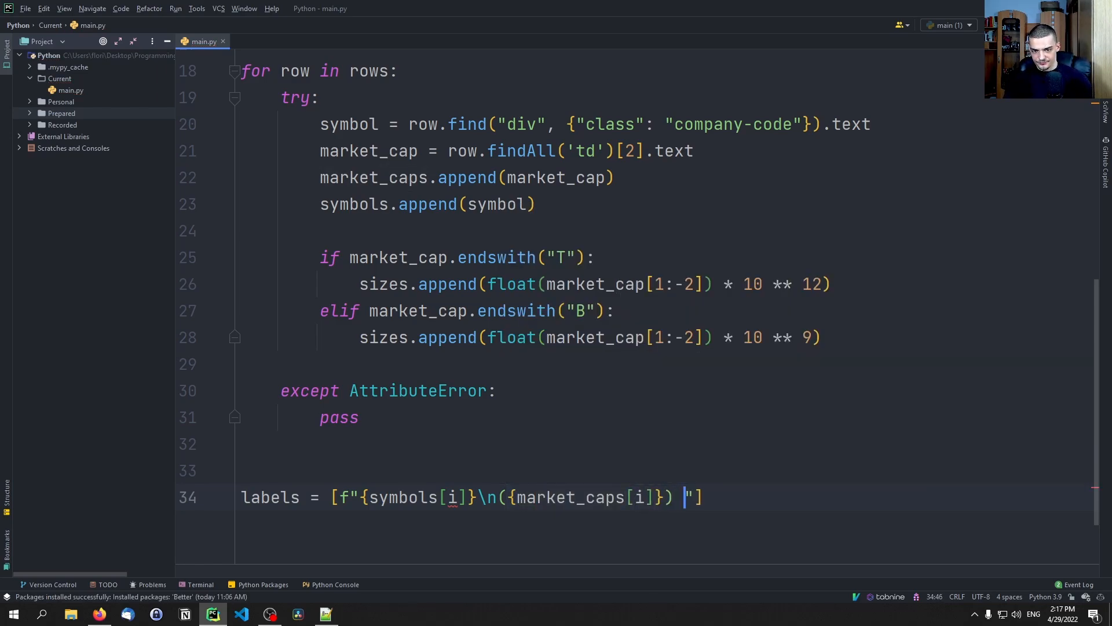
text(for i in ran)
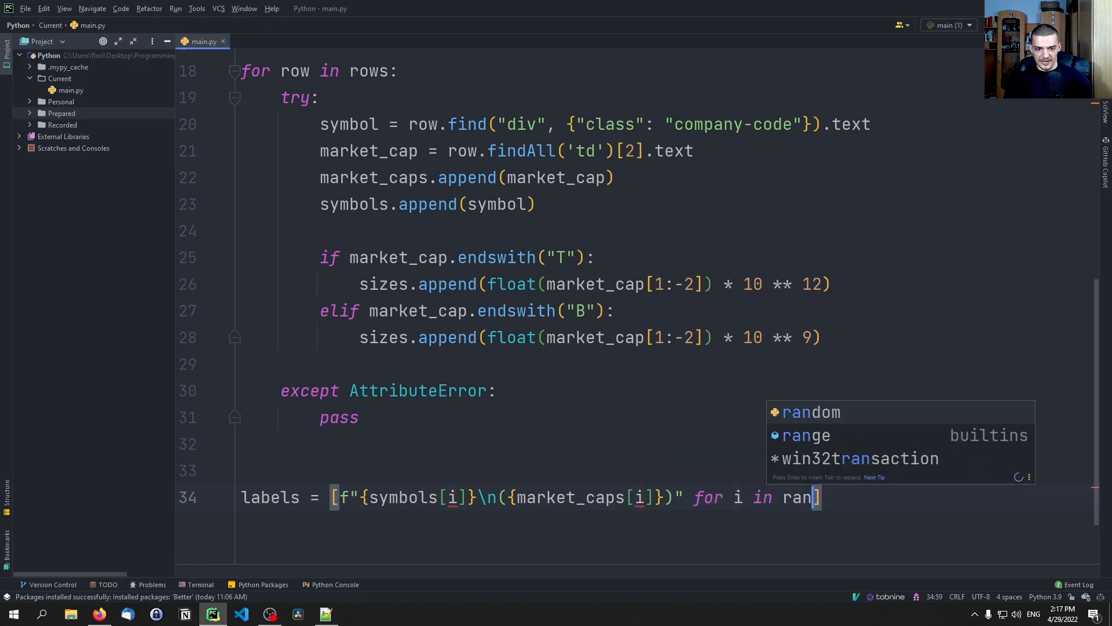
text(ge(len(symbols)
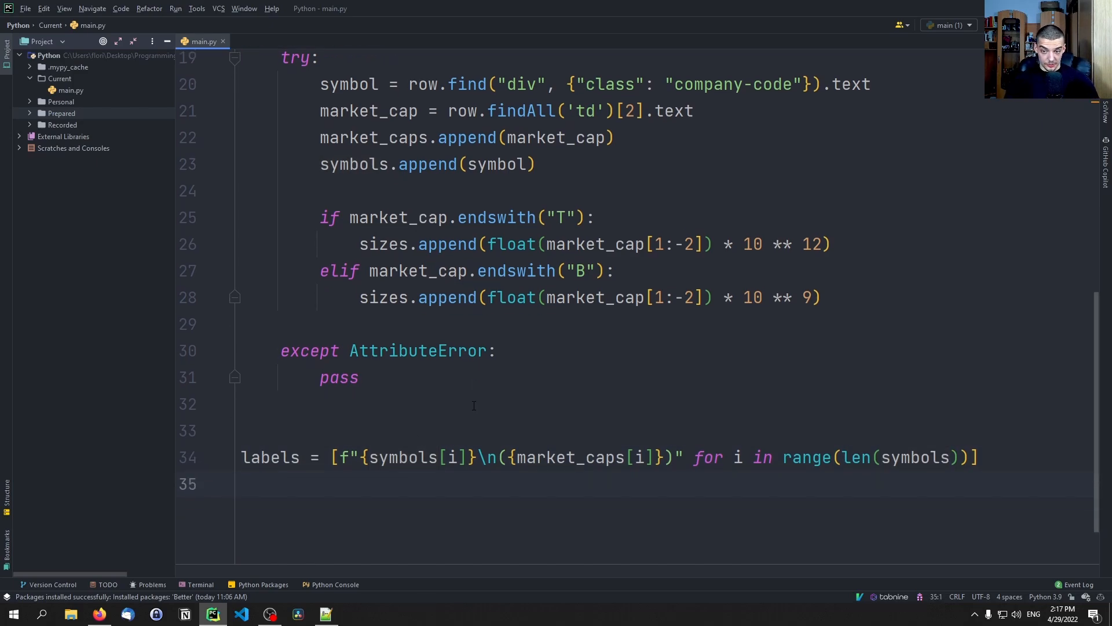
scroll(down, 3)
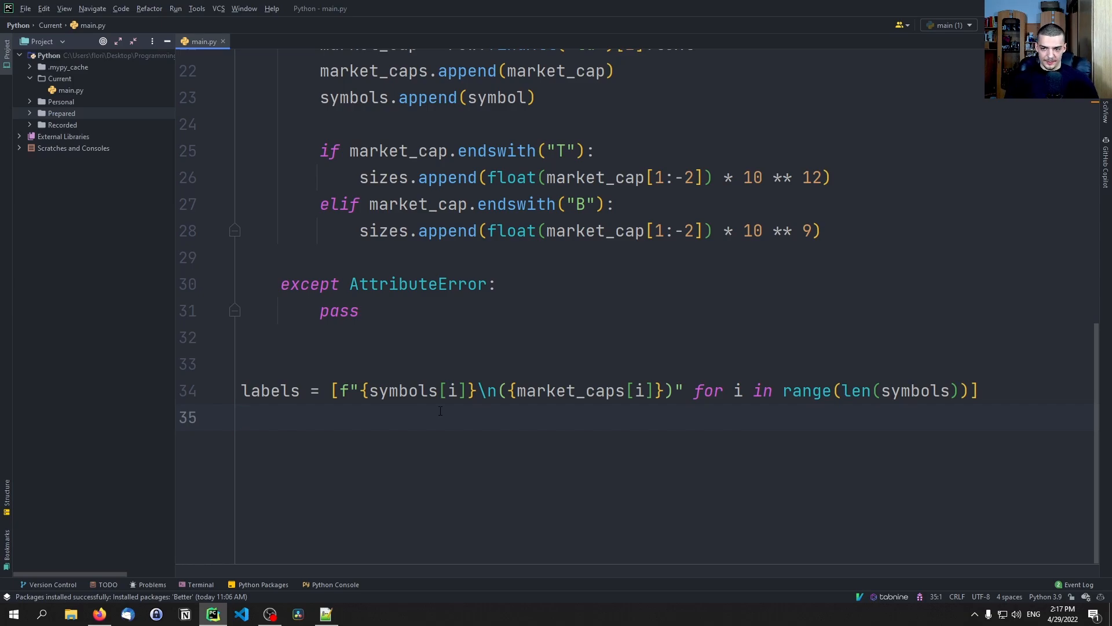
- Add colors = [plt.cm.tab20c(i / float(len(symbols))) for i in range(len(symbols))] after labels
text(colors)
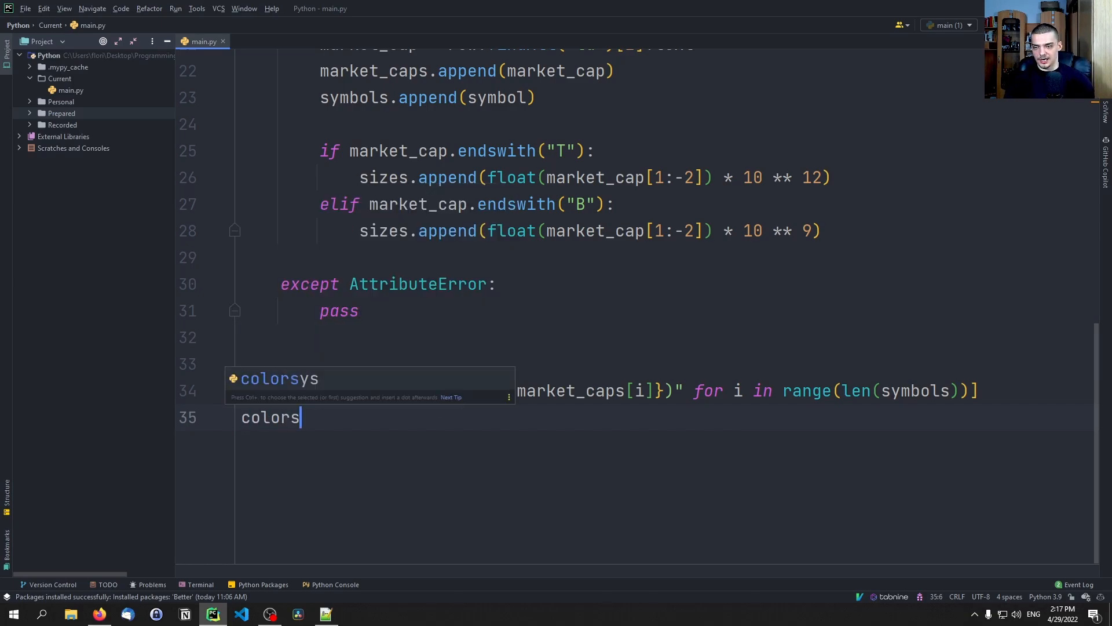
text(= [p)
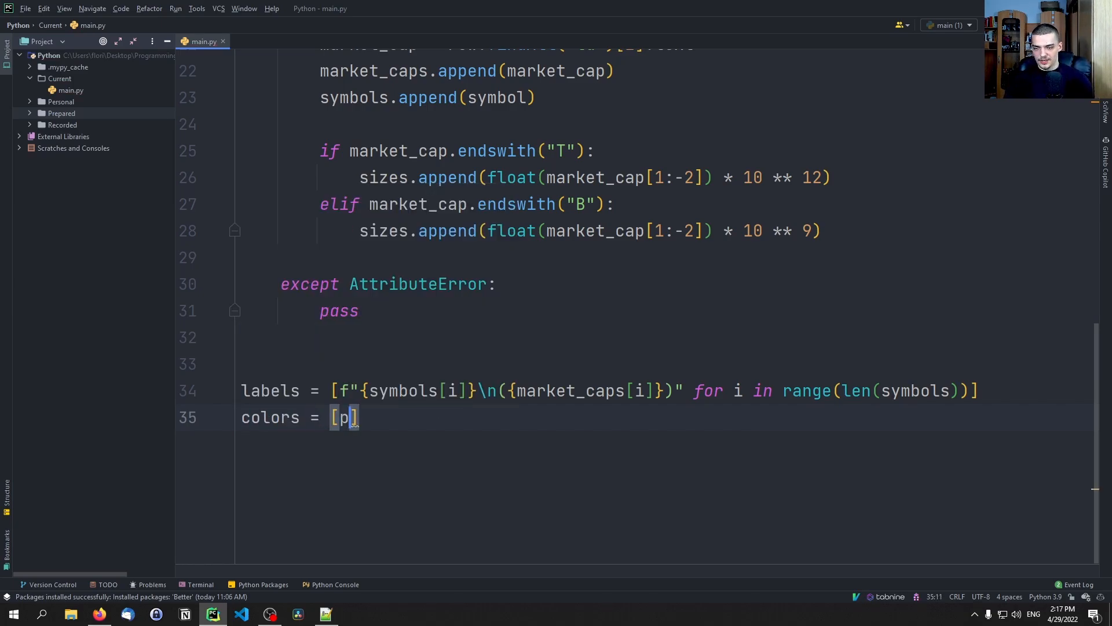
text(lt.cm.)
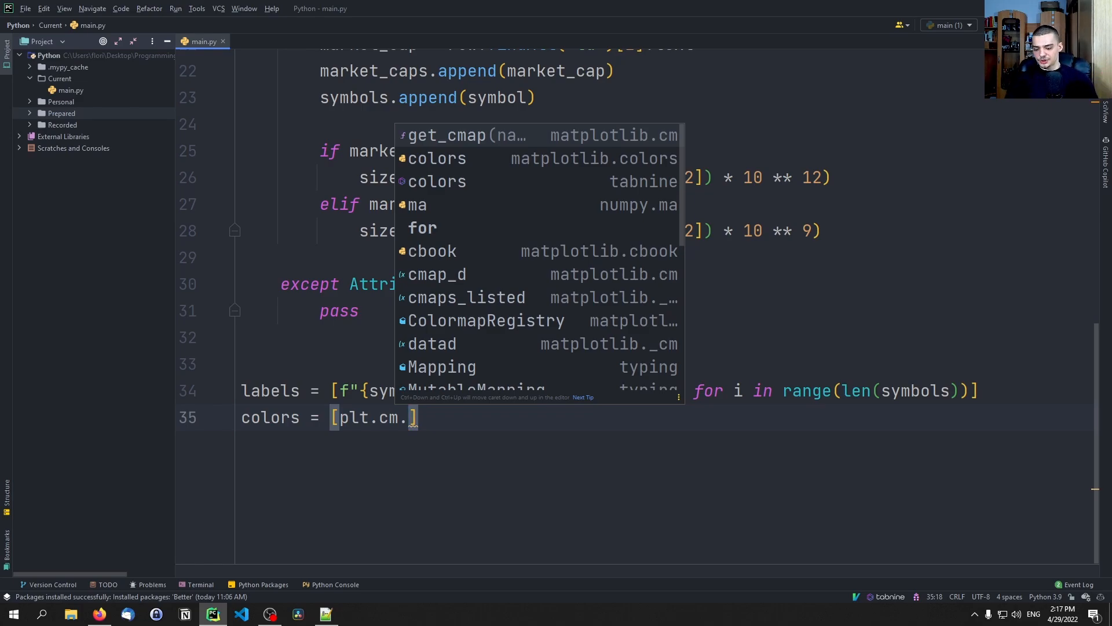
text(tab20c)
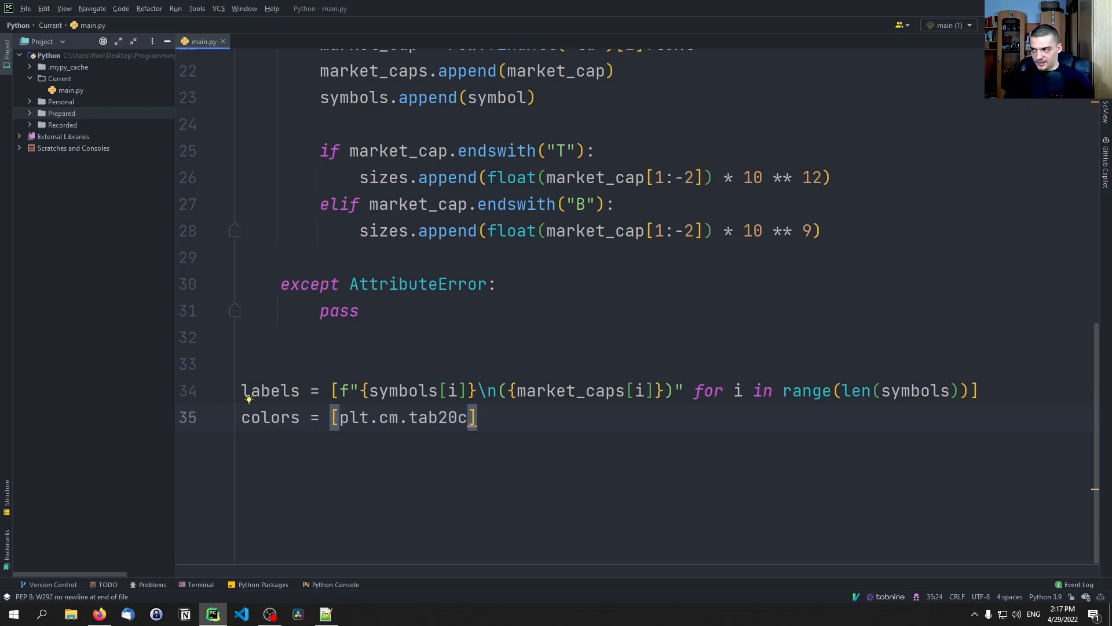
text((i)
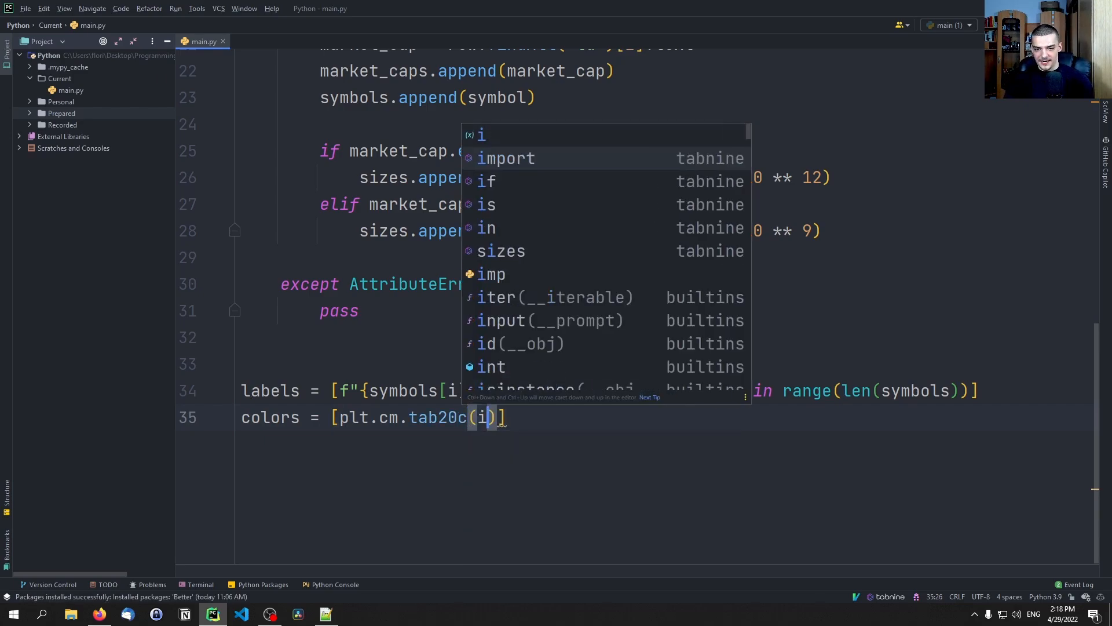
text(/ float()
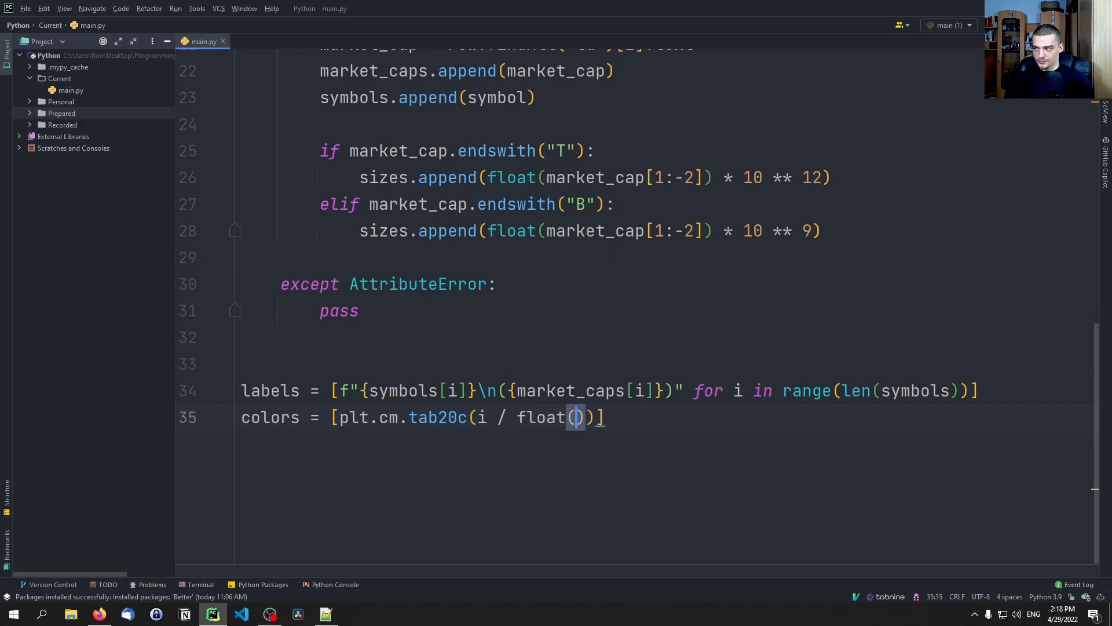
text(len(symbols))) for i in range(len()
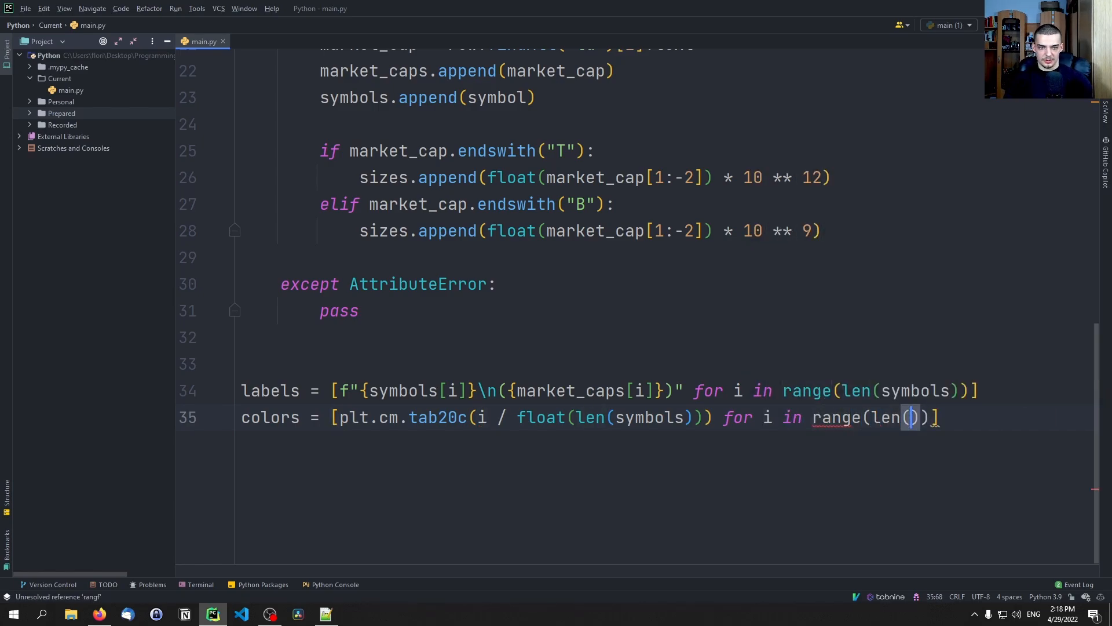
text(symbols)
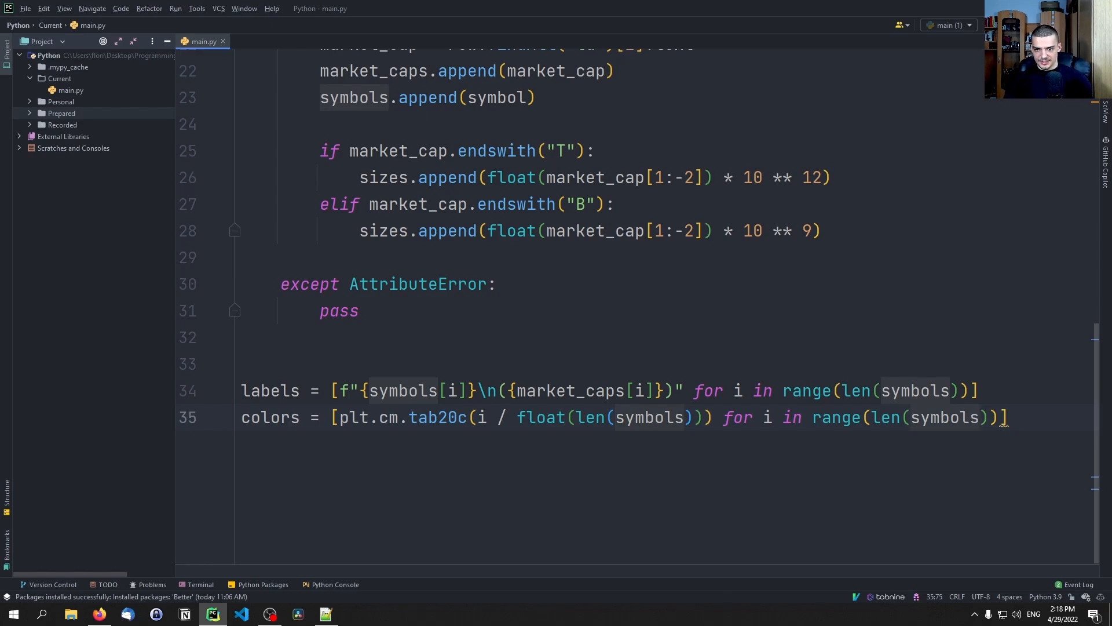
key(enter)
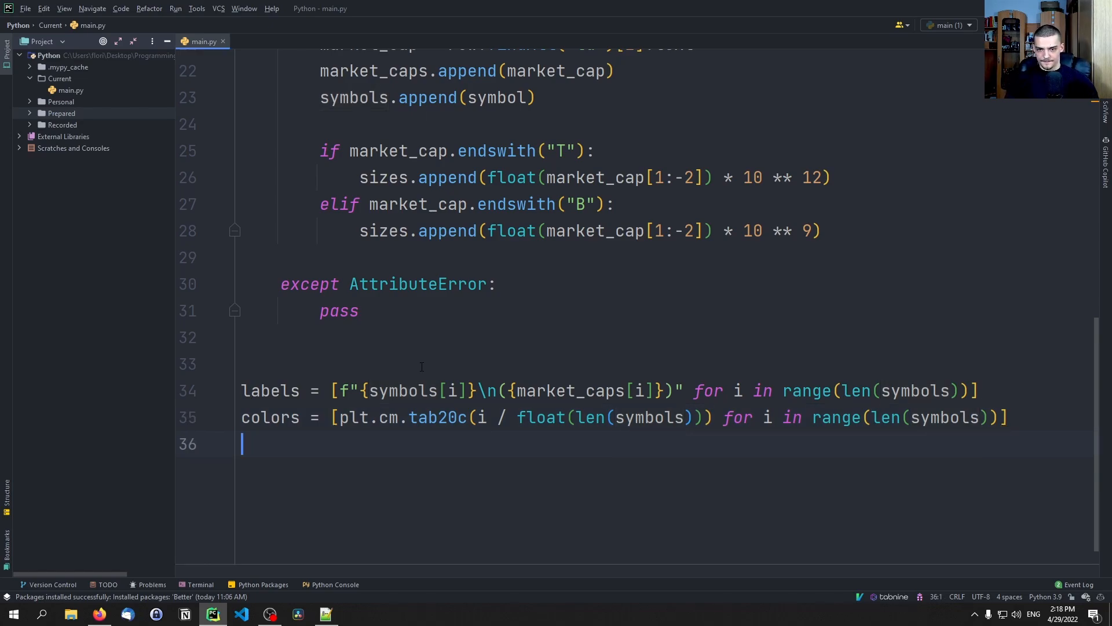
double_click(540, 417)
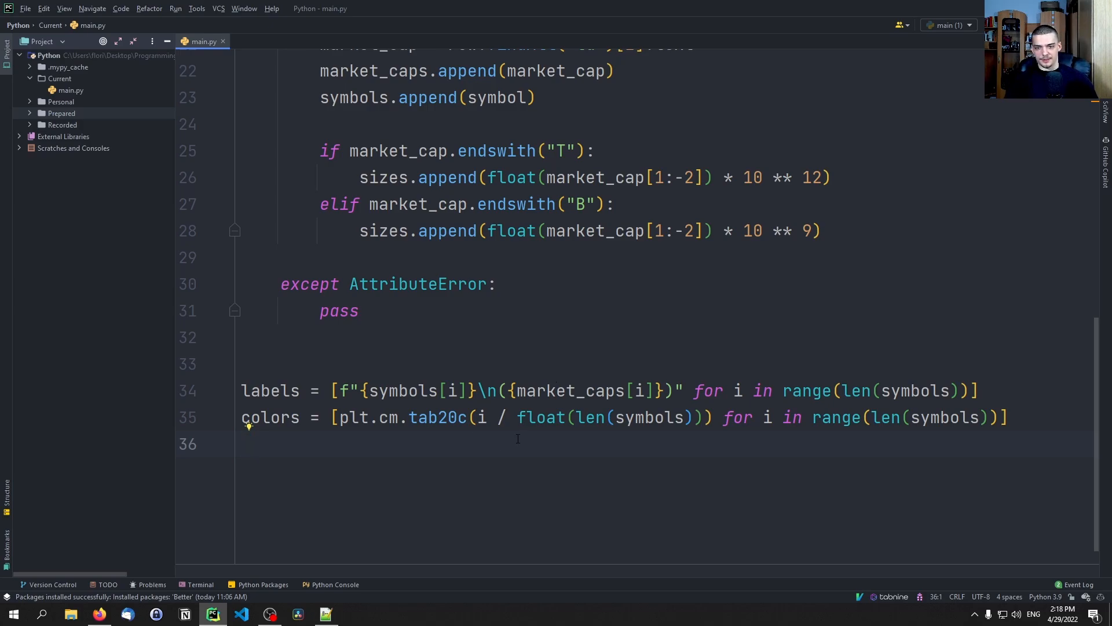
key(enter)
text(squarify.)
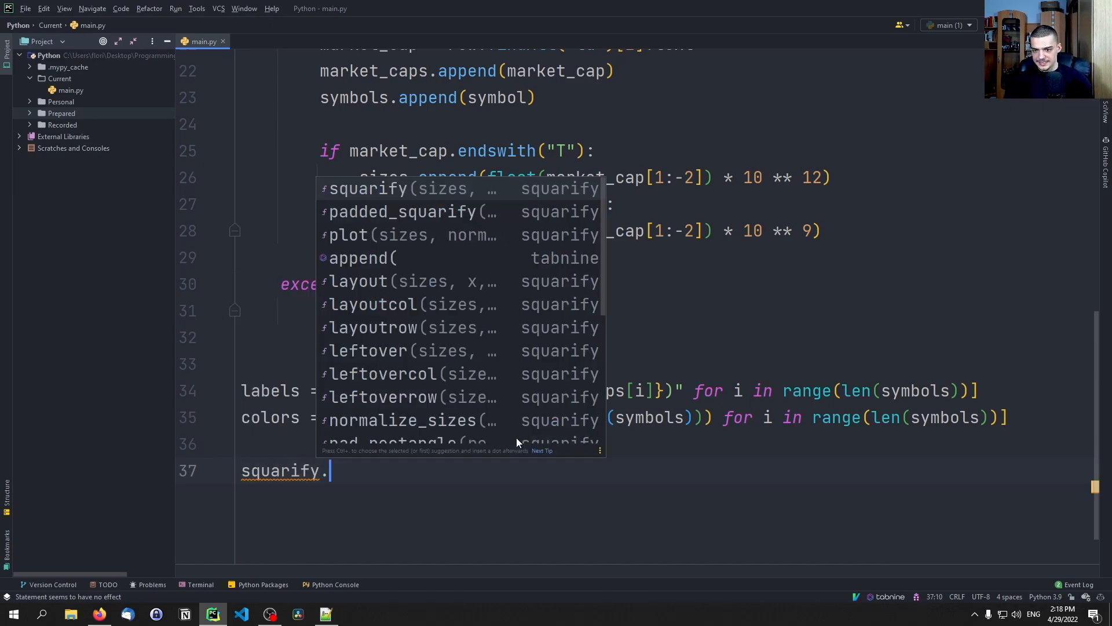
- Start squarify.plot with sizes=sizes, label=labels and color=colors
text(pl)
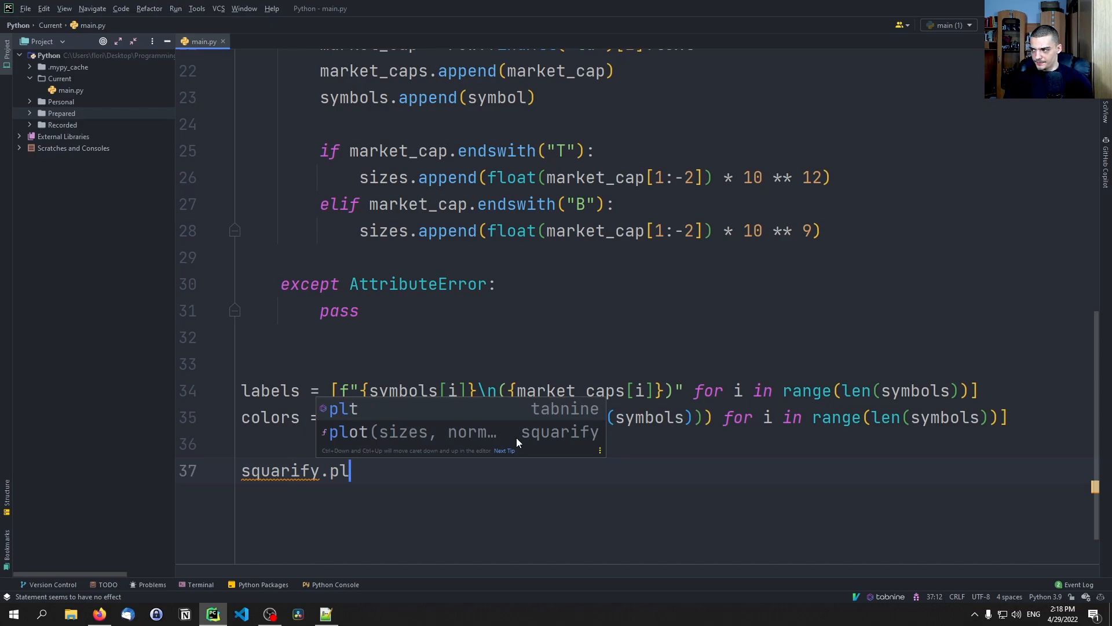
text(ot(sizes=sizes, l)
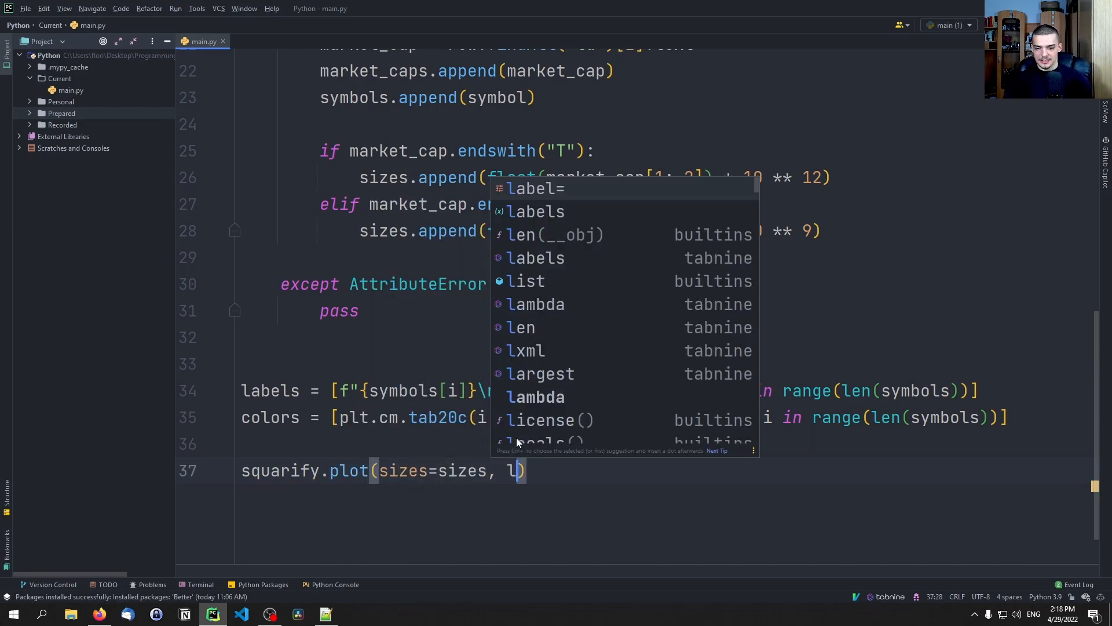
click(537, 188)
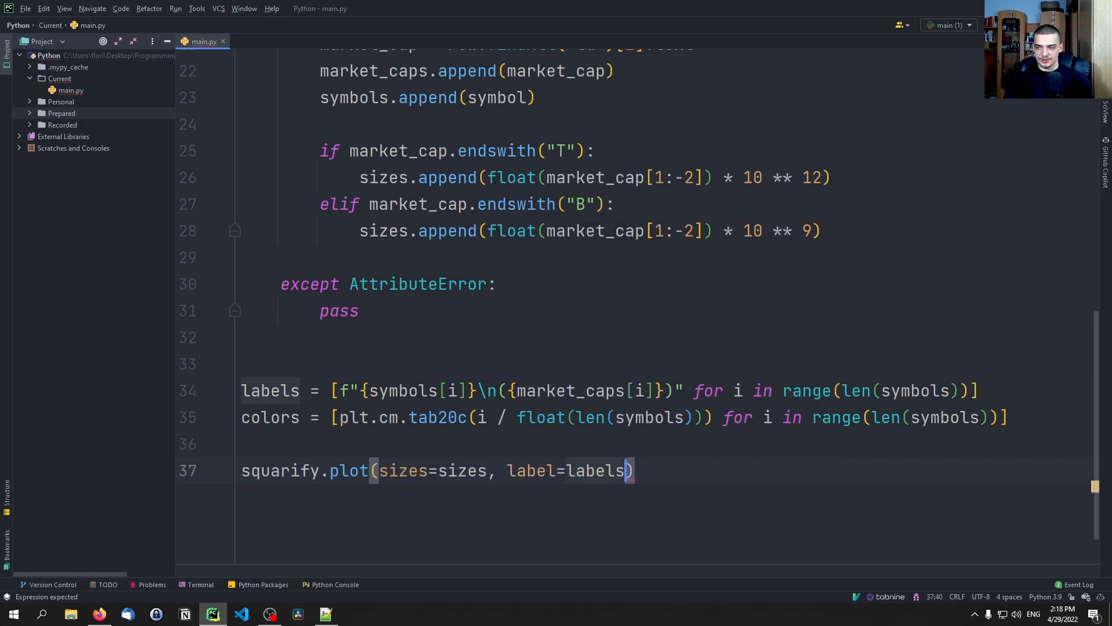
text(, color=)
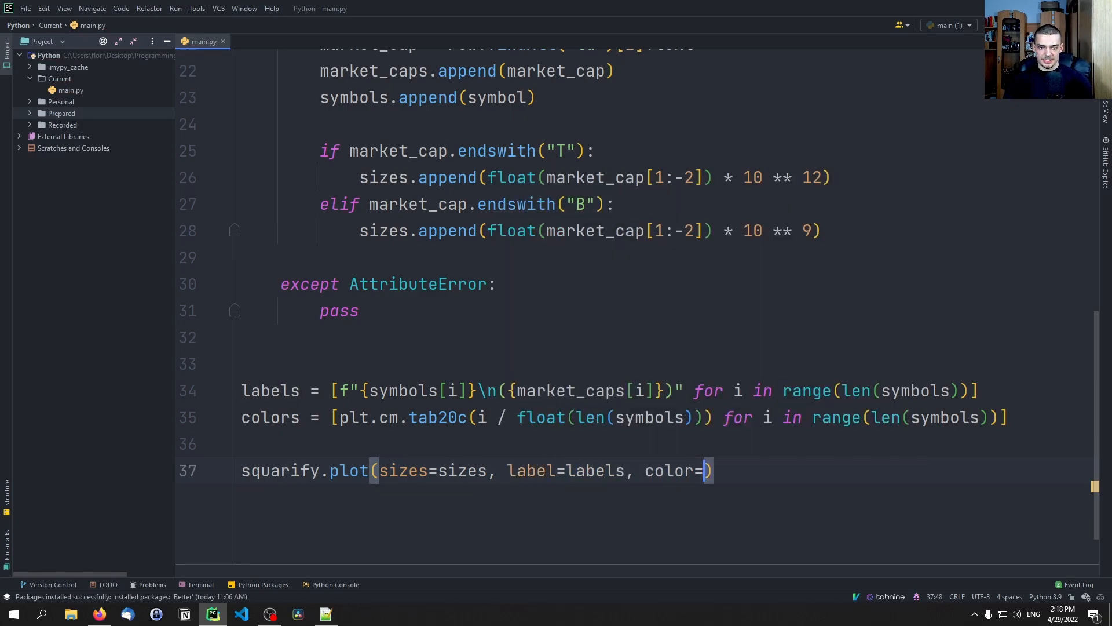
text(colorsa)
text(bar_kwargs=))
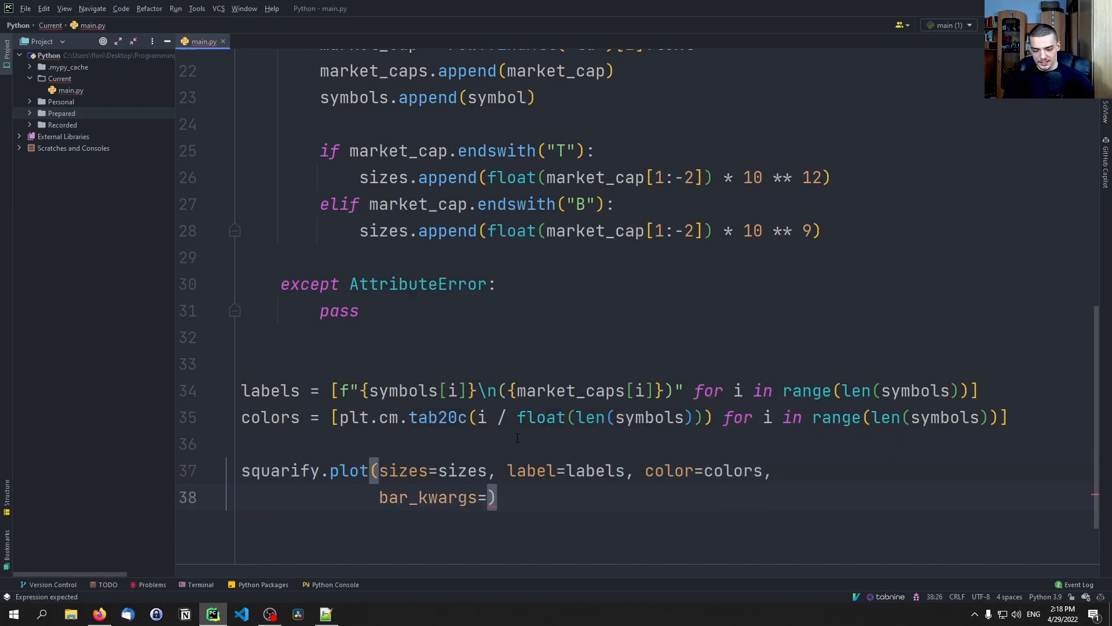
- Add bar_kwargs with linewidth 0.5 and edgecolor #111111, then call plt.show()
text({l)
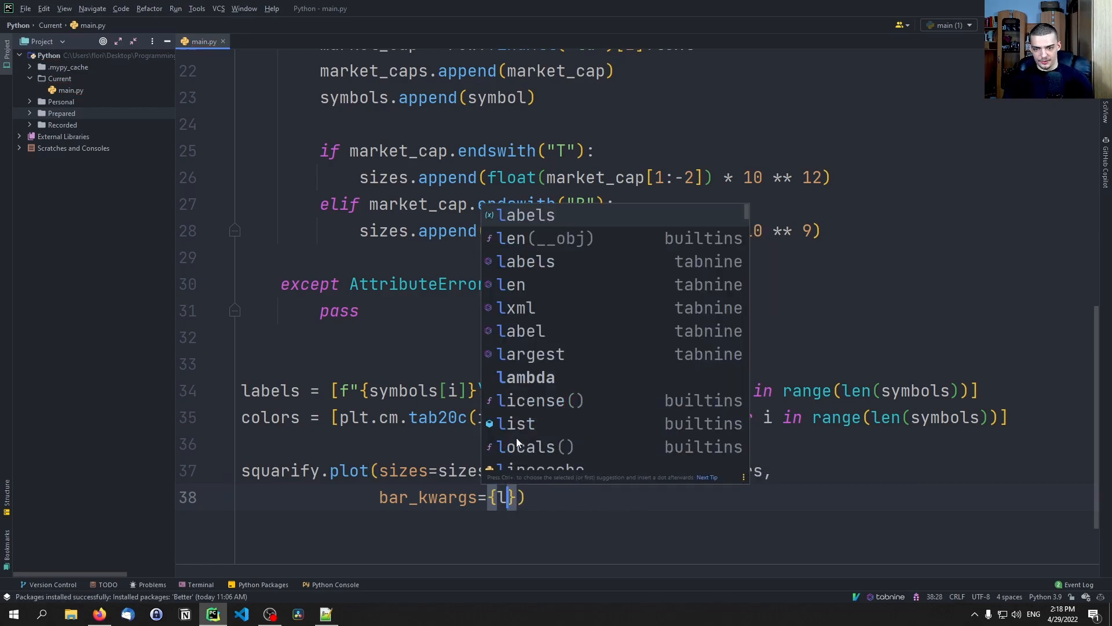
text("l)
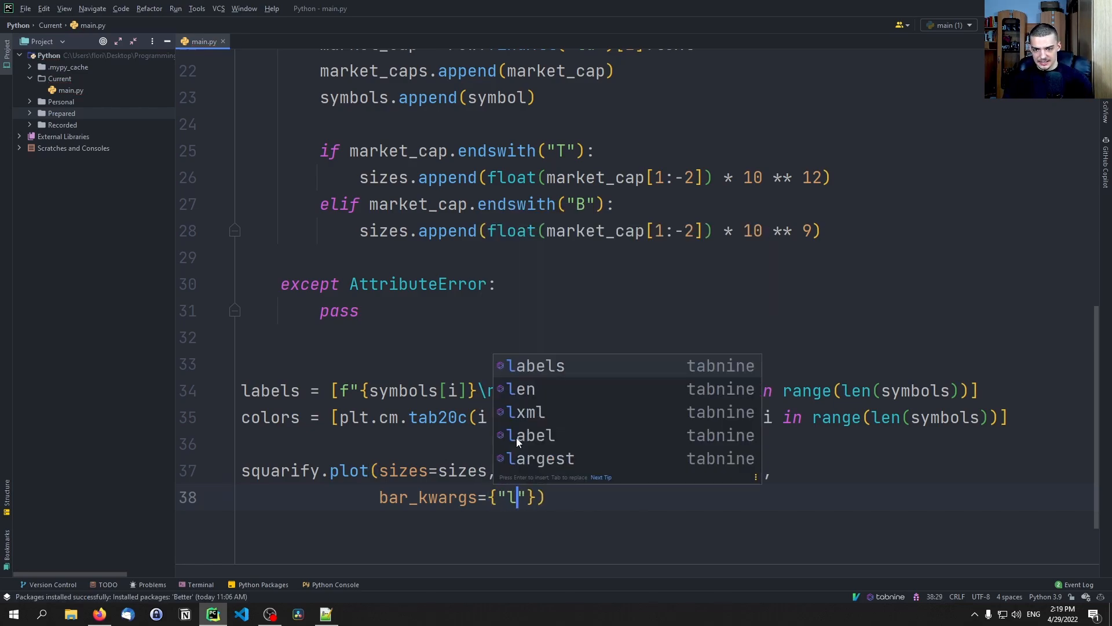
text(inewidth)
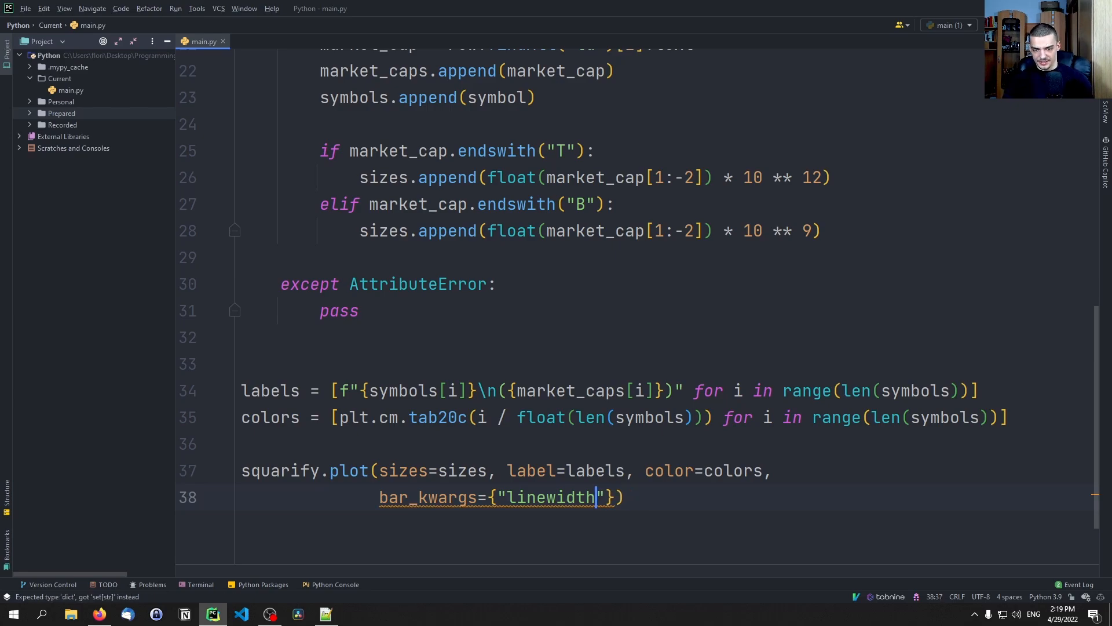
text(: 0.5,)
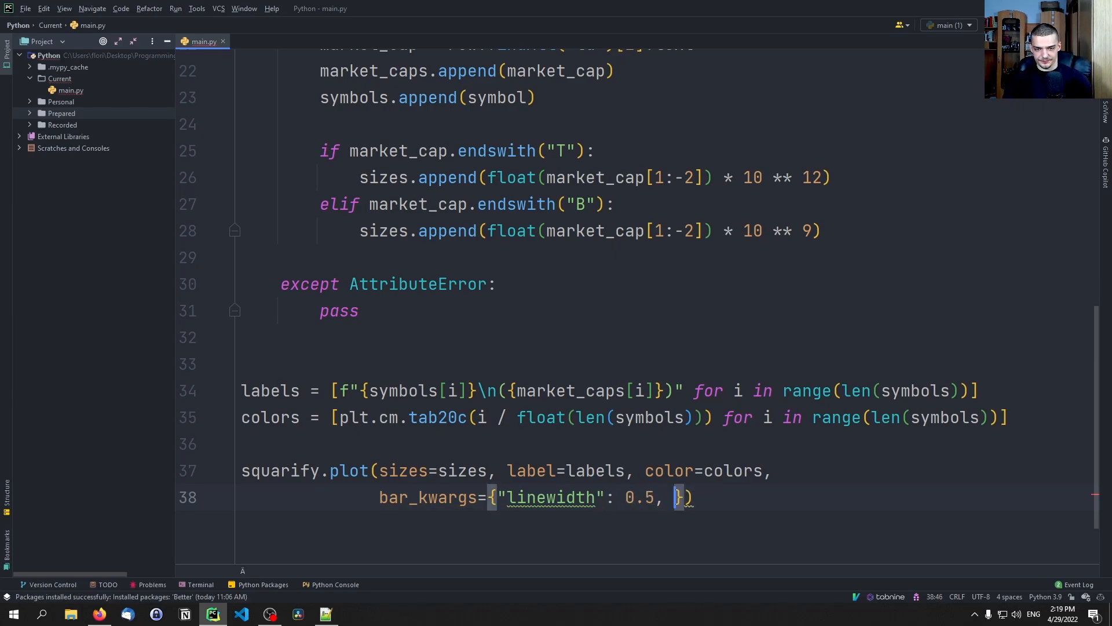
text("edgecolor":)
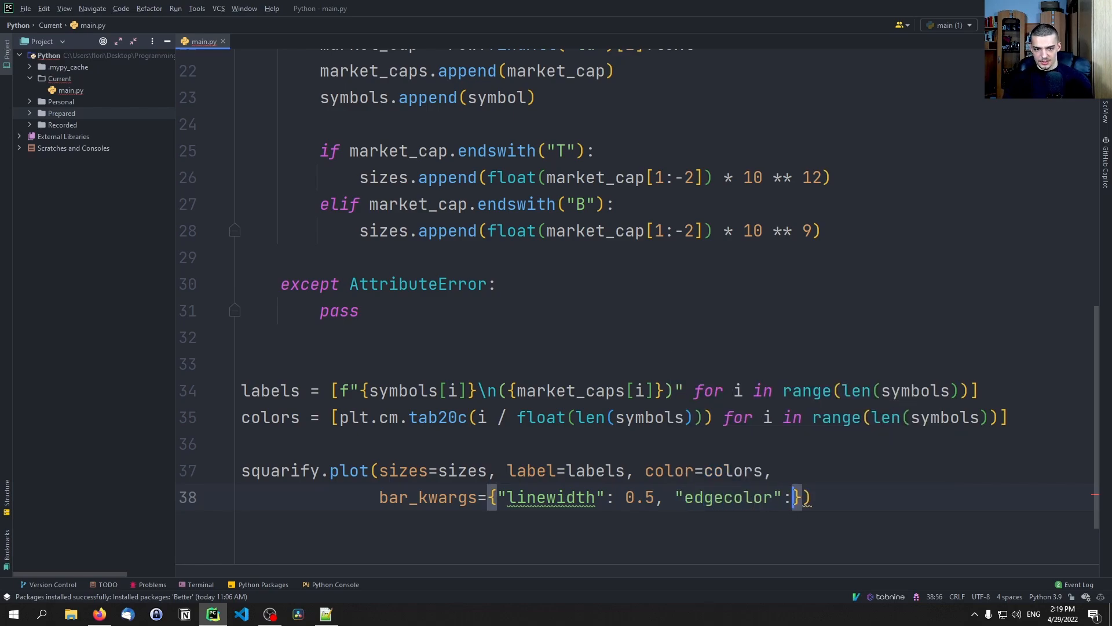
text(#11)
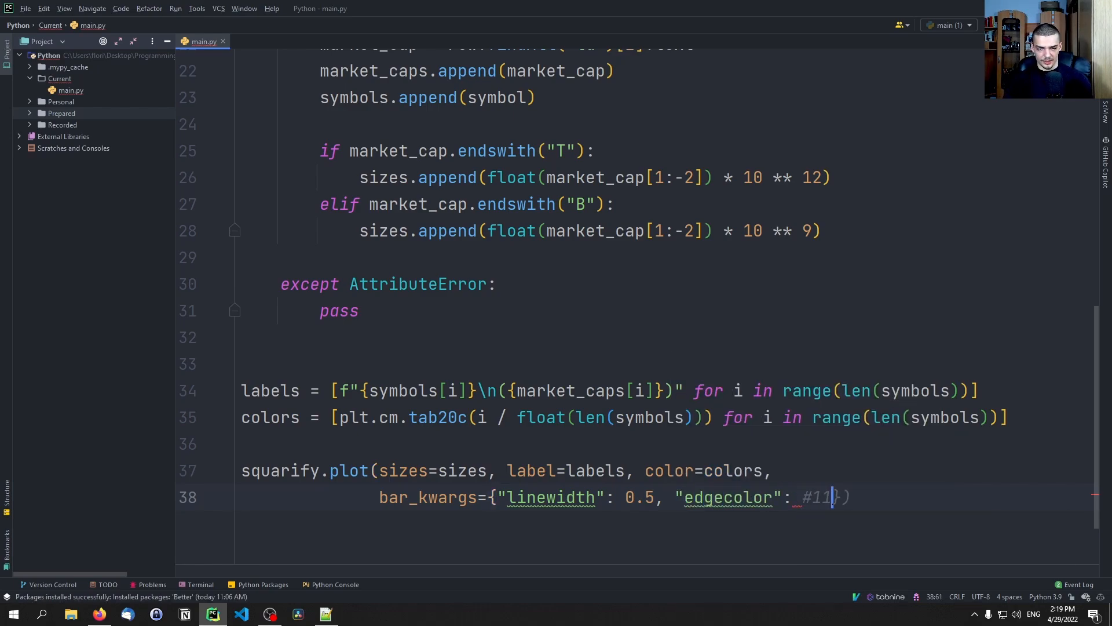
text(1111)
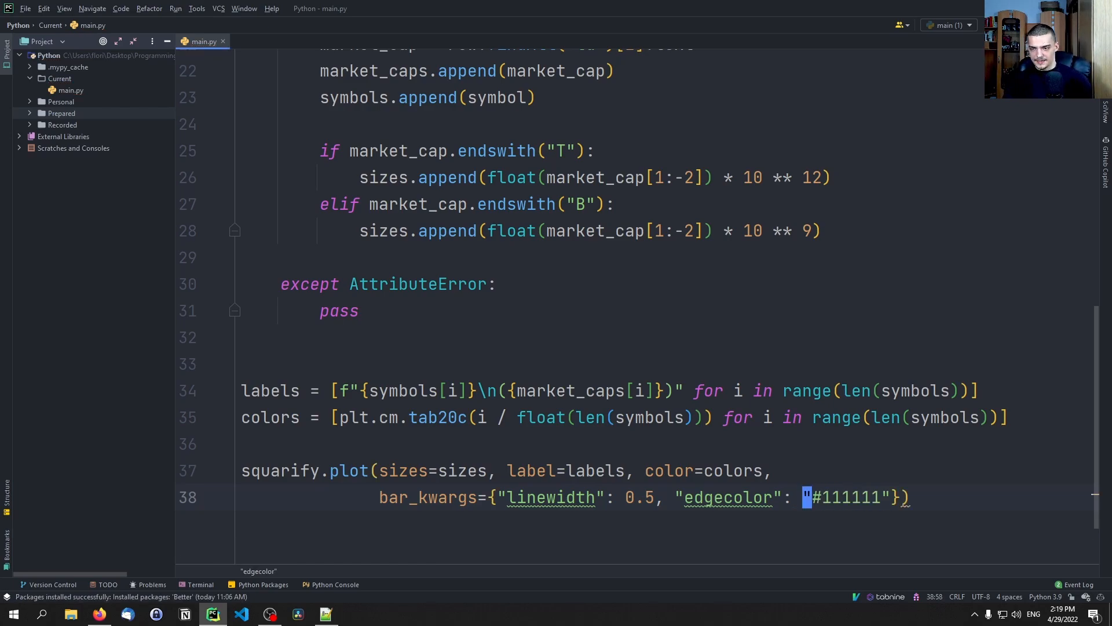
text(plt.show())
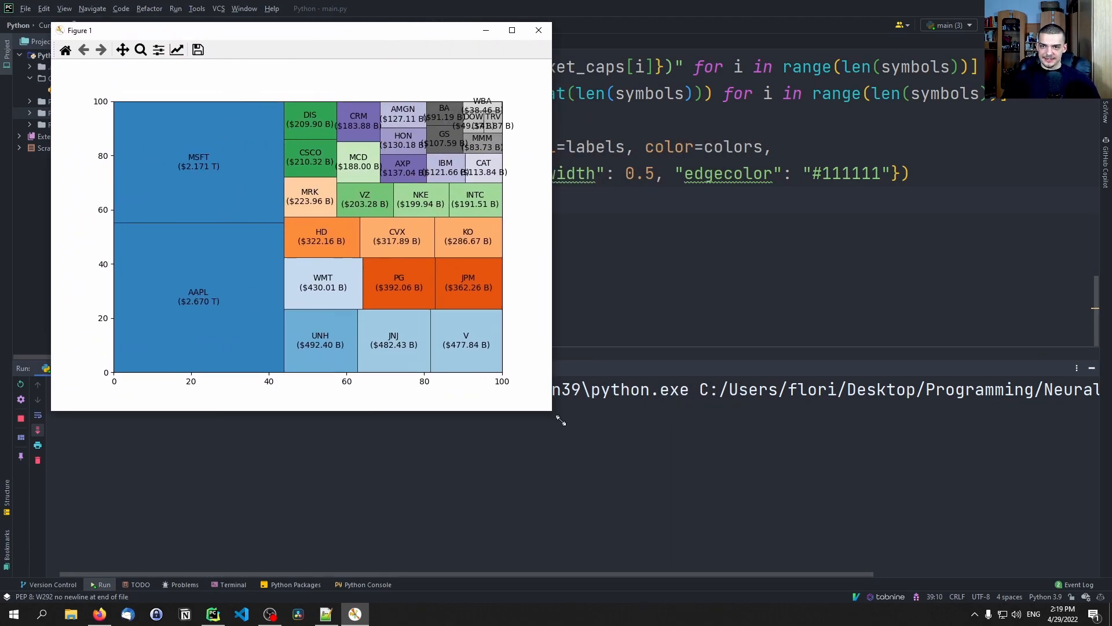
click(511, 29)
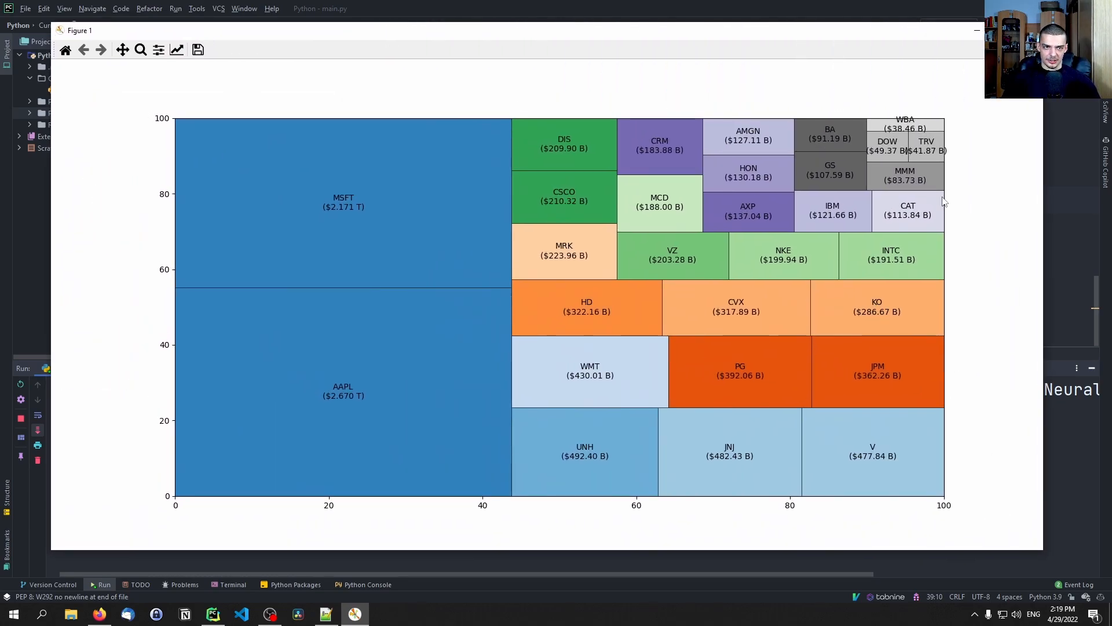
mouse_move(305, 433)
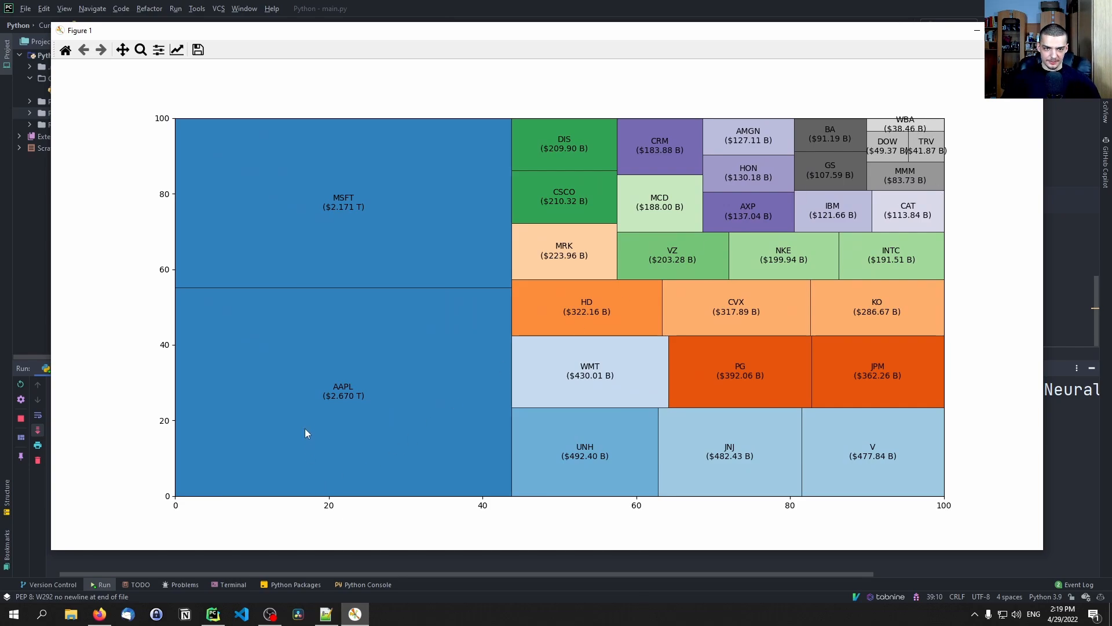
mouse_move(835, 120)
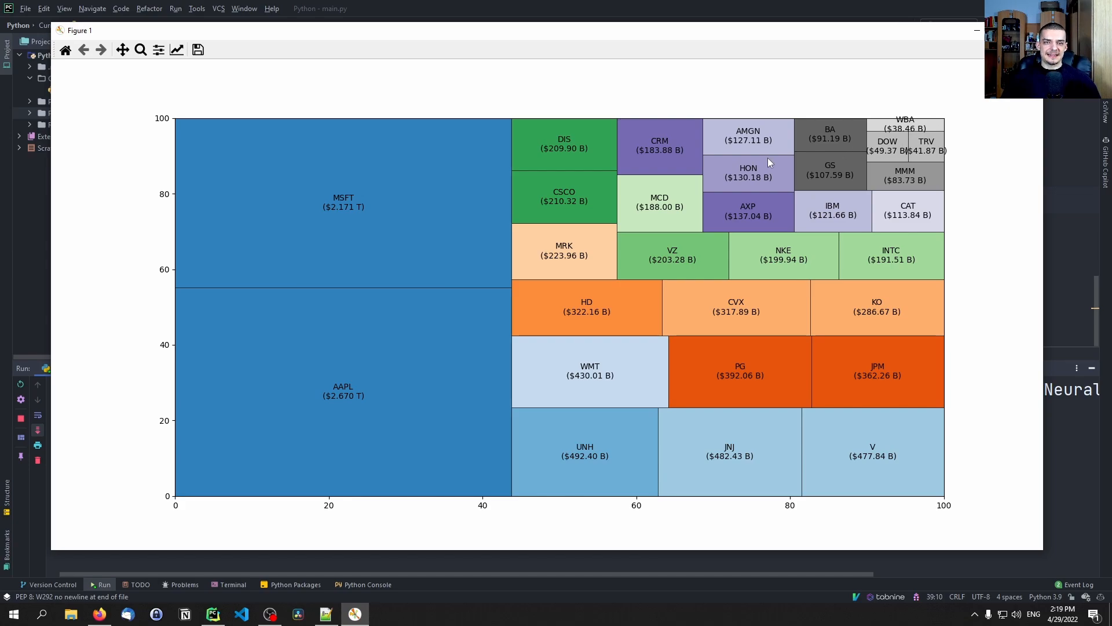
mouse_move(752, 151)
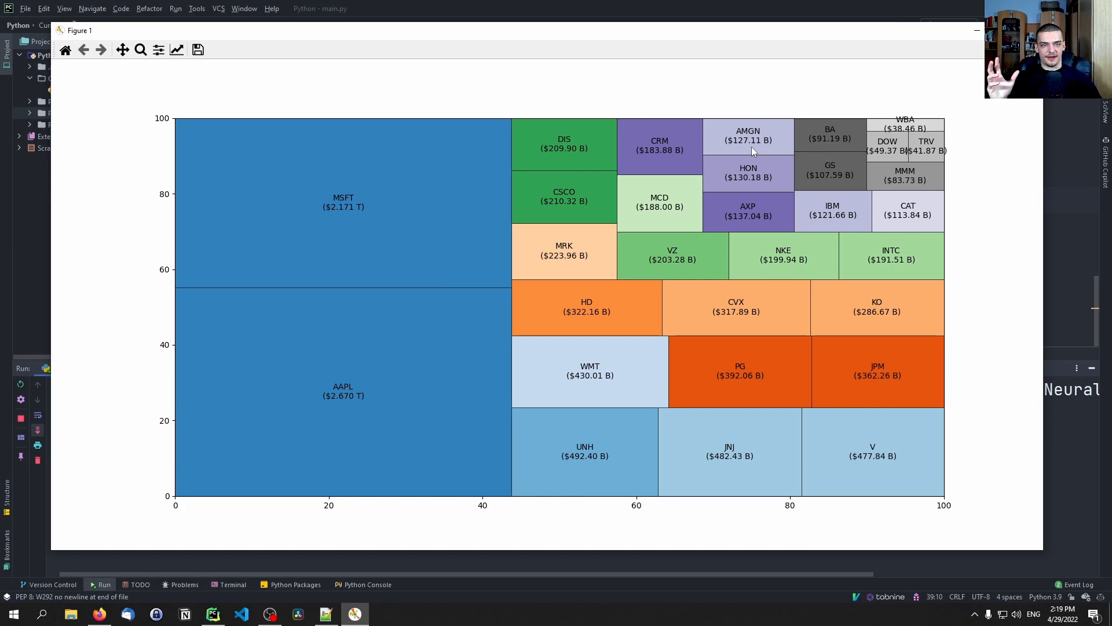
mouse_move(840, 234)
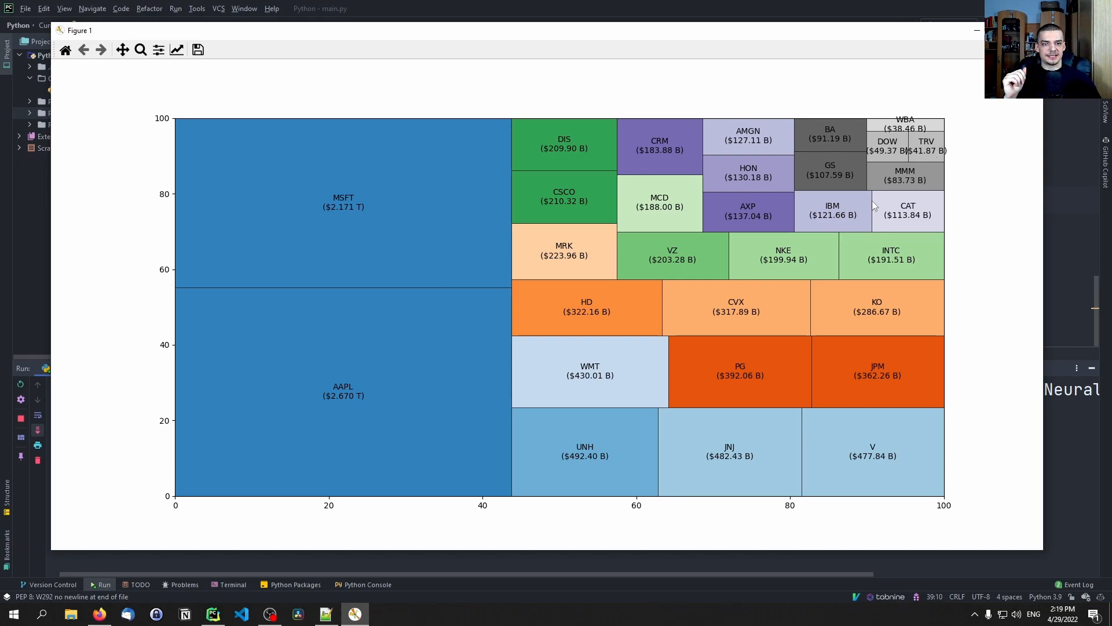
mouse_move(840, 166)
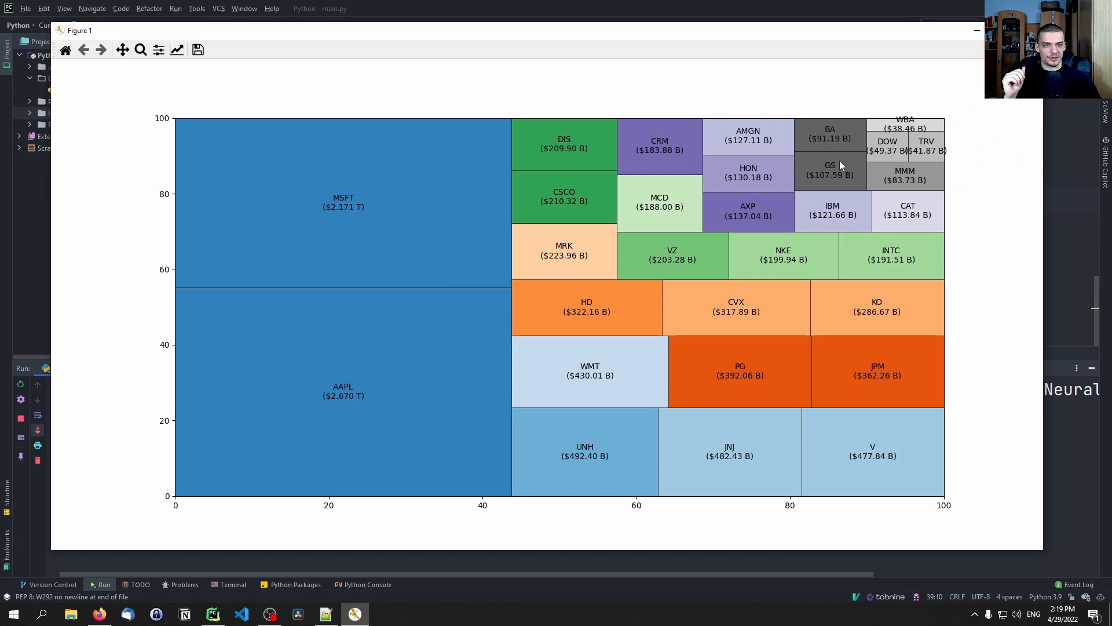
mouse_move(375, 345)
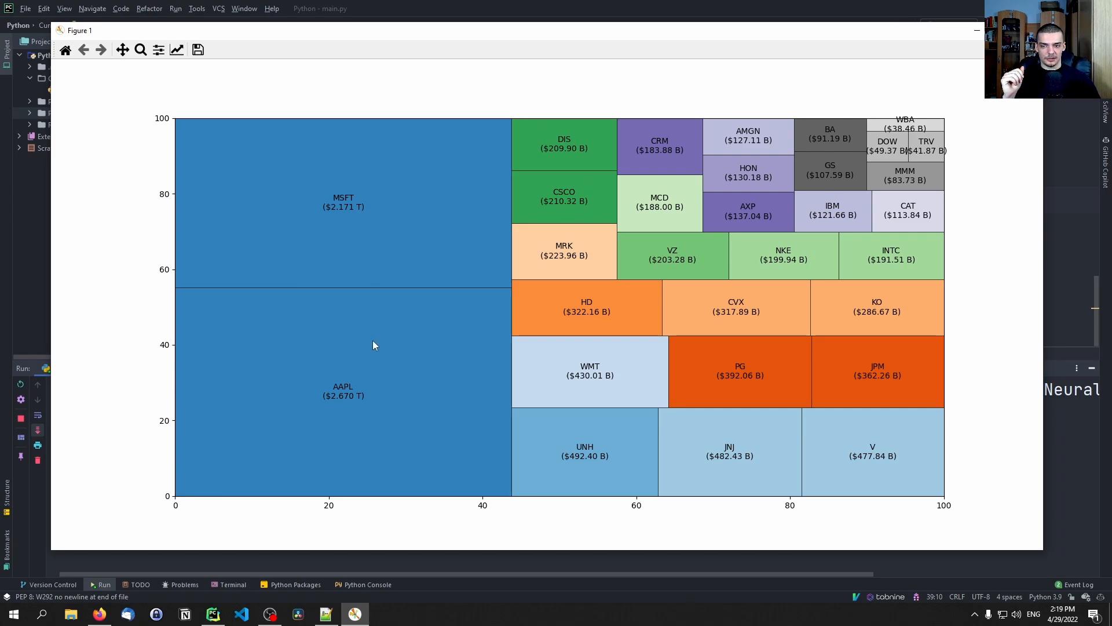
mouse_move(348, 374)
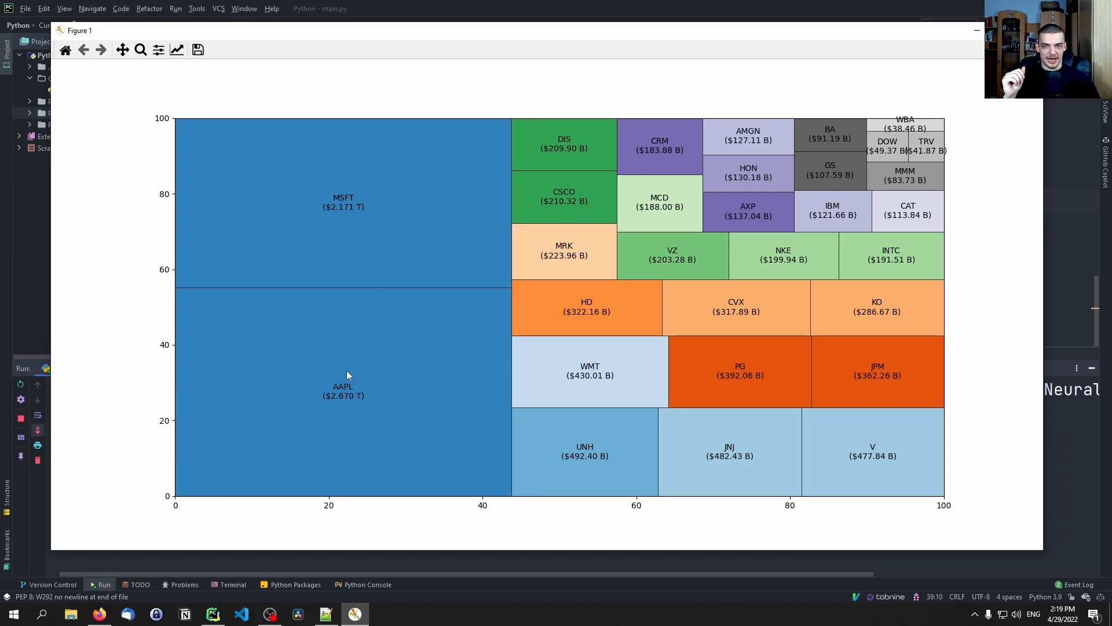
mouse_move(383, 356)
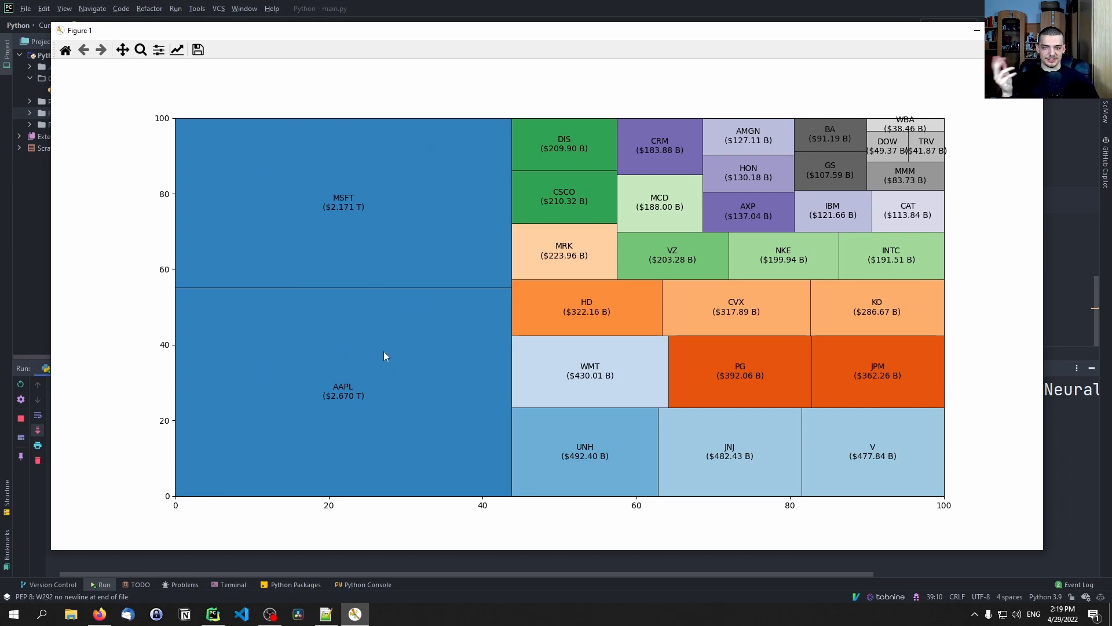
mouse_move(347, 373)
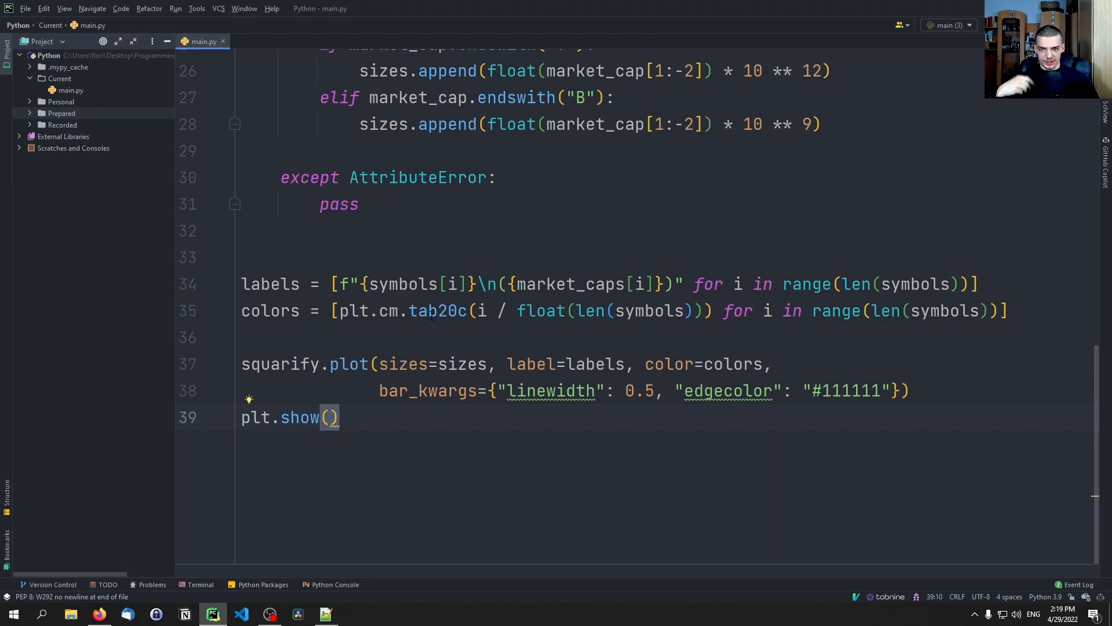
- Replace the tab20c colormap with Set2 in the colors line and rerun the script
text(Spectr)
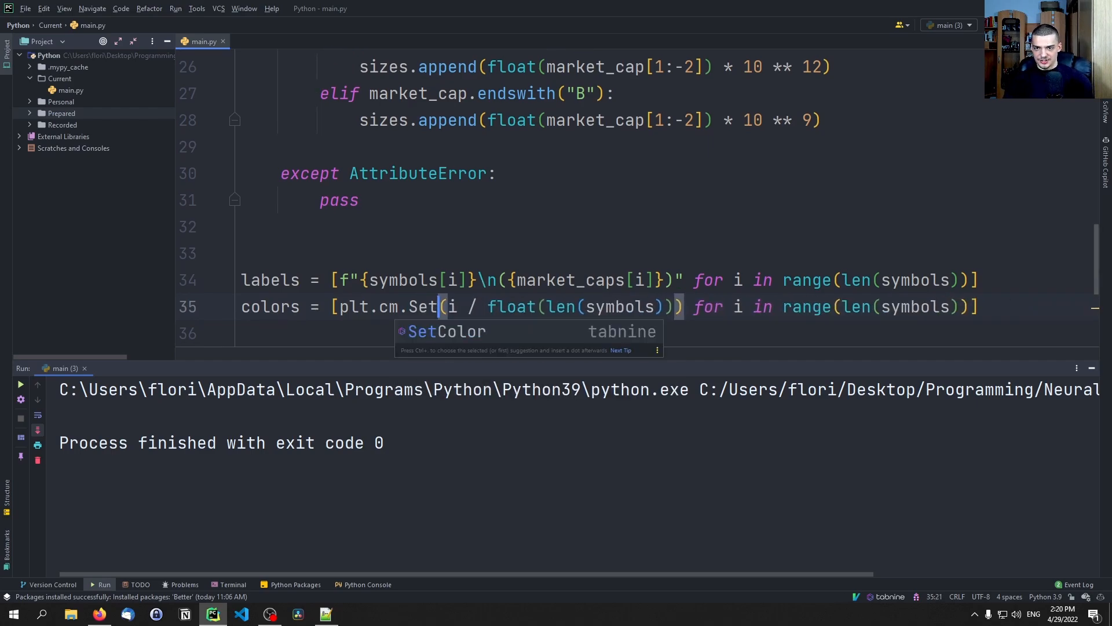
text(2)
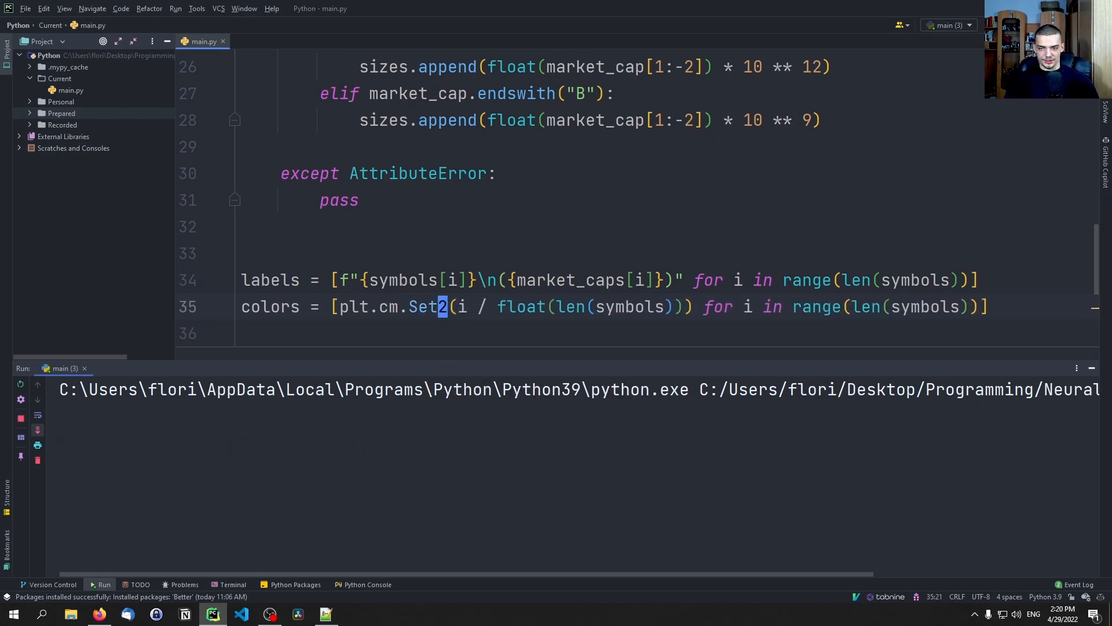
click(102, 584)
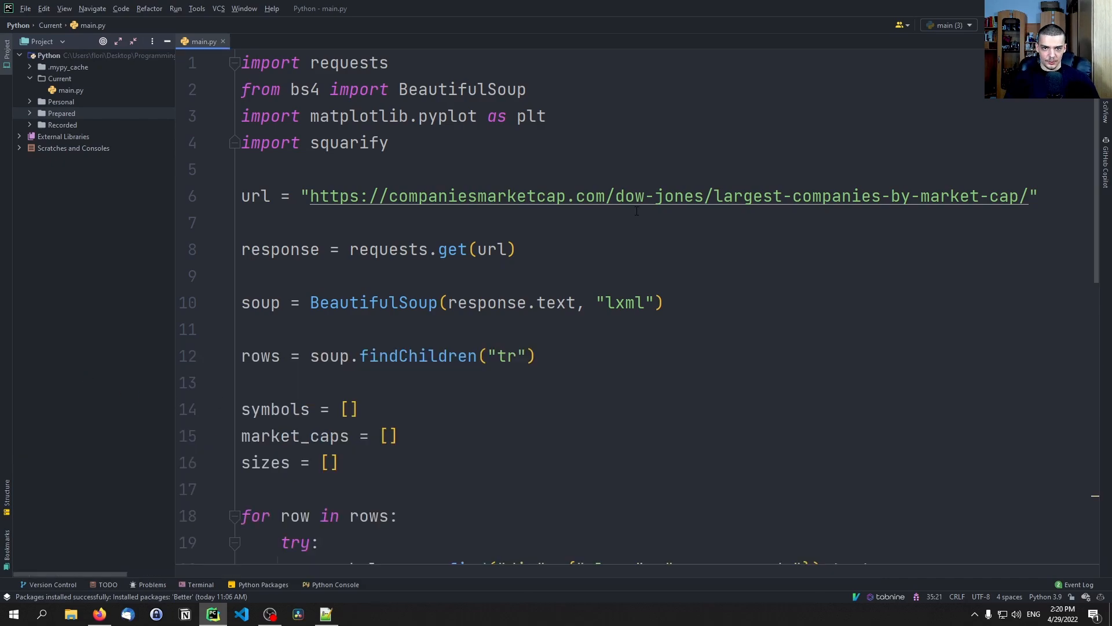
- Open companiesmarketcap.com's Largest tech companies by market cap page and select its URL
double_click(660, 196)
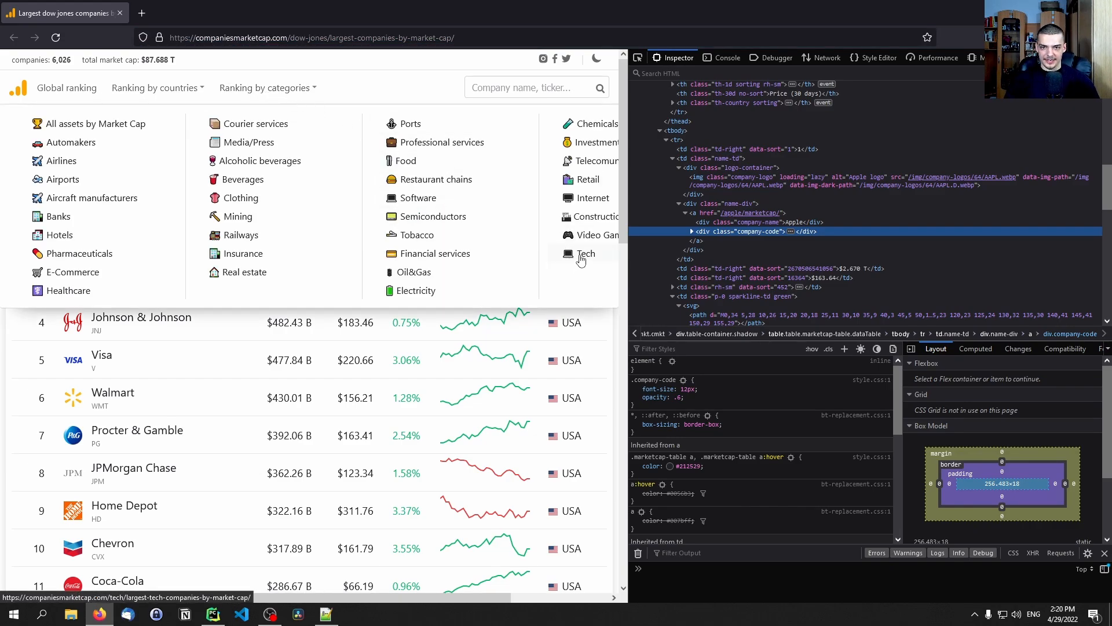
click(586, 253)
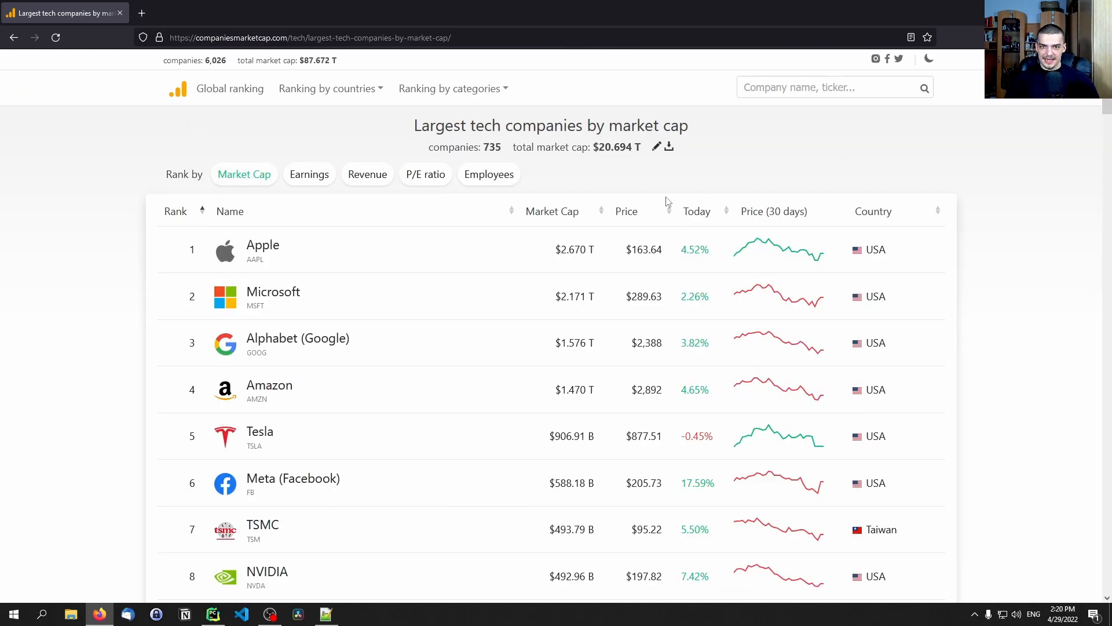
mouse_move(500, 274)
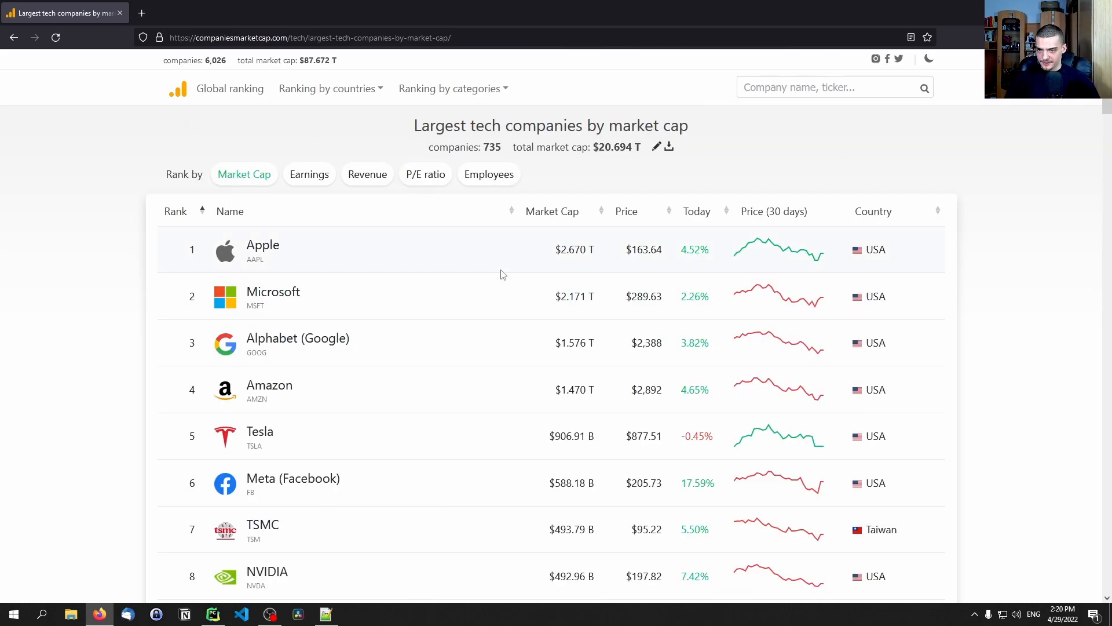
scroll(down, 3)
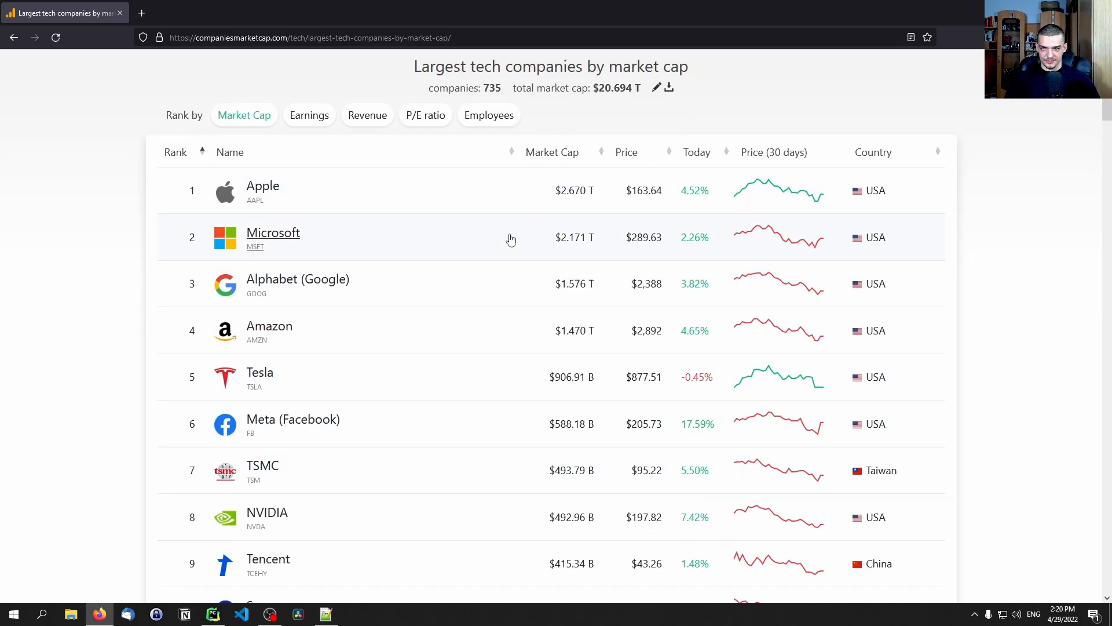
click(310, 38)
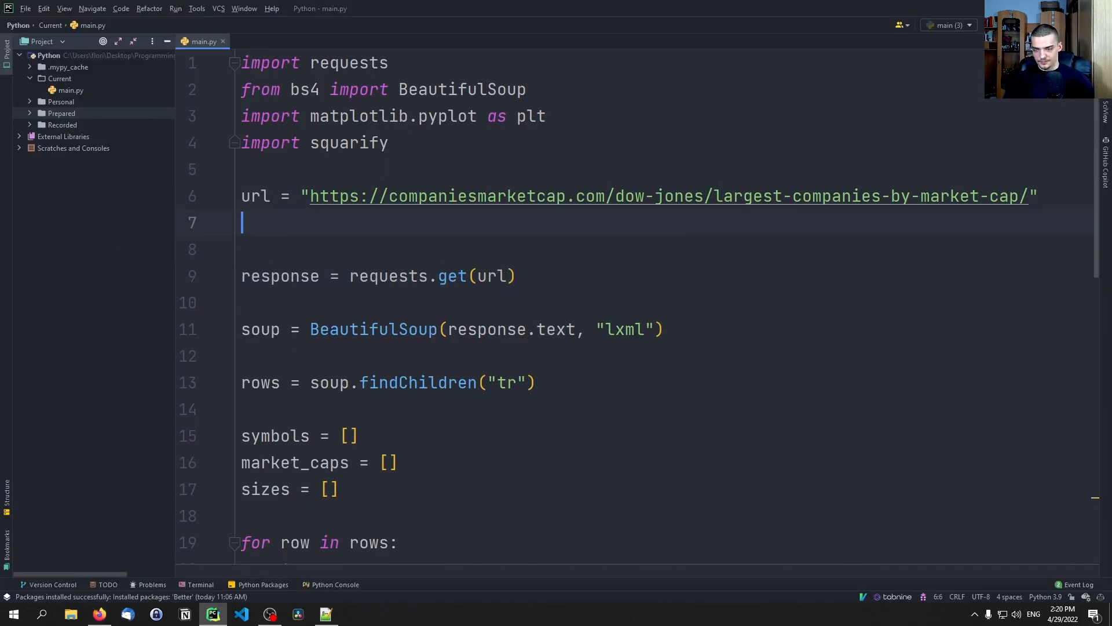
text(tech_url = ")
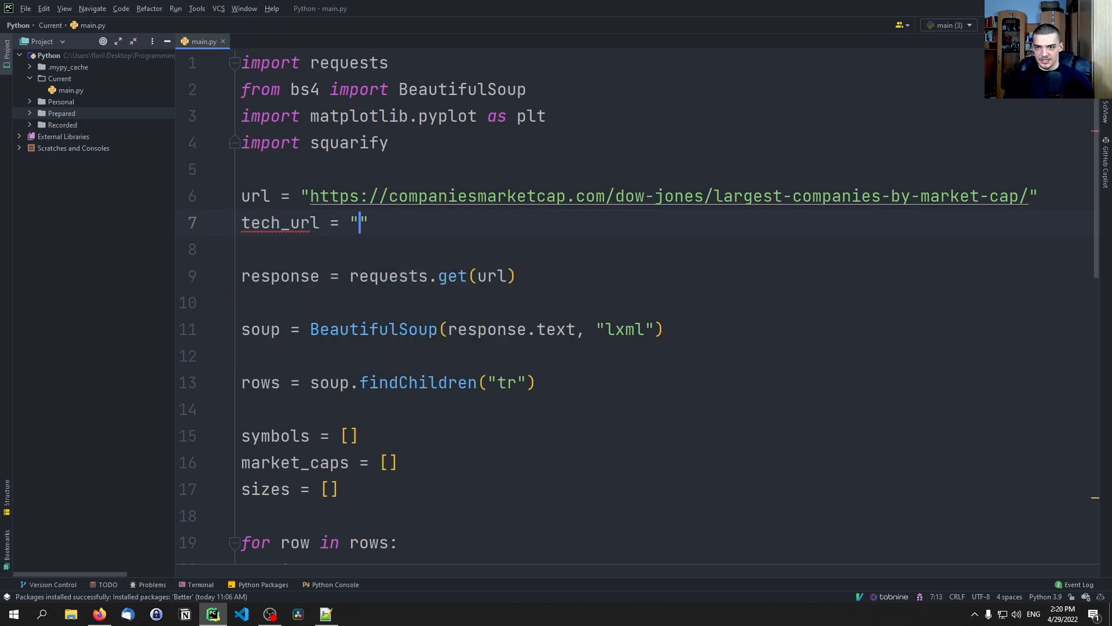
text(https://companiesmarketcap.com/tech/largest-tech-companies-by-market-cap/)
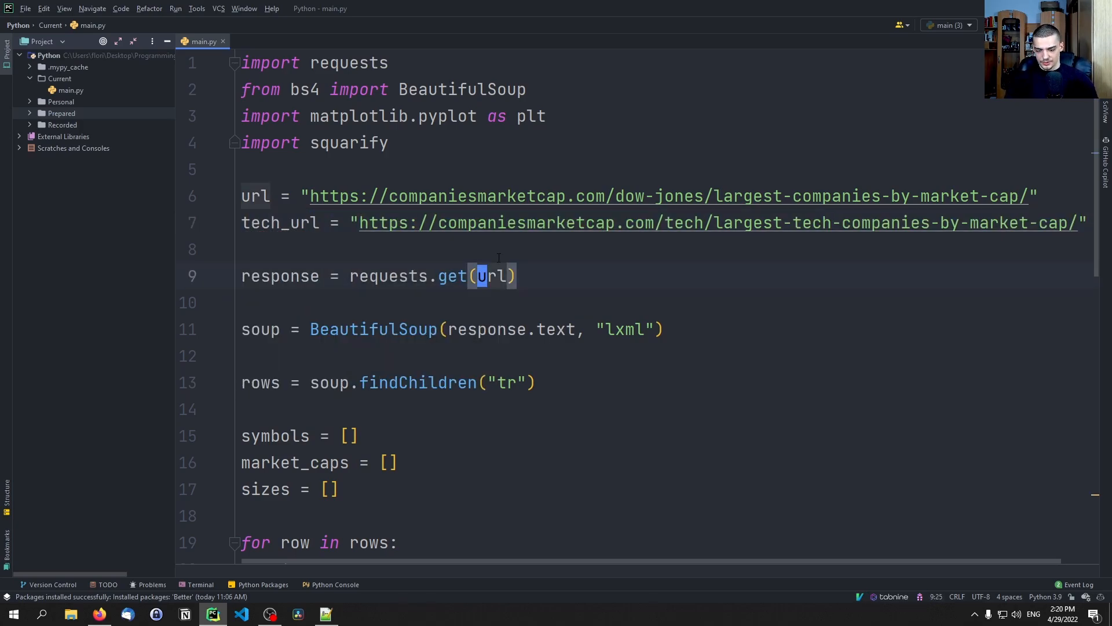
text(tech_)
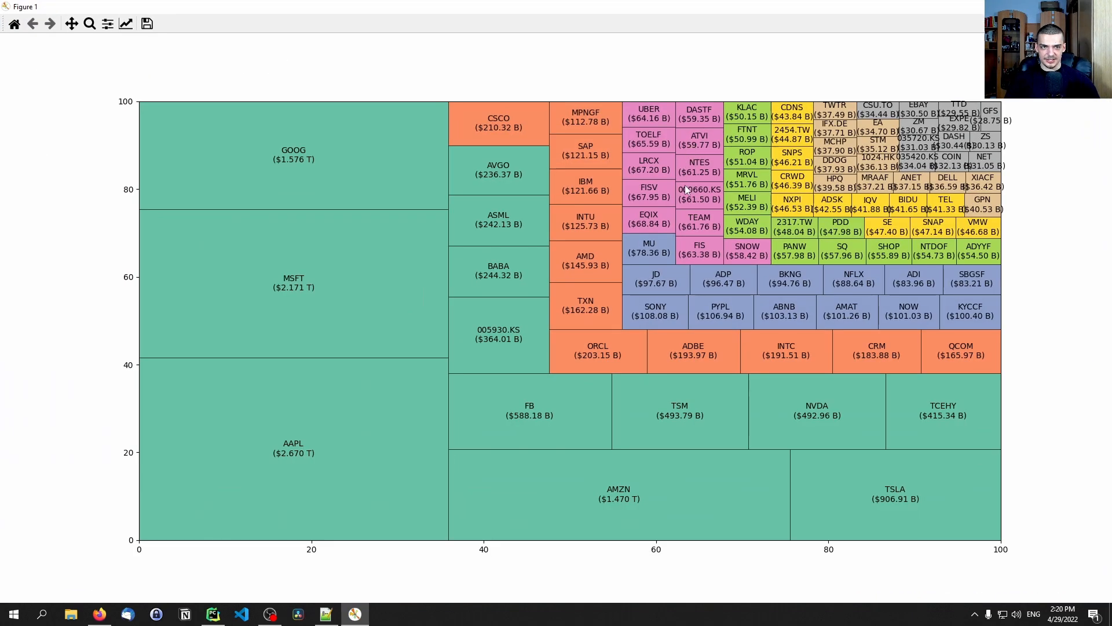
mouse_move(947, 177)
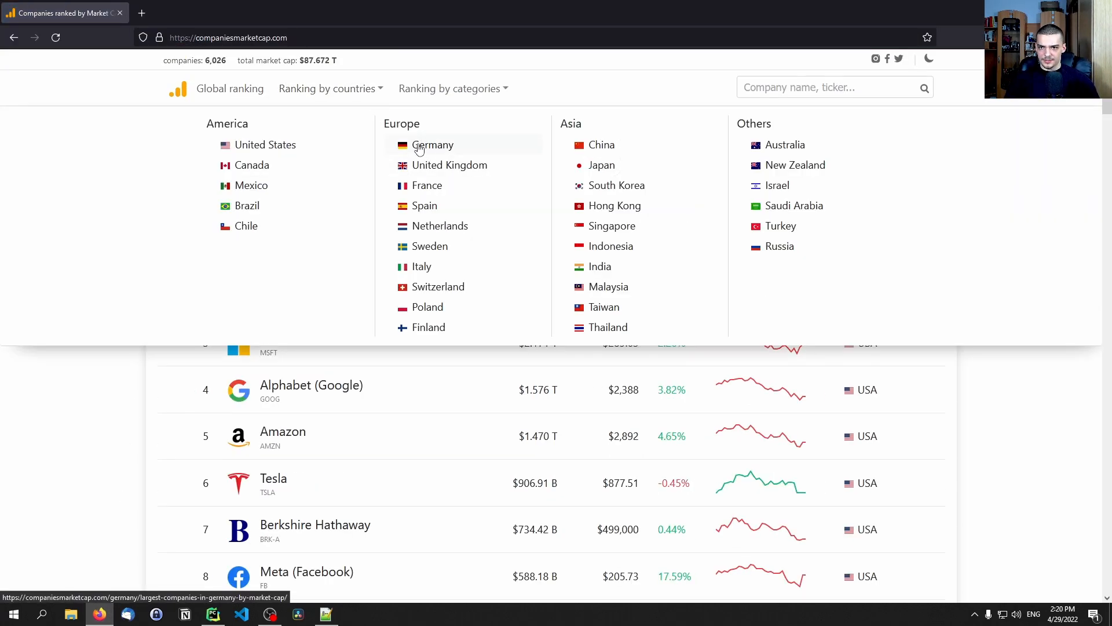
- Open the largest German companies ranking and maximize the SAP-led treemap window
click(212, 613)
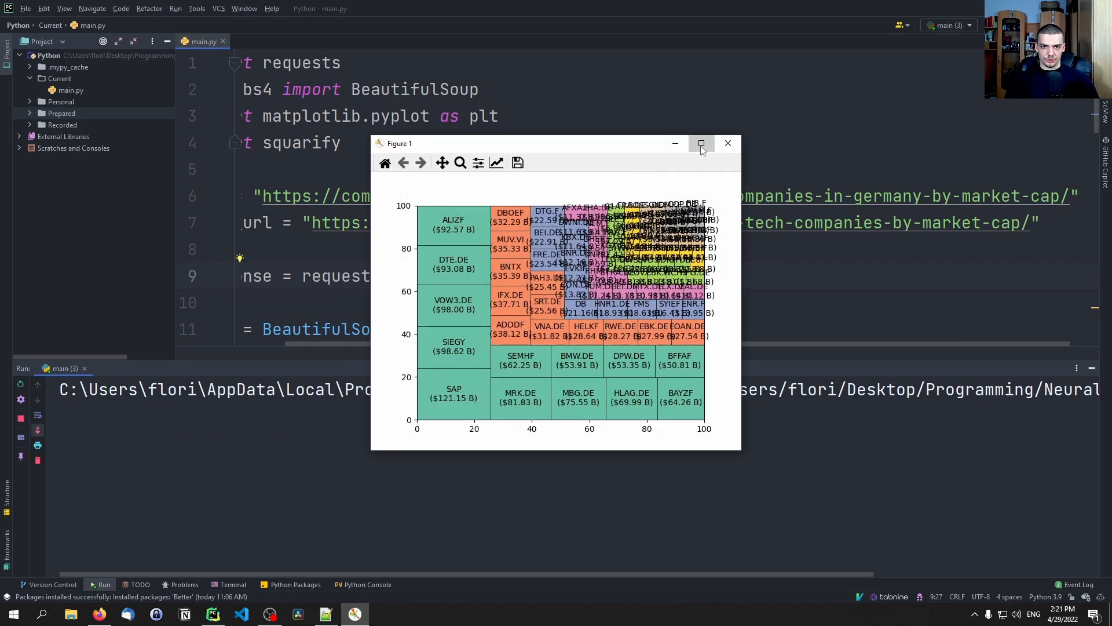
click(701, 142)
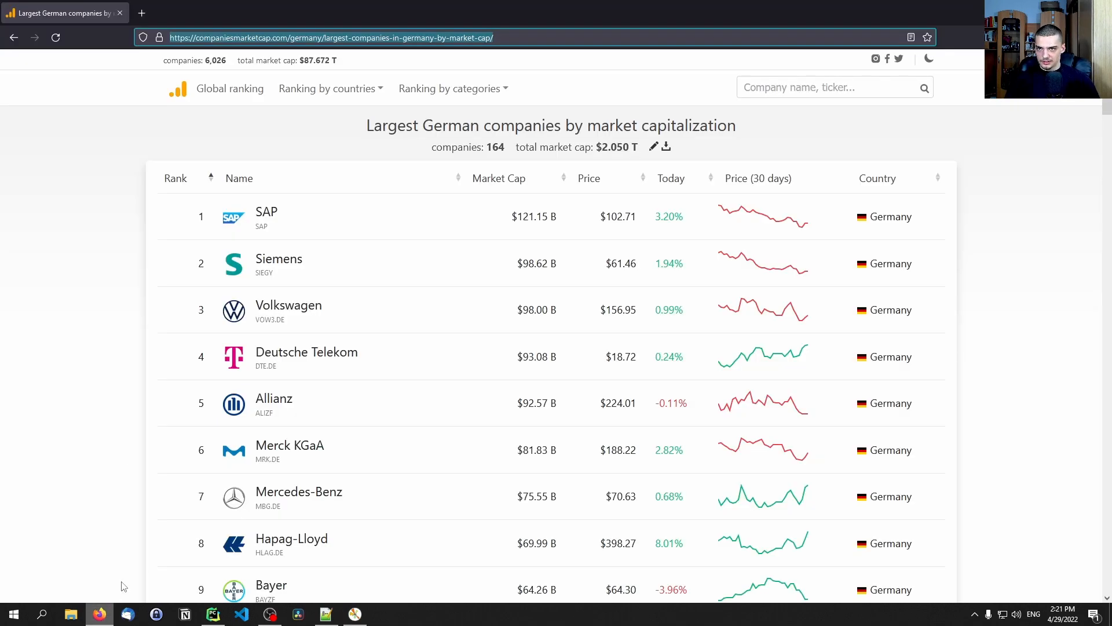
- Choose United States from Ranking by countries and select the page address
click(326, 88)
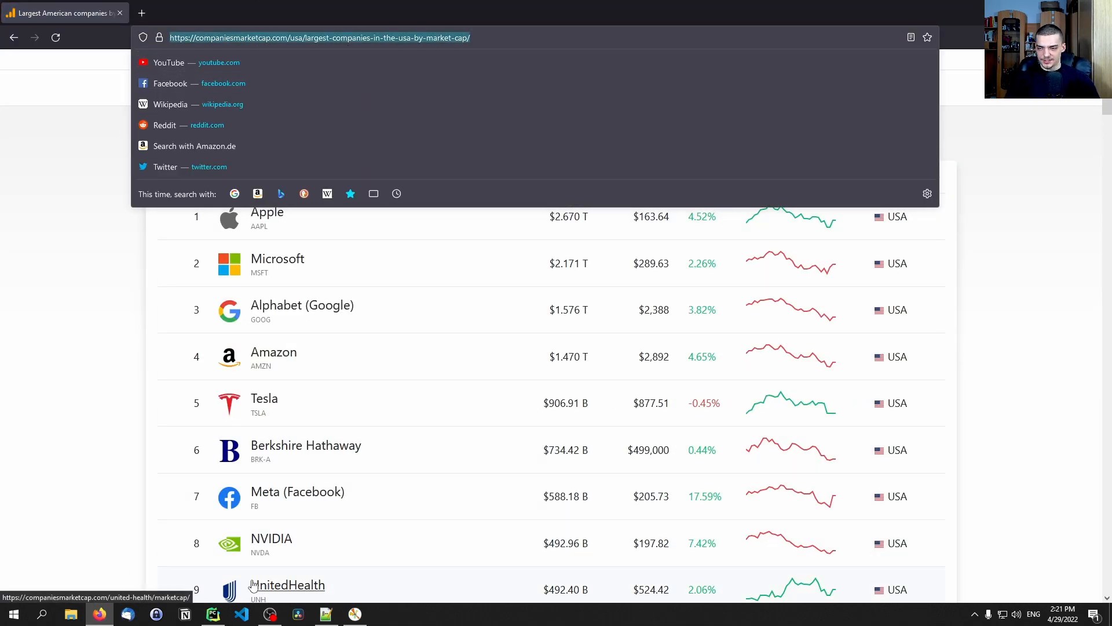
click(212, 613)
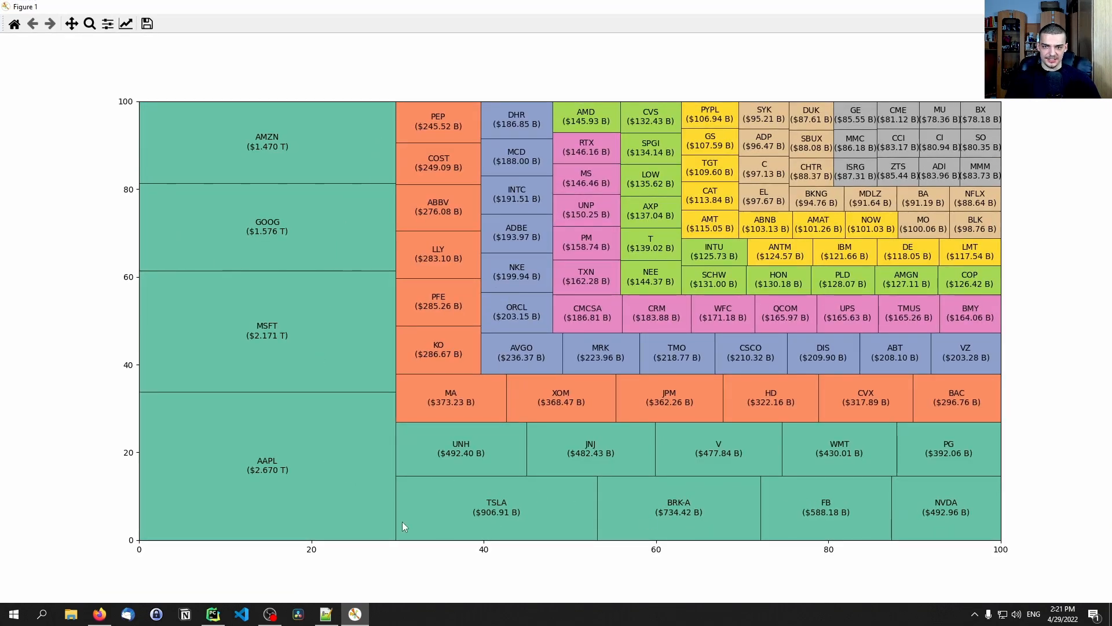
mouse_move(388, 399)
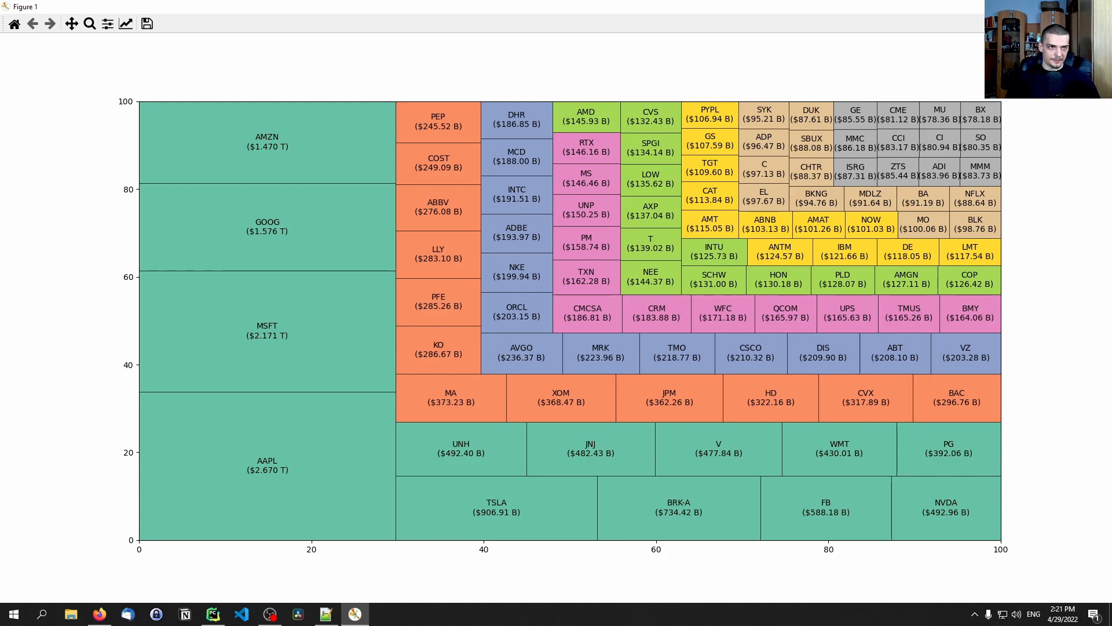
- Close the US companies treemap figure after reviewing it
click(211, 613)
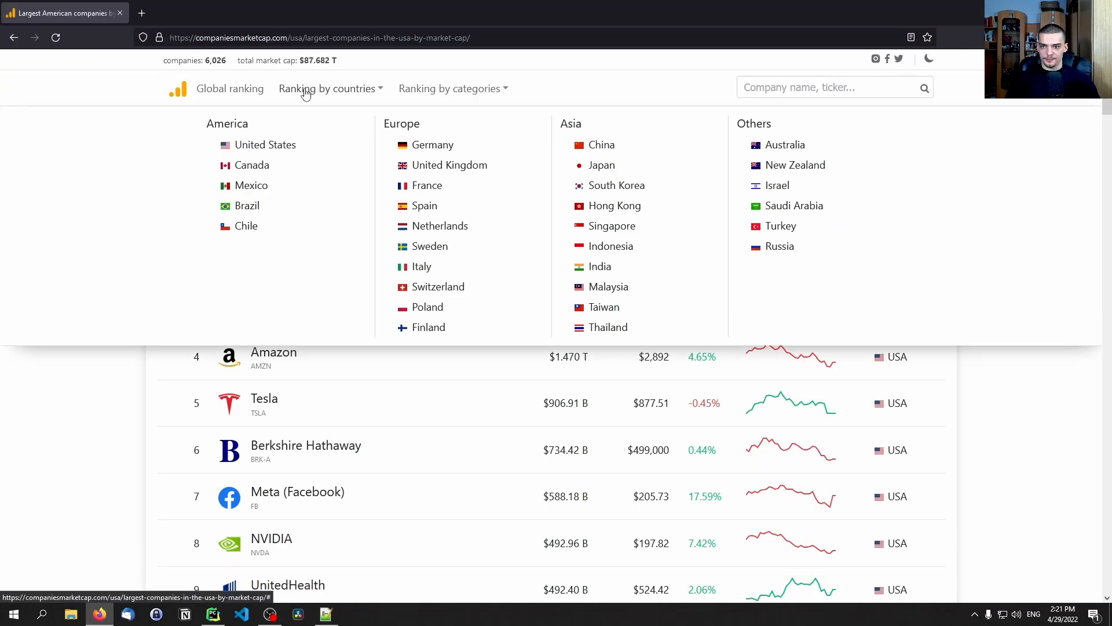
- Browse the largest Polish, Spanish and Finnish company rankings via Ranking by countries
click(428, 306)
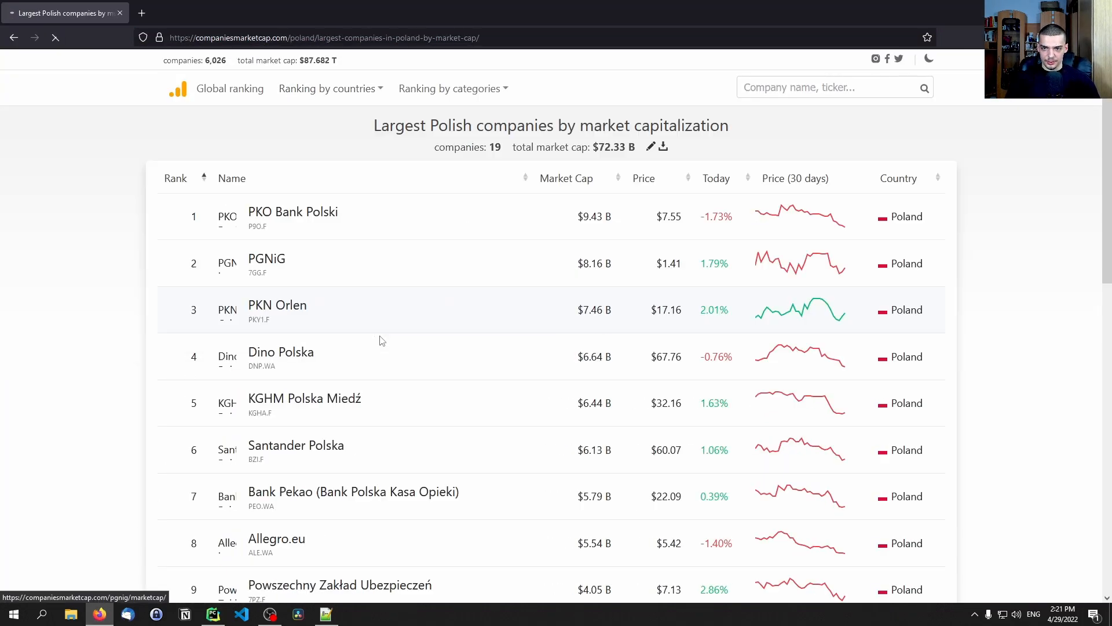
scroll(down, 3)
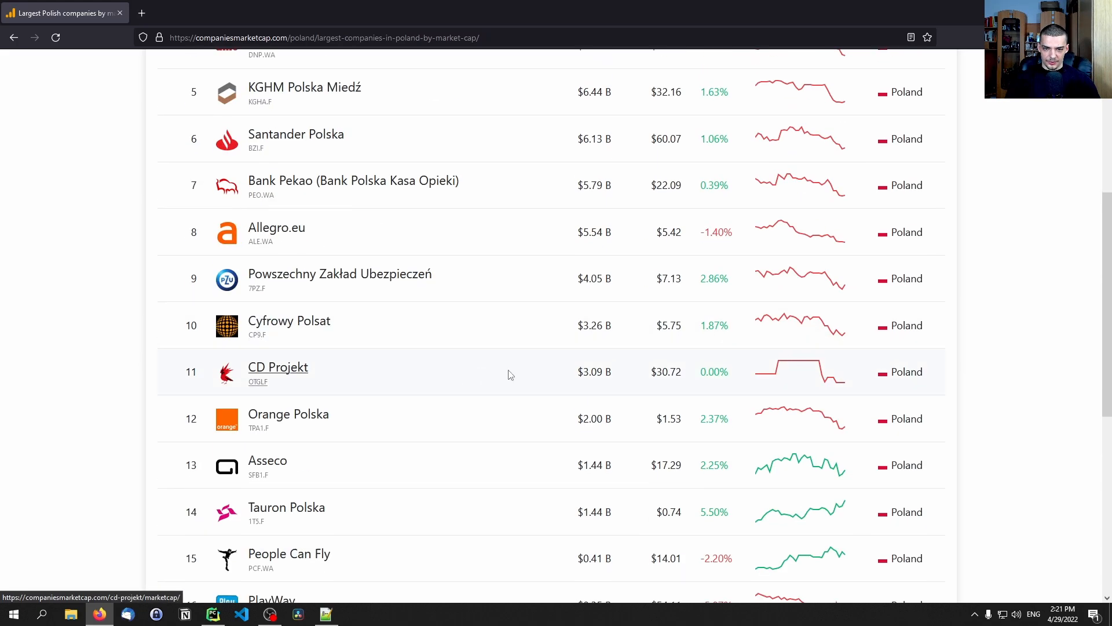
scroll(down, 3)
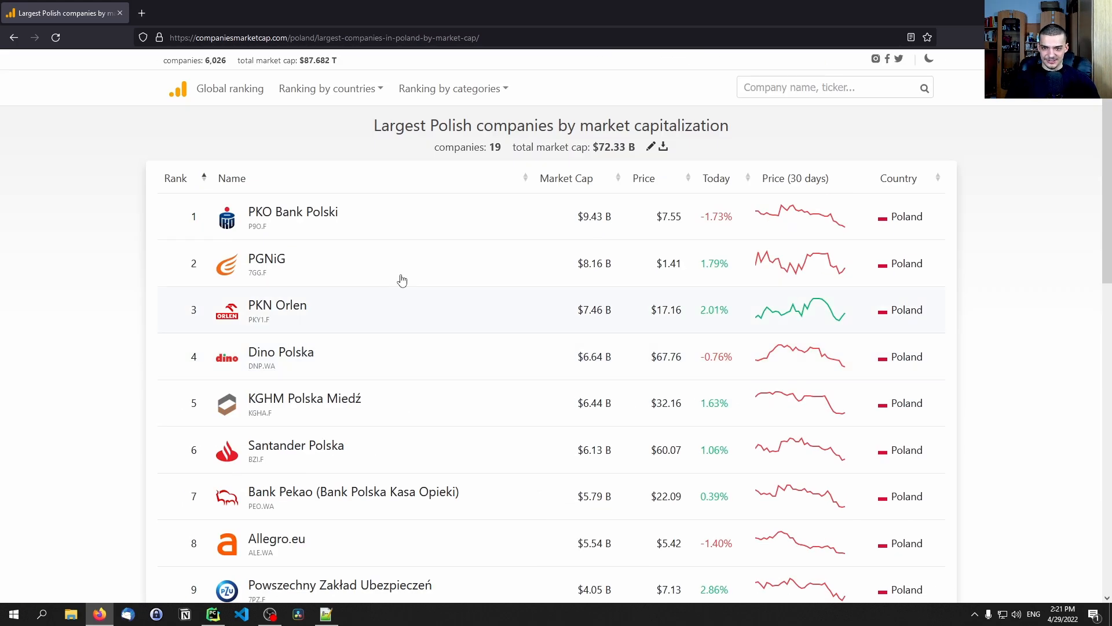
click(326, 88)
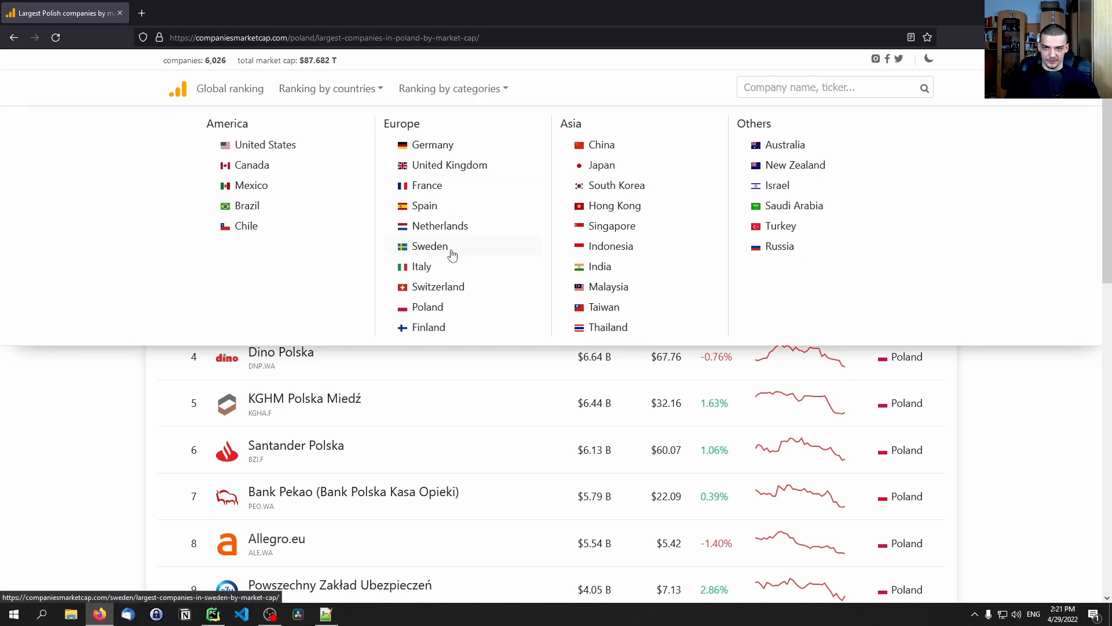
click(426, 205)
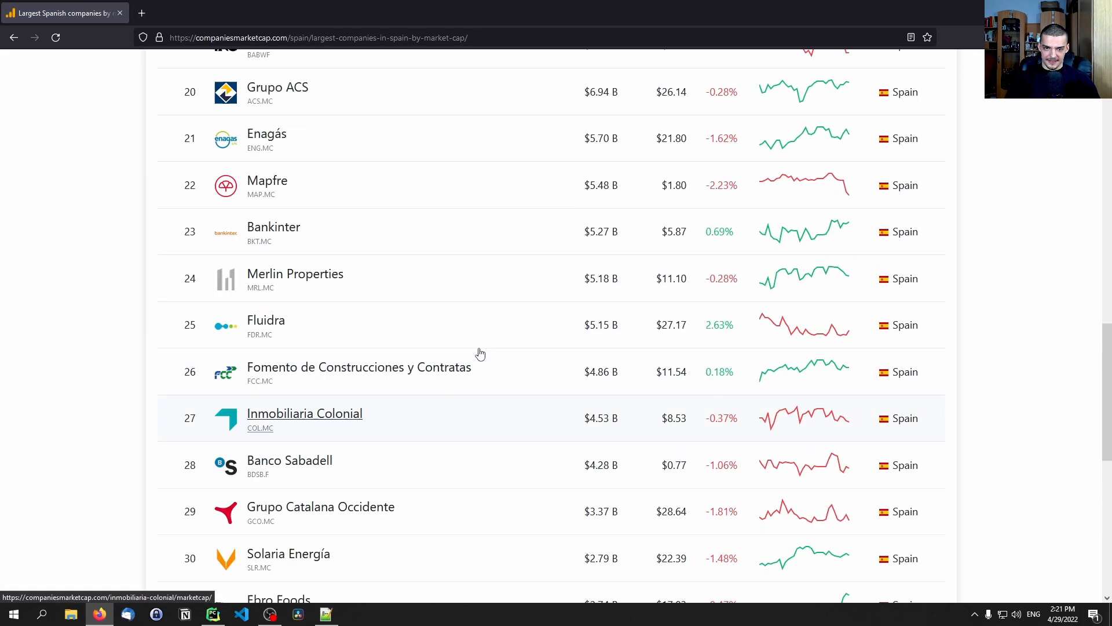
click(326, 88)
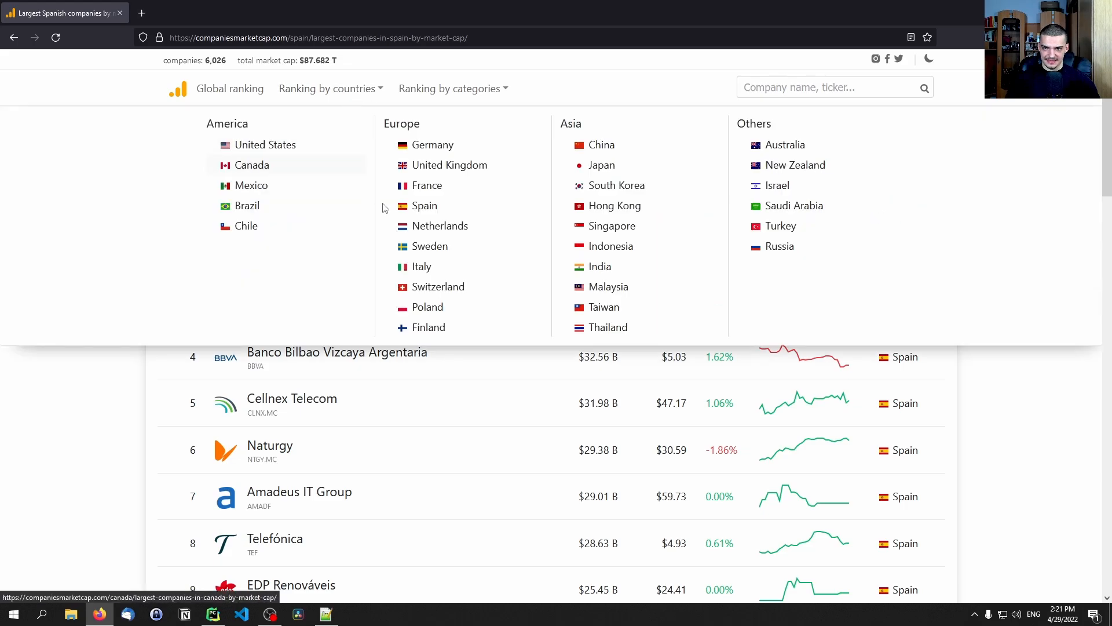
click(428, 327)
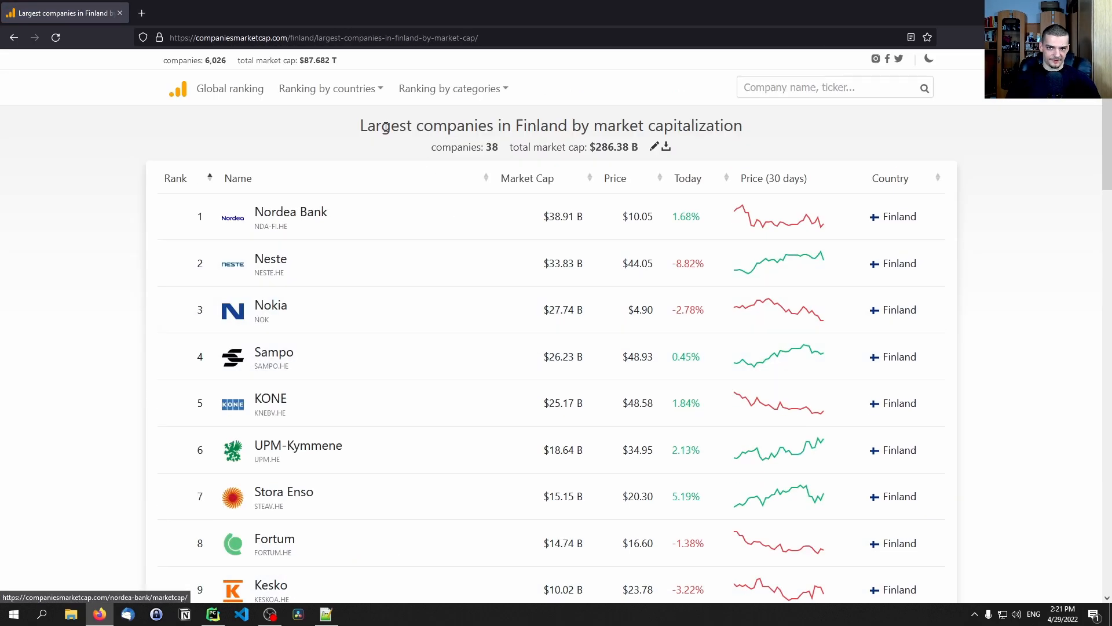
- Open KONE's market capitalization page, then return to main.py in PyCharm
click(453, 88)
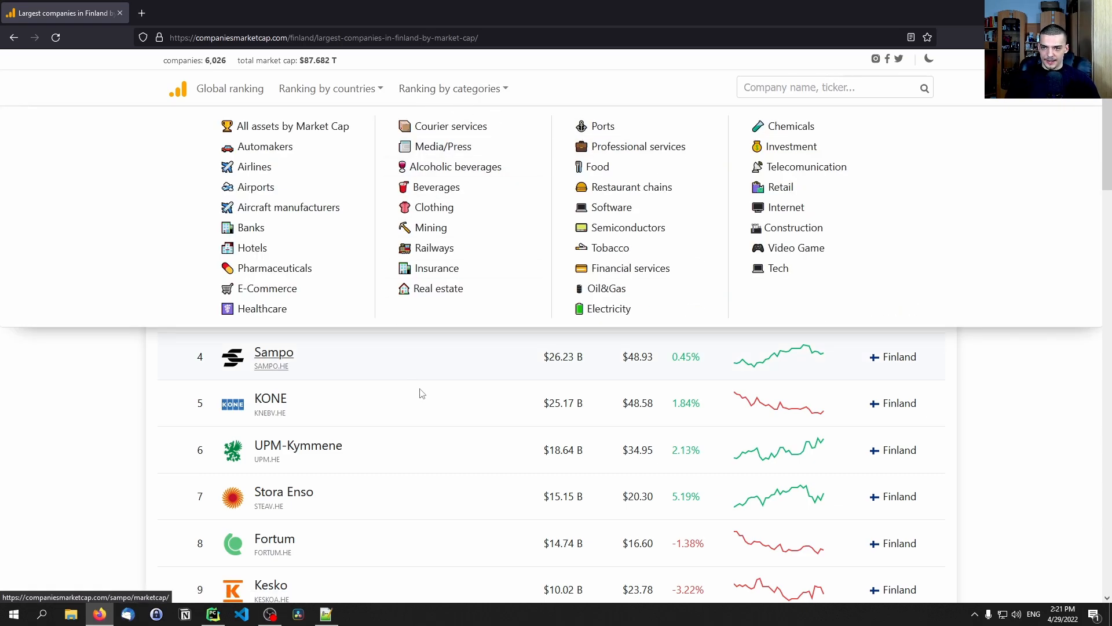
click(270, 398)
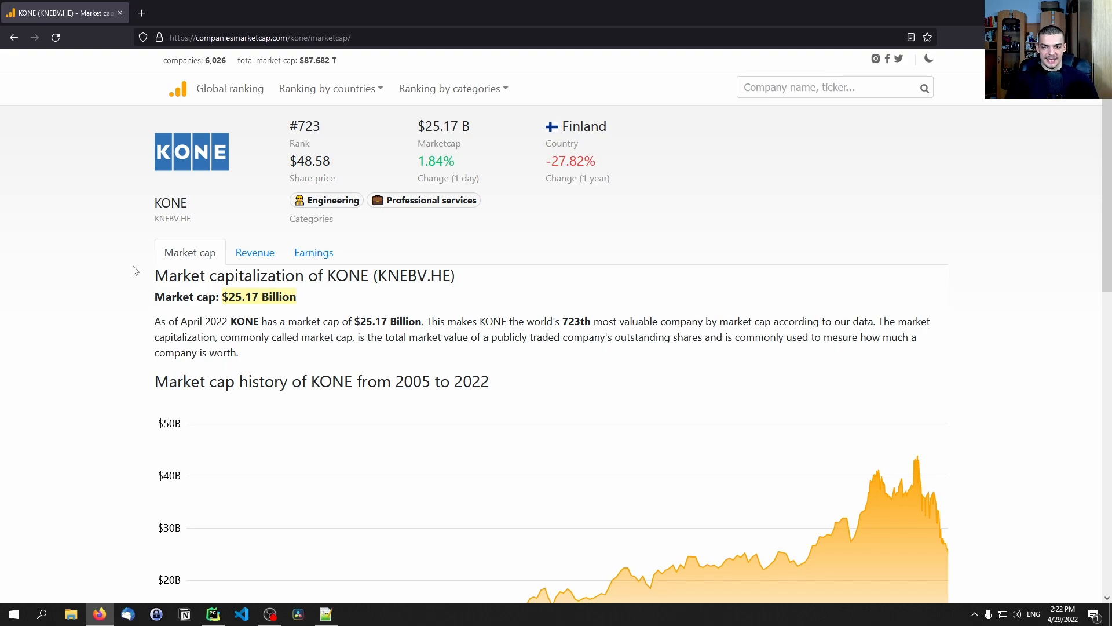
mouse_move(235, 503)
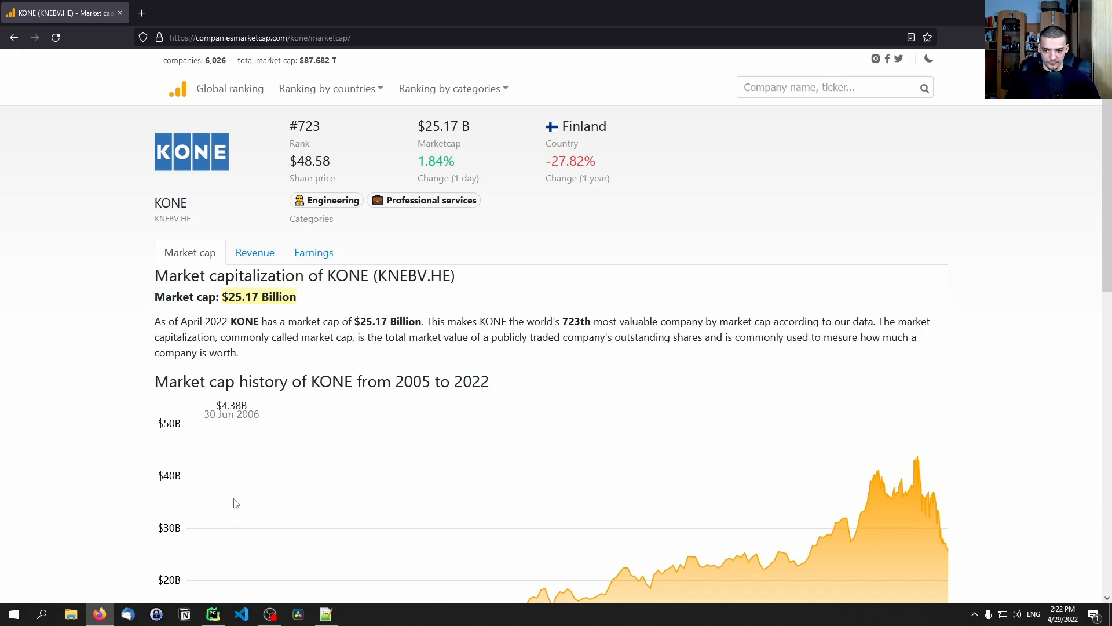
click(212, 613)
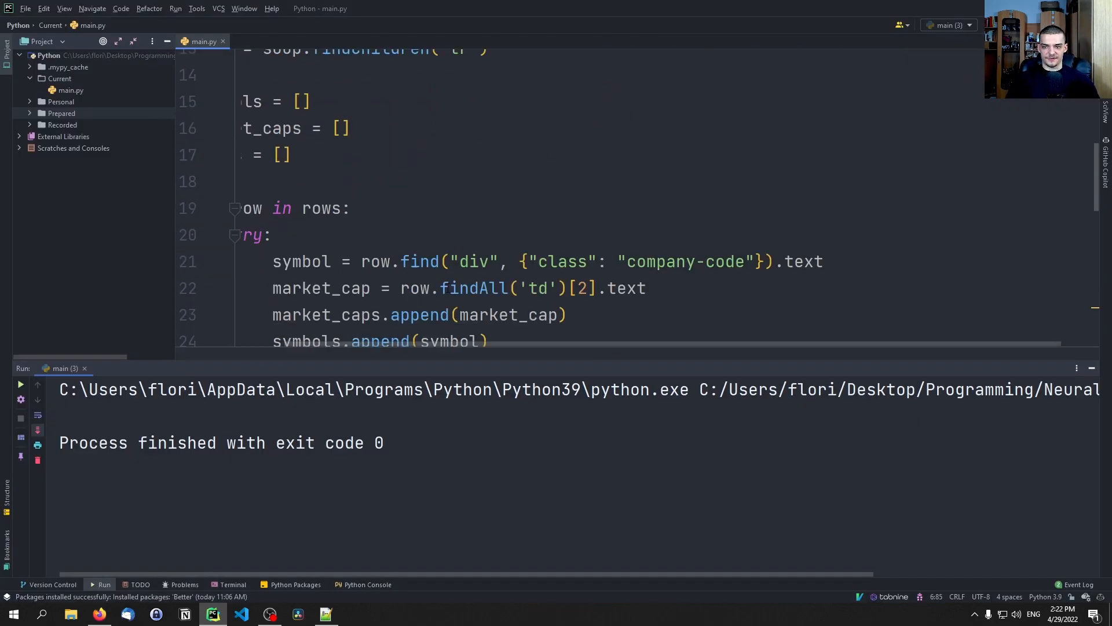
scroll(down, 3)
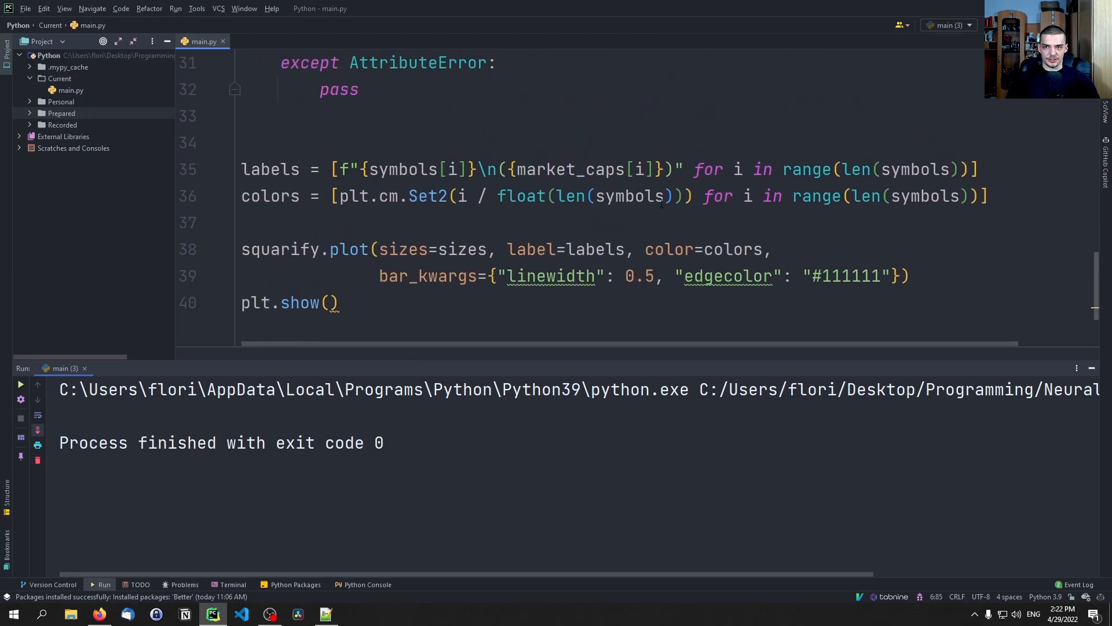
click(245, 196)
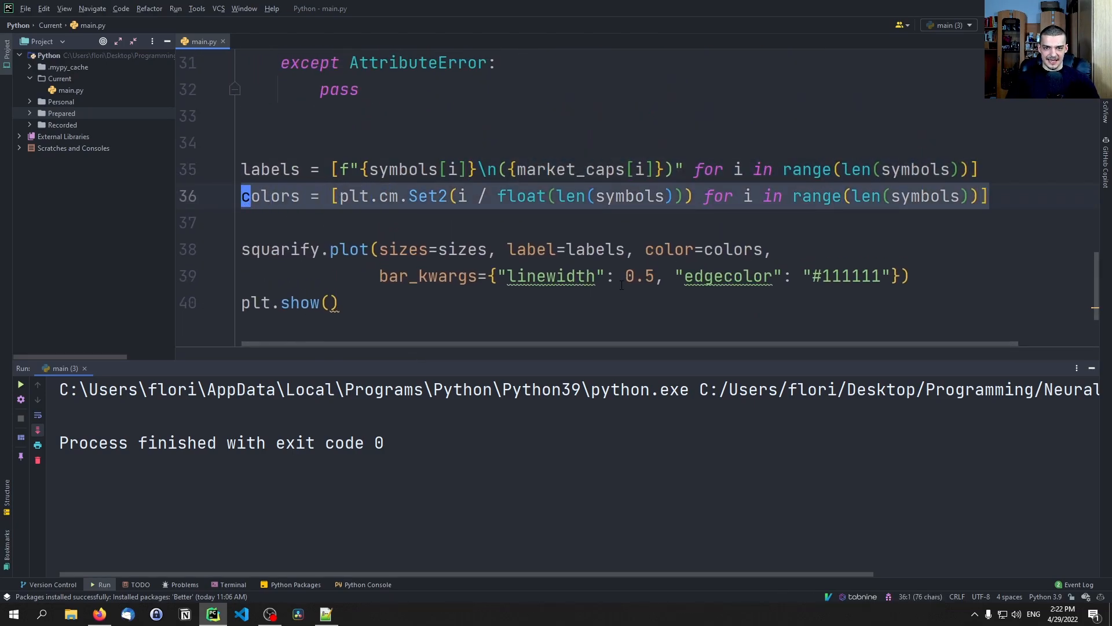